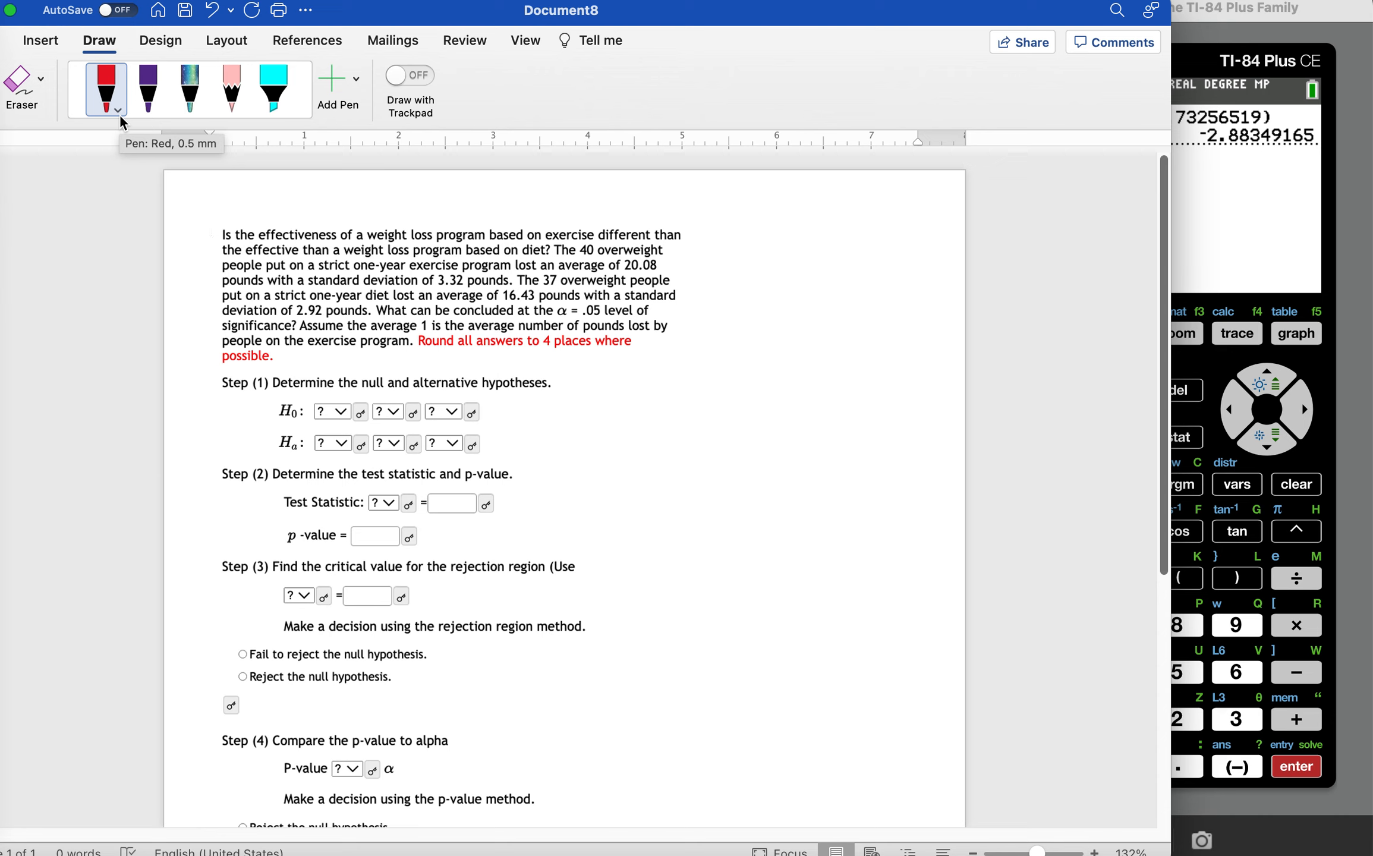
Underline in red the diet group's 37 people, 16.43-pound mean and 2.92 standard deviation.
{"action": "left_click", "coordinate": [213, 235]}
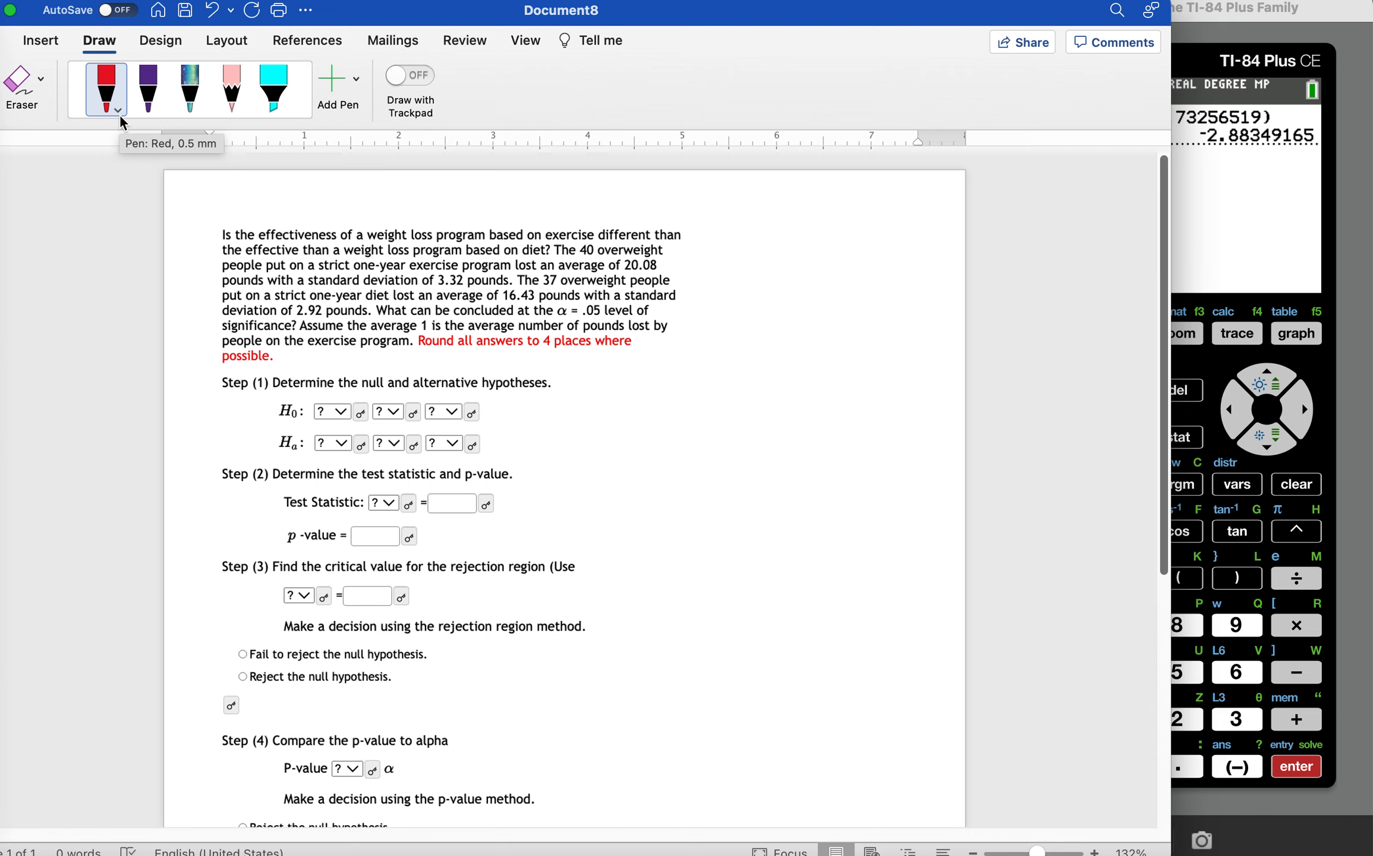
{"action": "left_click", "coordinate": [214, 235]}
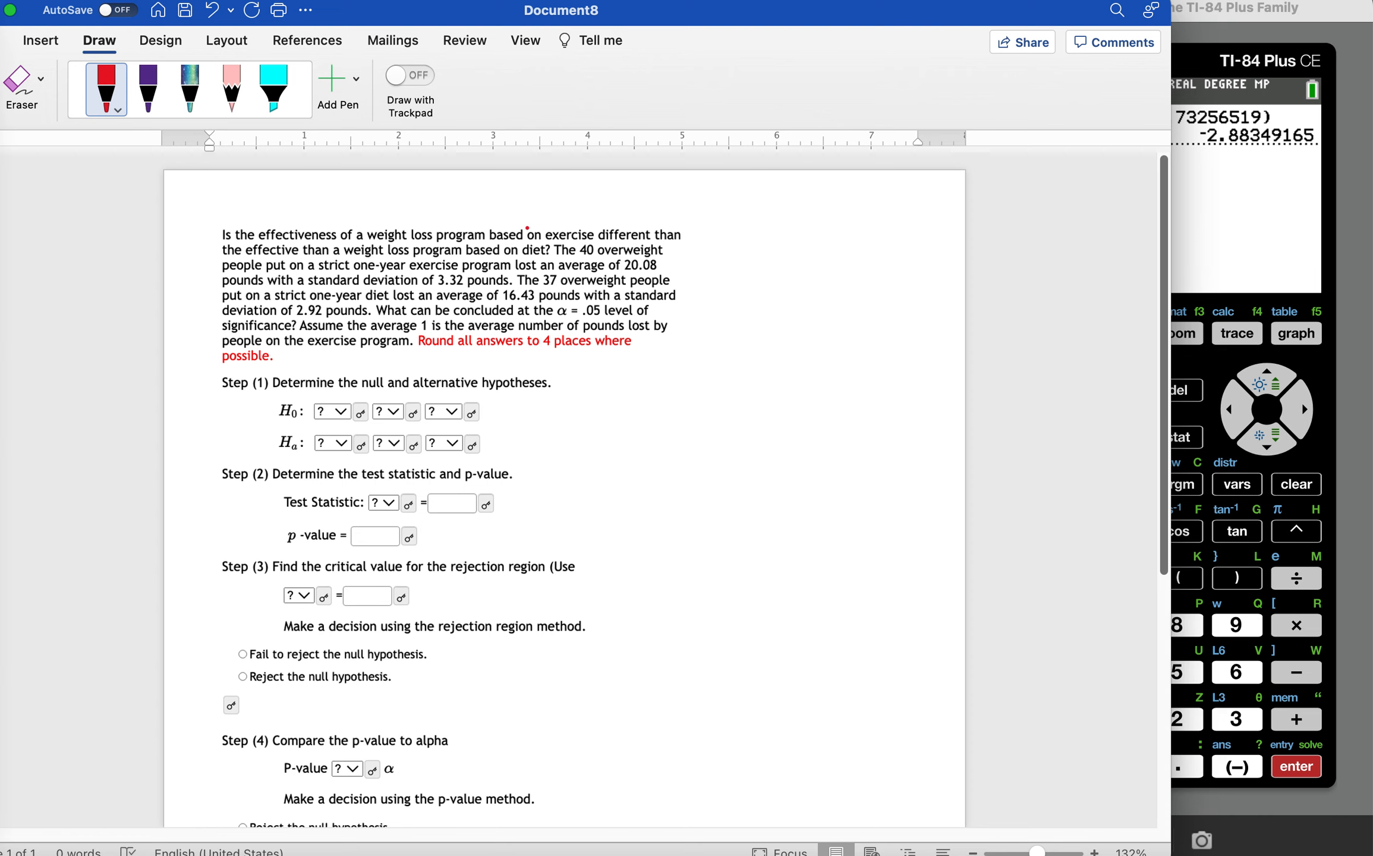
{"action": "left_click", "coordinate": [214, 235]}
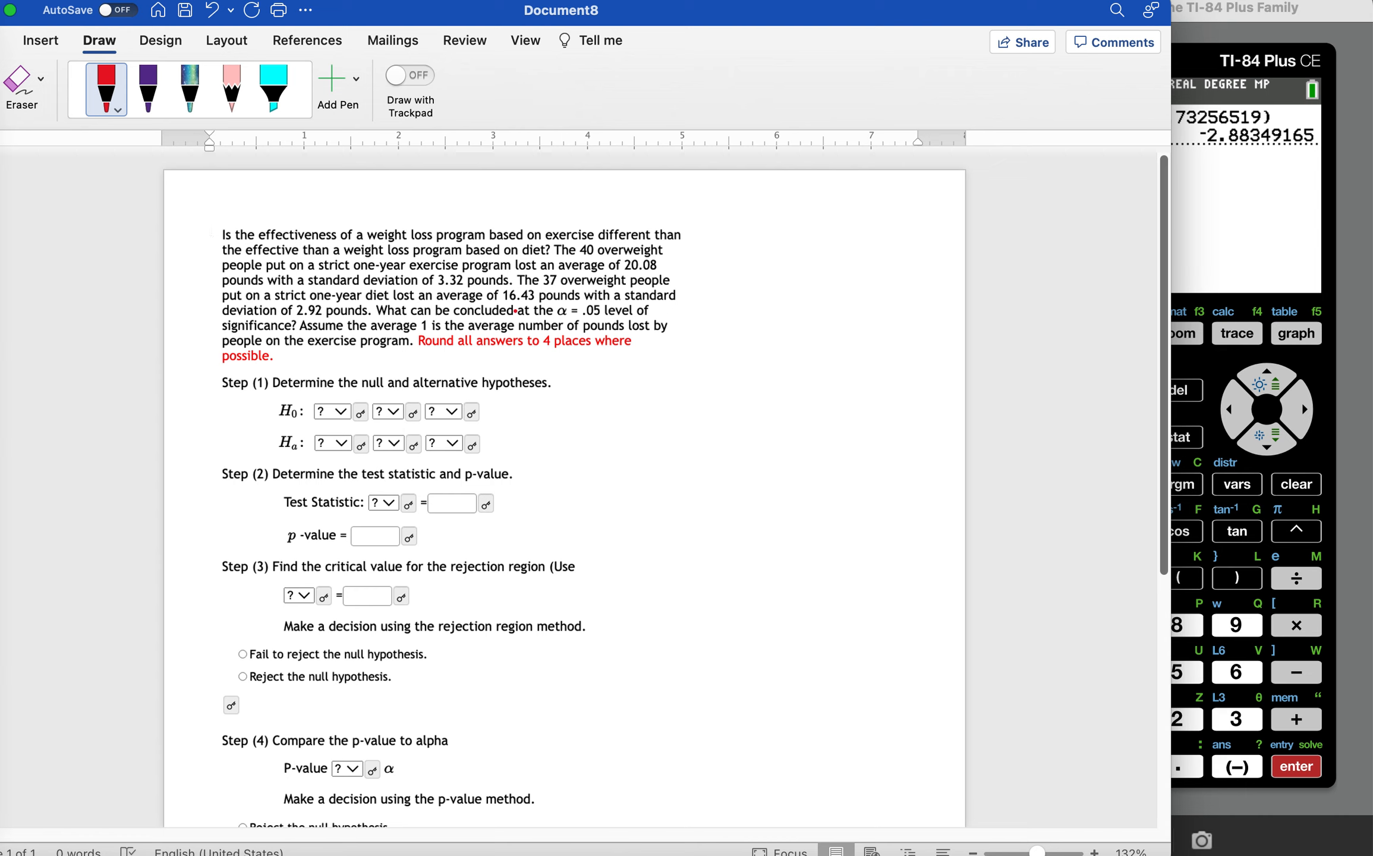
{"action": "left_click_drag", "start_coordinate": [510, 302], "coordinate": [545, 302]}
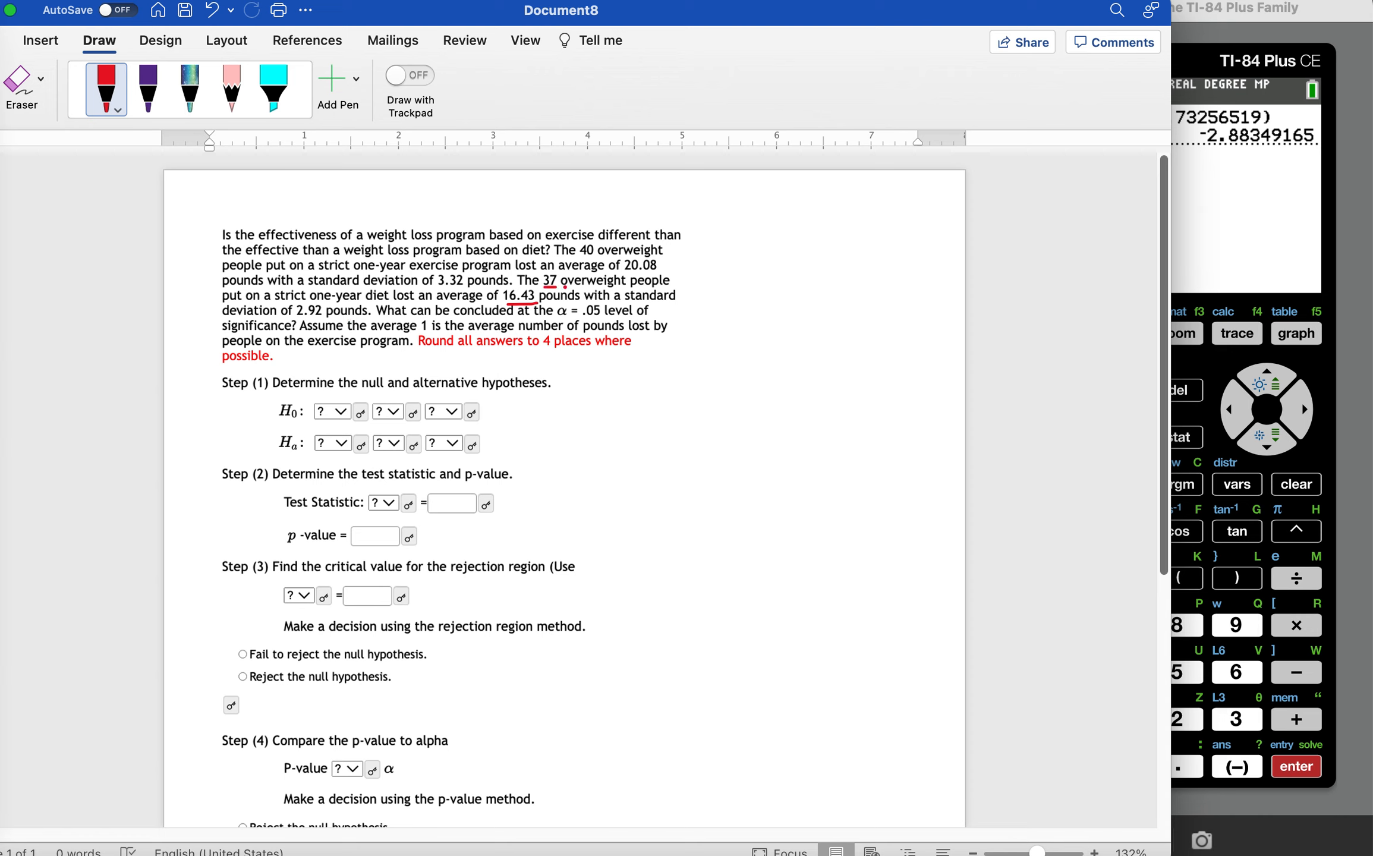
{"action": "left_click_drag", "start_coordinate": [544, 290], "coordinate": [671, 290]}
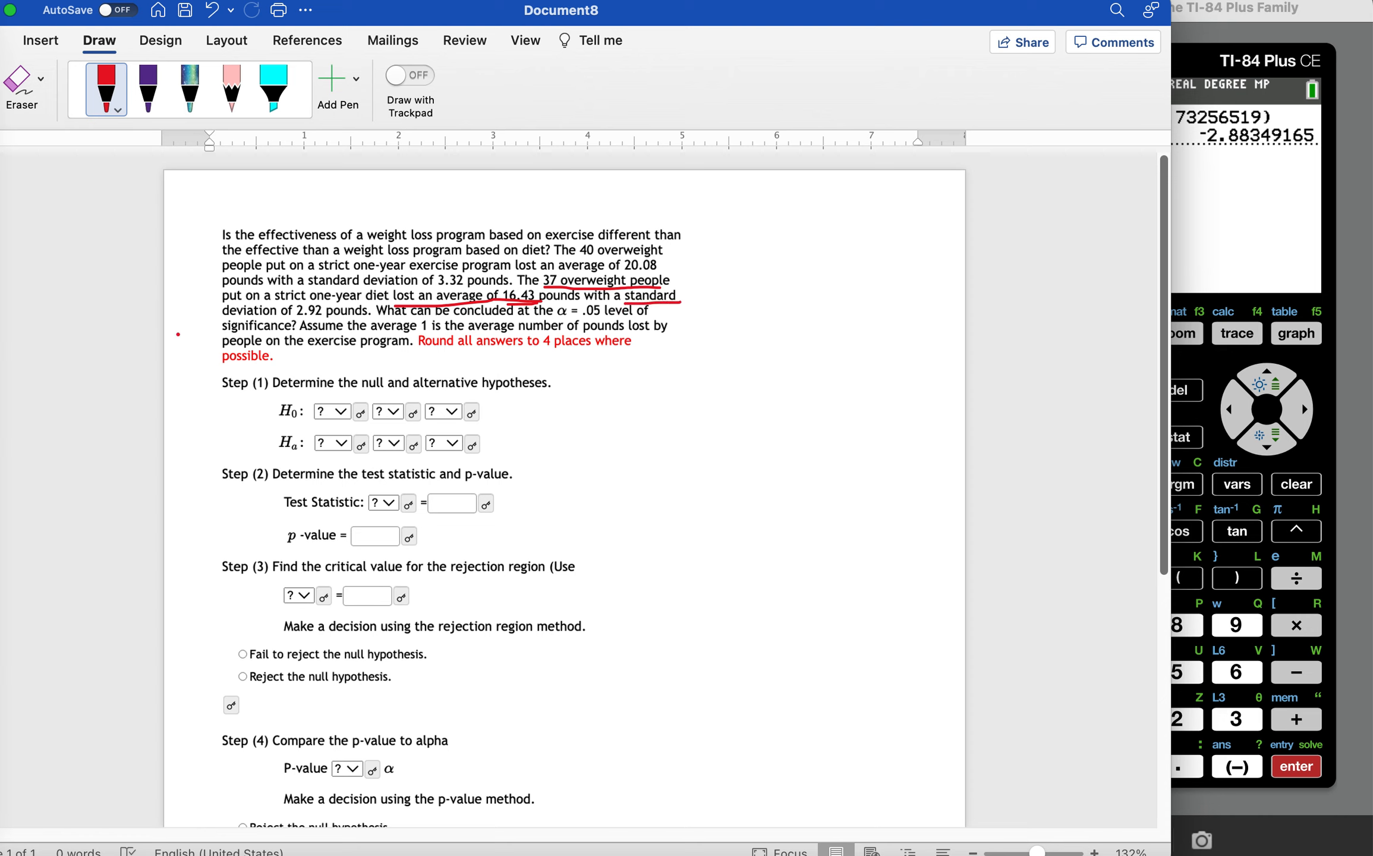
{"action": "left_click_drag", "start_coordinate": [228, 311], "coordinate": [307, 324]}
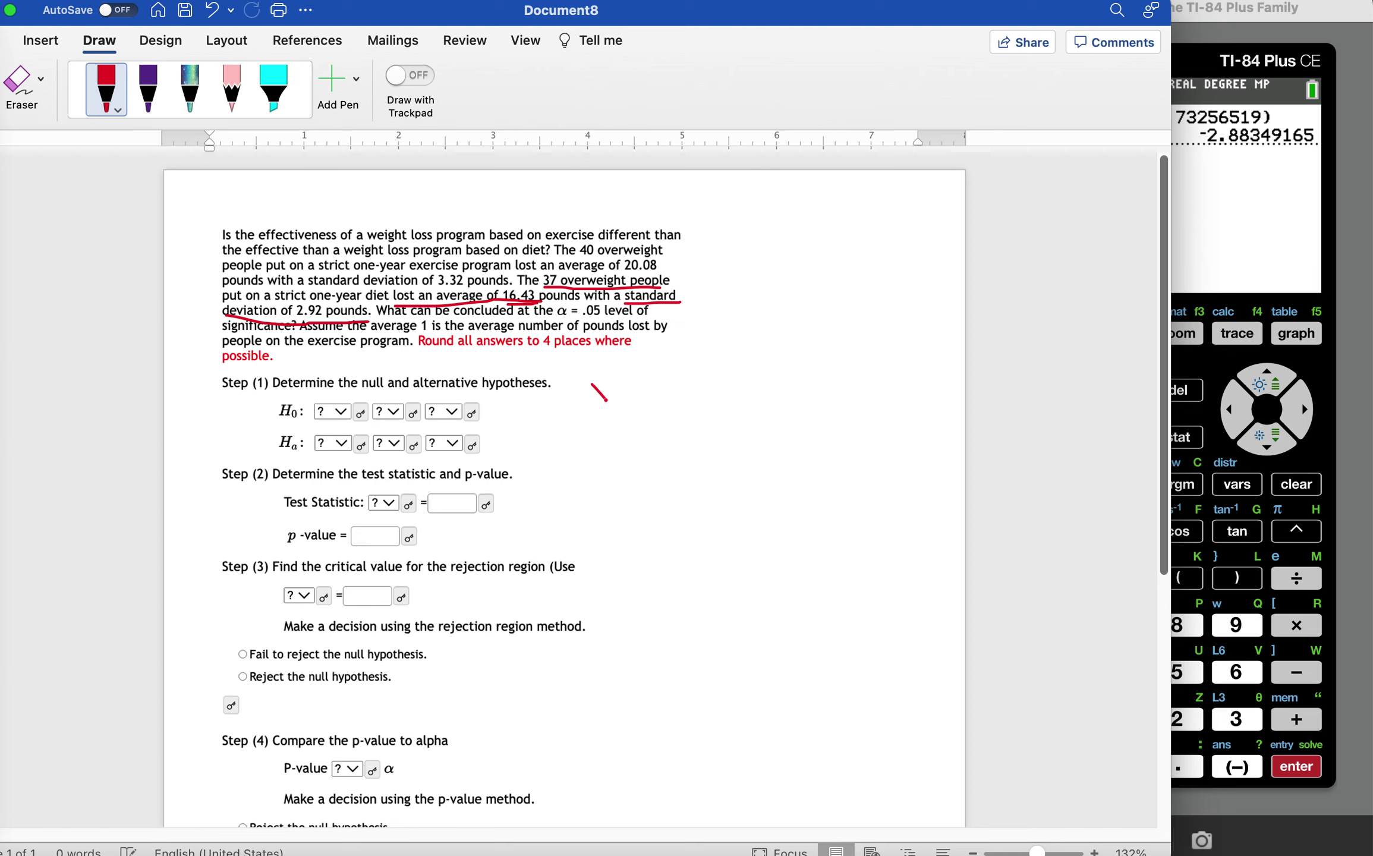
Handwrite x̄1 = 20.8 and Sx1 = 3.32 in red beside Step 1.
{"action": "left_click_drag", "start_coordinate": [588, 378], "coordinate": [613, 398]}
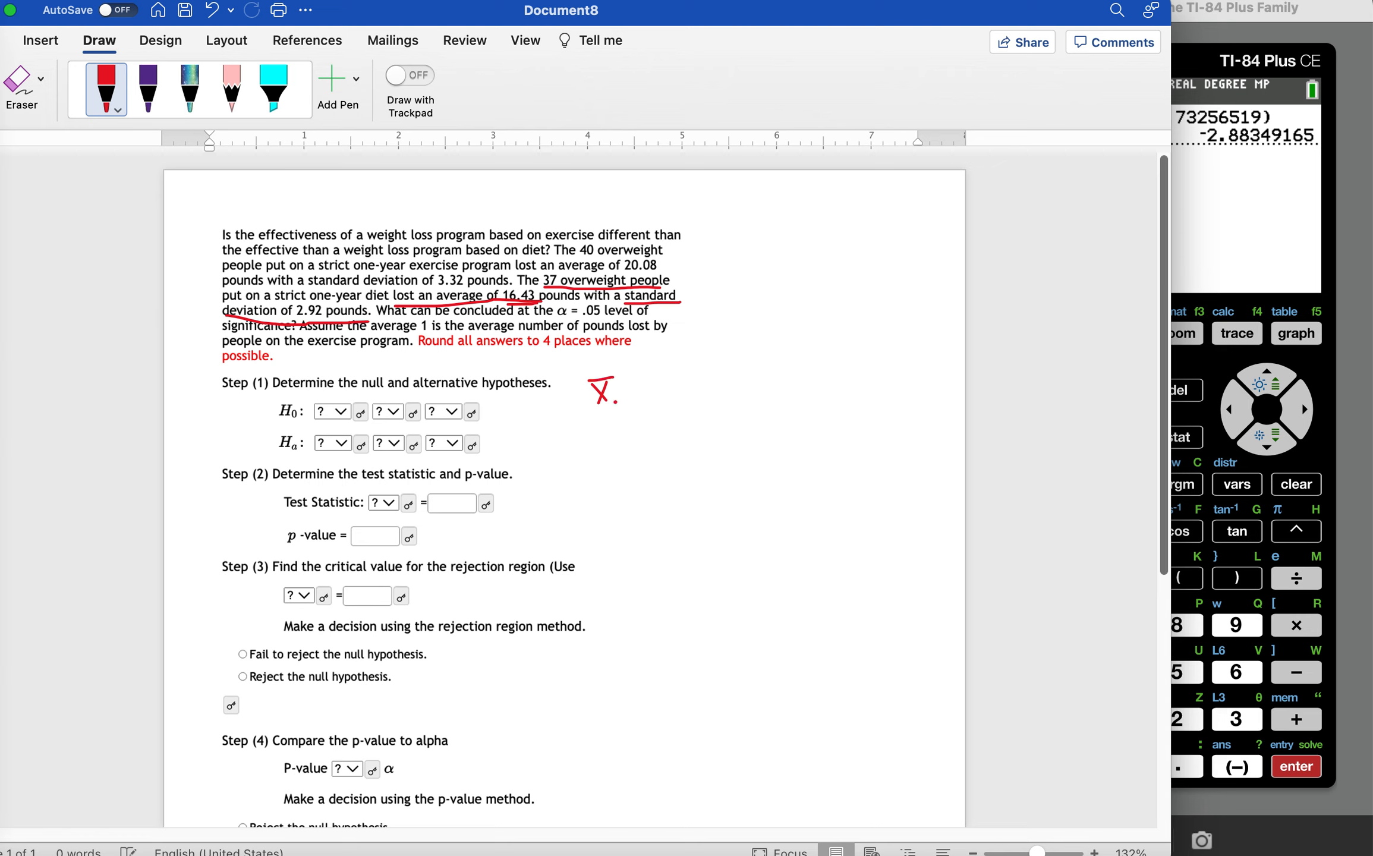
{"action": "left_click_drag", "start_coordinate": [609, 398], "coordinate": [634, 390]}
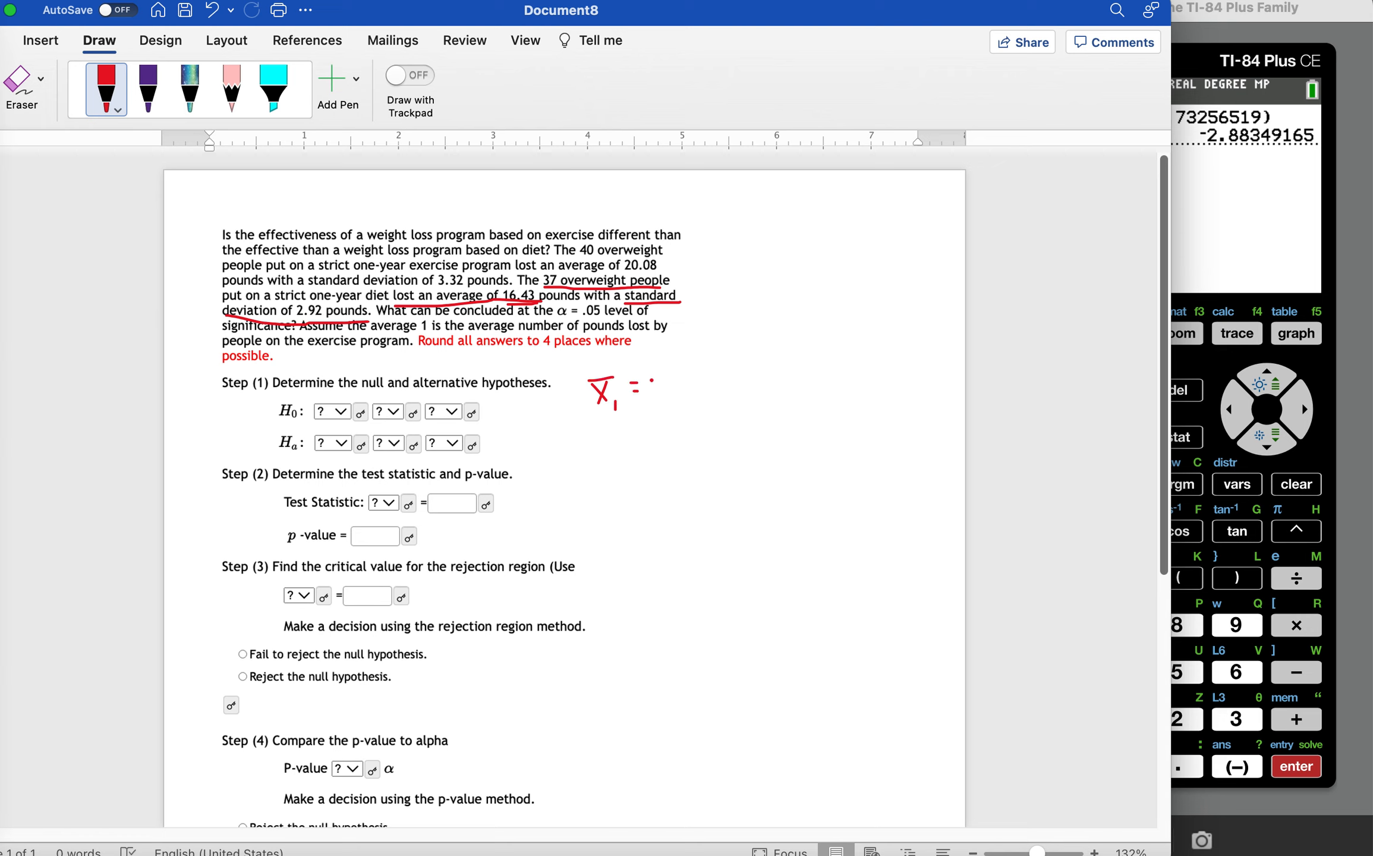
{"action": "left_click_drag", "start_coordinate": [630, 385], "coordinate": [692, 395]}
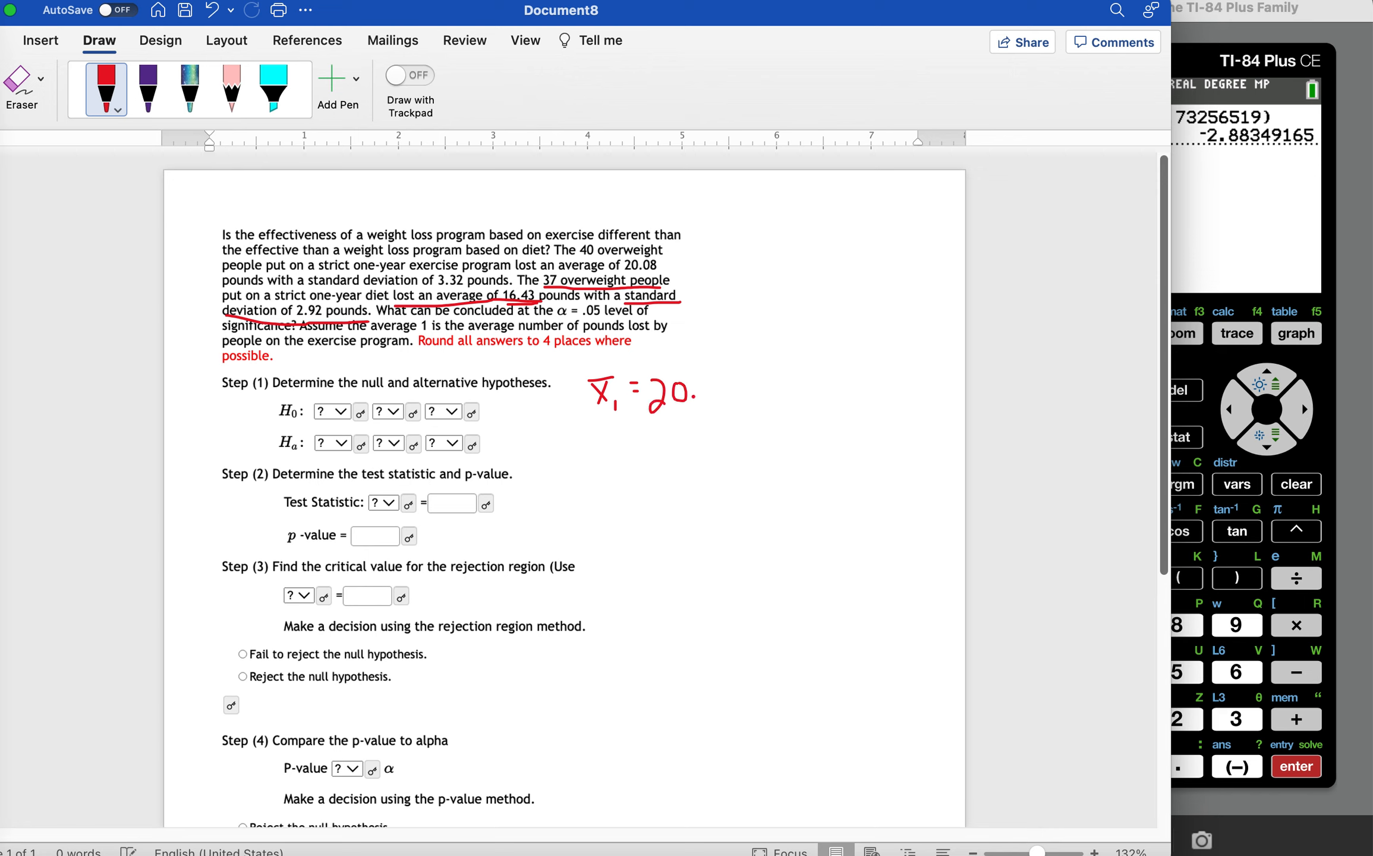
{"action": "left_click_drag", "start_coordinate": [684, 385], "coordinate": [692, 408]}
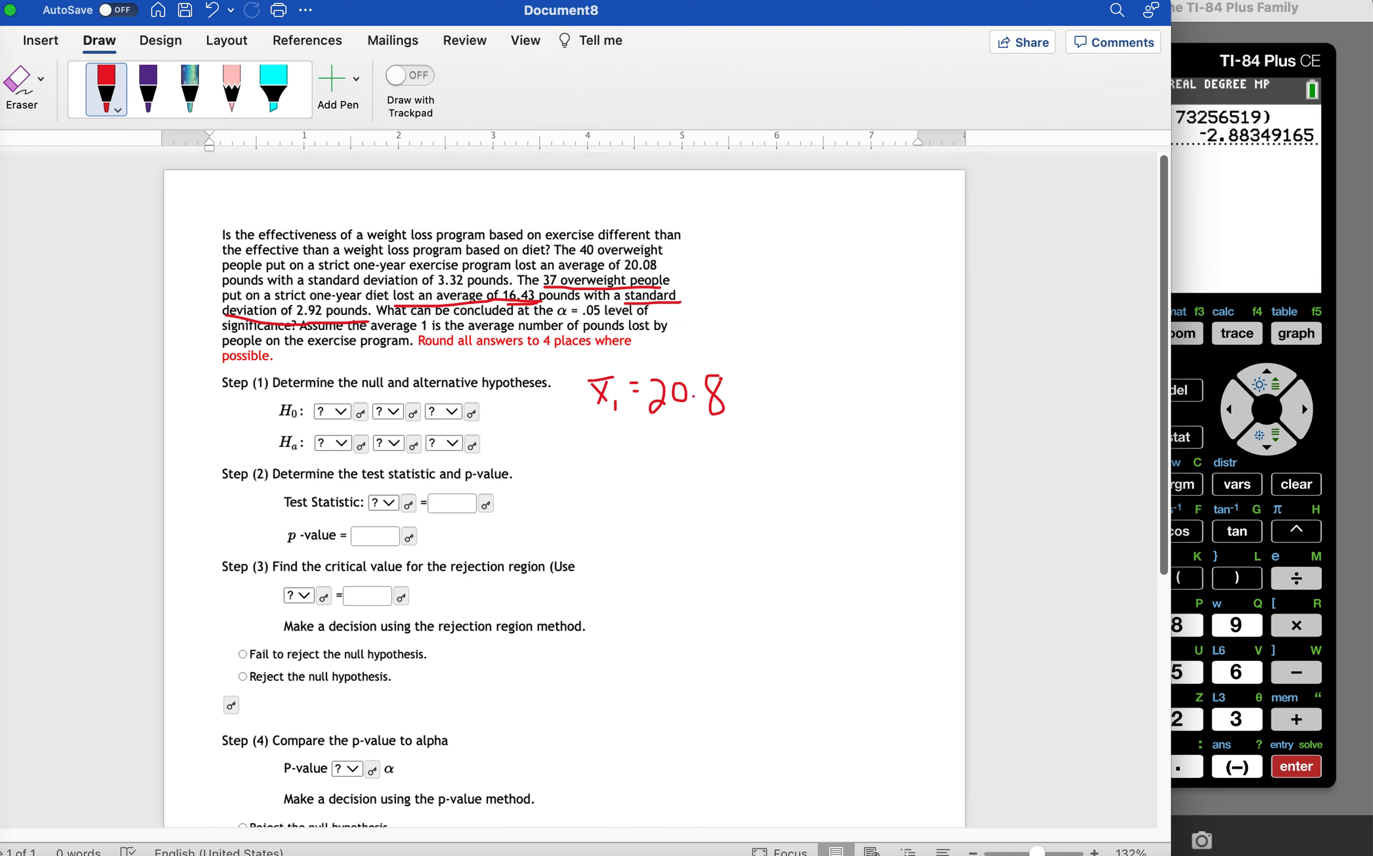
{"action": "left_click_drag", "start_coordinate": [591, 434], "coordinate": [600, 431]}
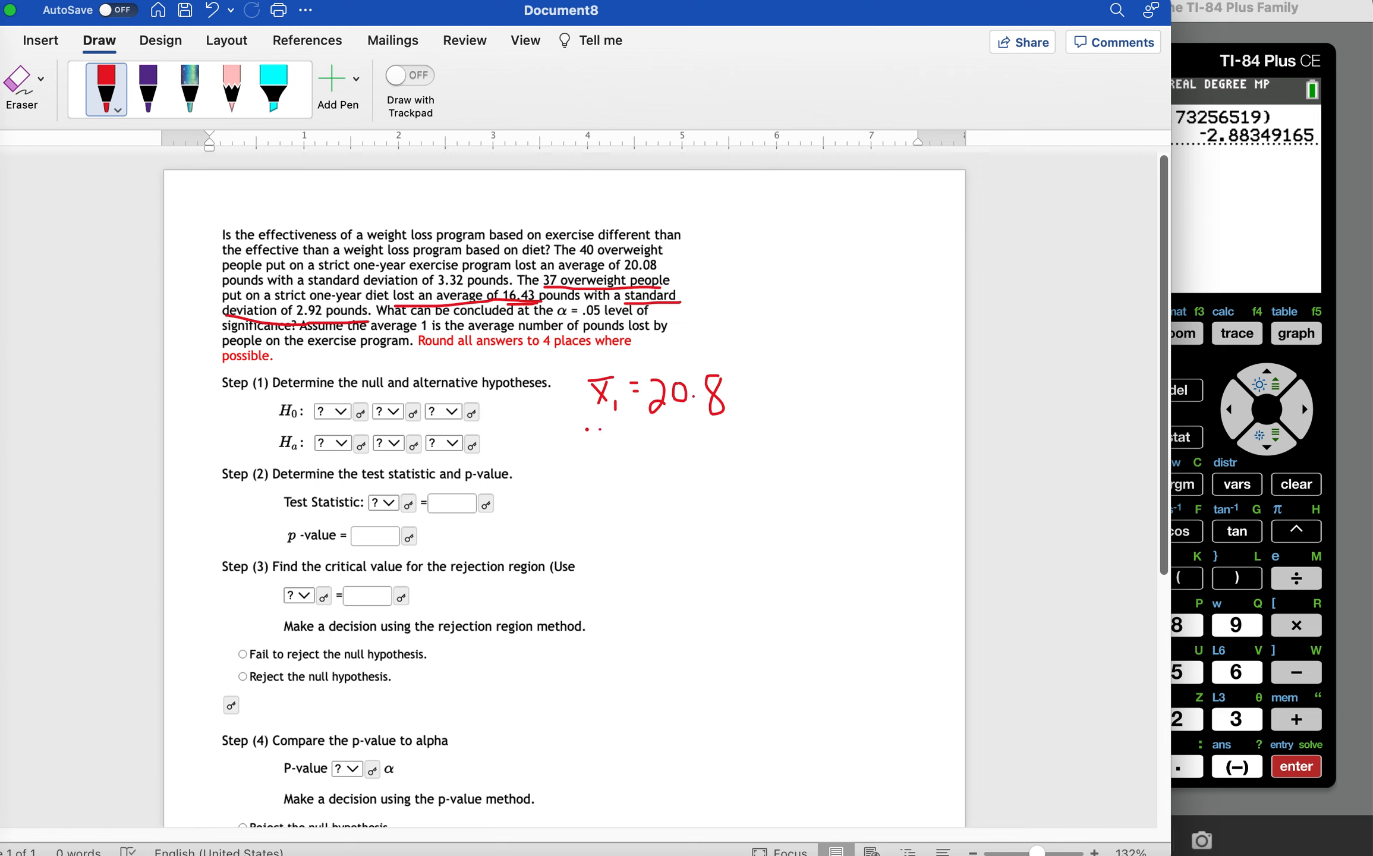
{"action": "left_click_drag", "start_coordinate": [583, 437], "coordinate": [617, 465]}
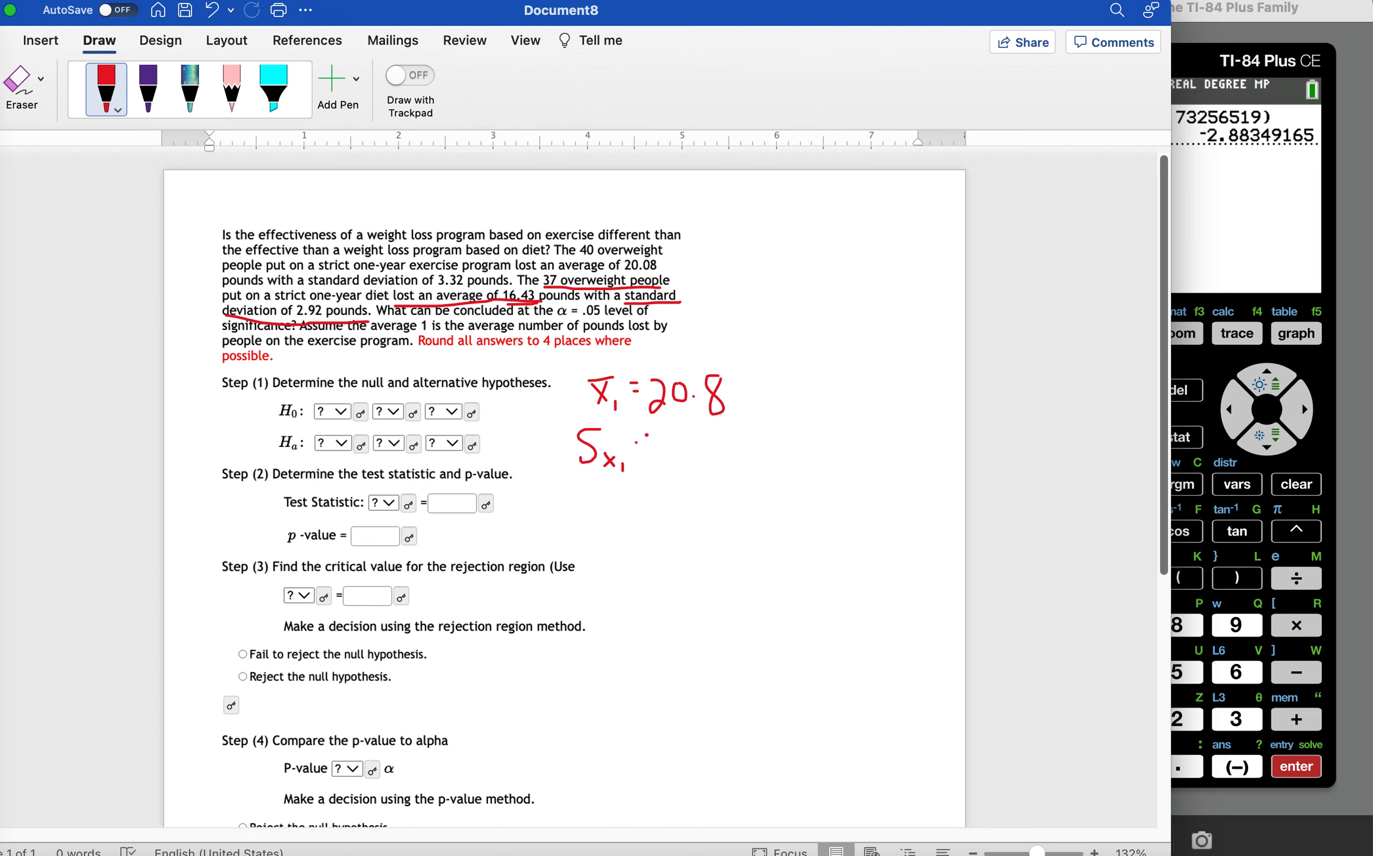
{"action": "left_click_drag", "start_coordinate": [630, 447], "coordinate": [692, 460]}
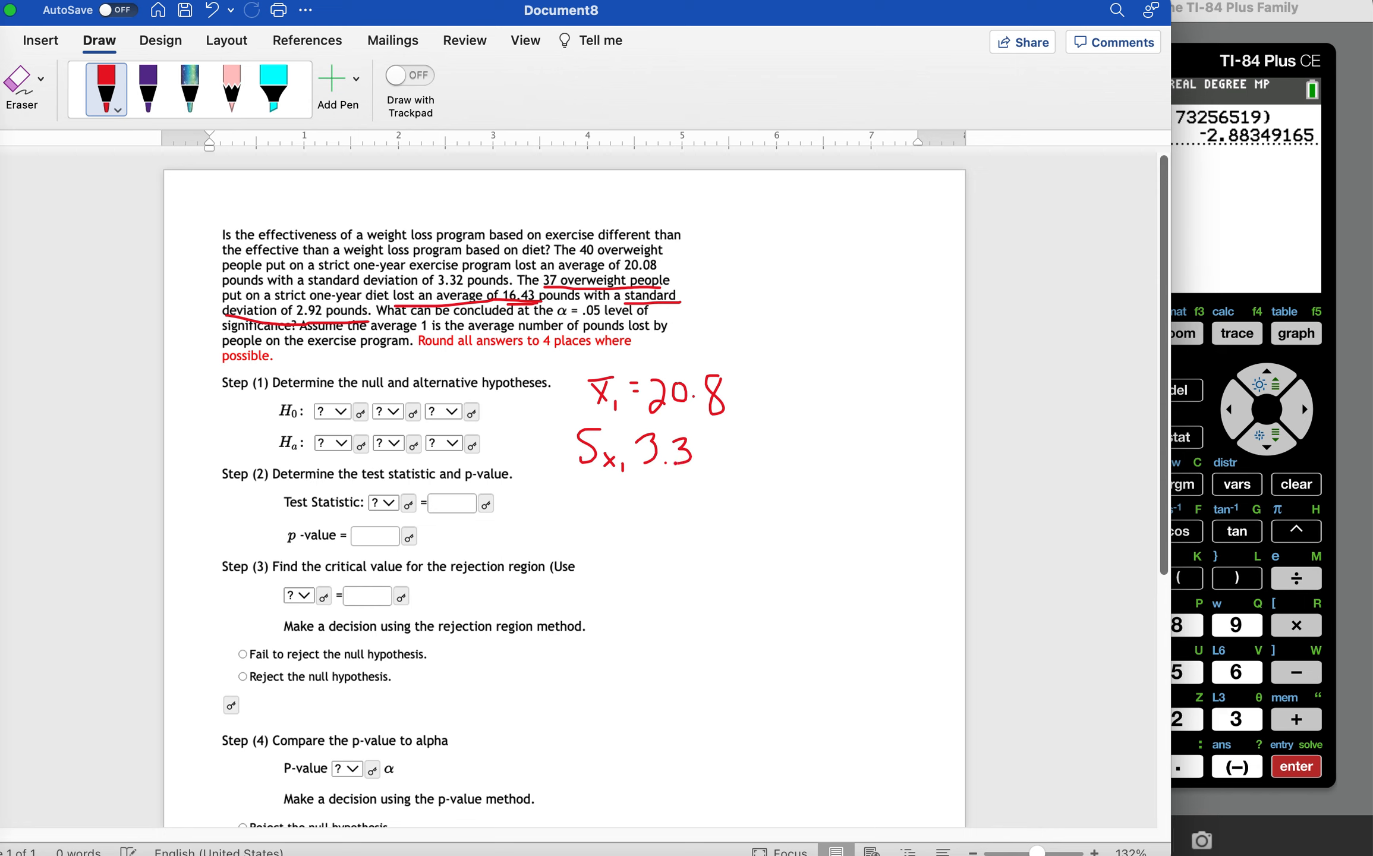
{"action": "left_click_drag", "start_coordinate": [684, 452], "coordinate": [710, 451]}
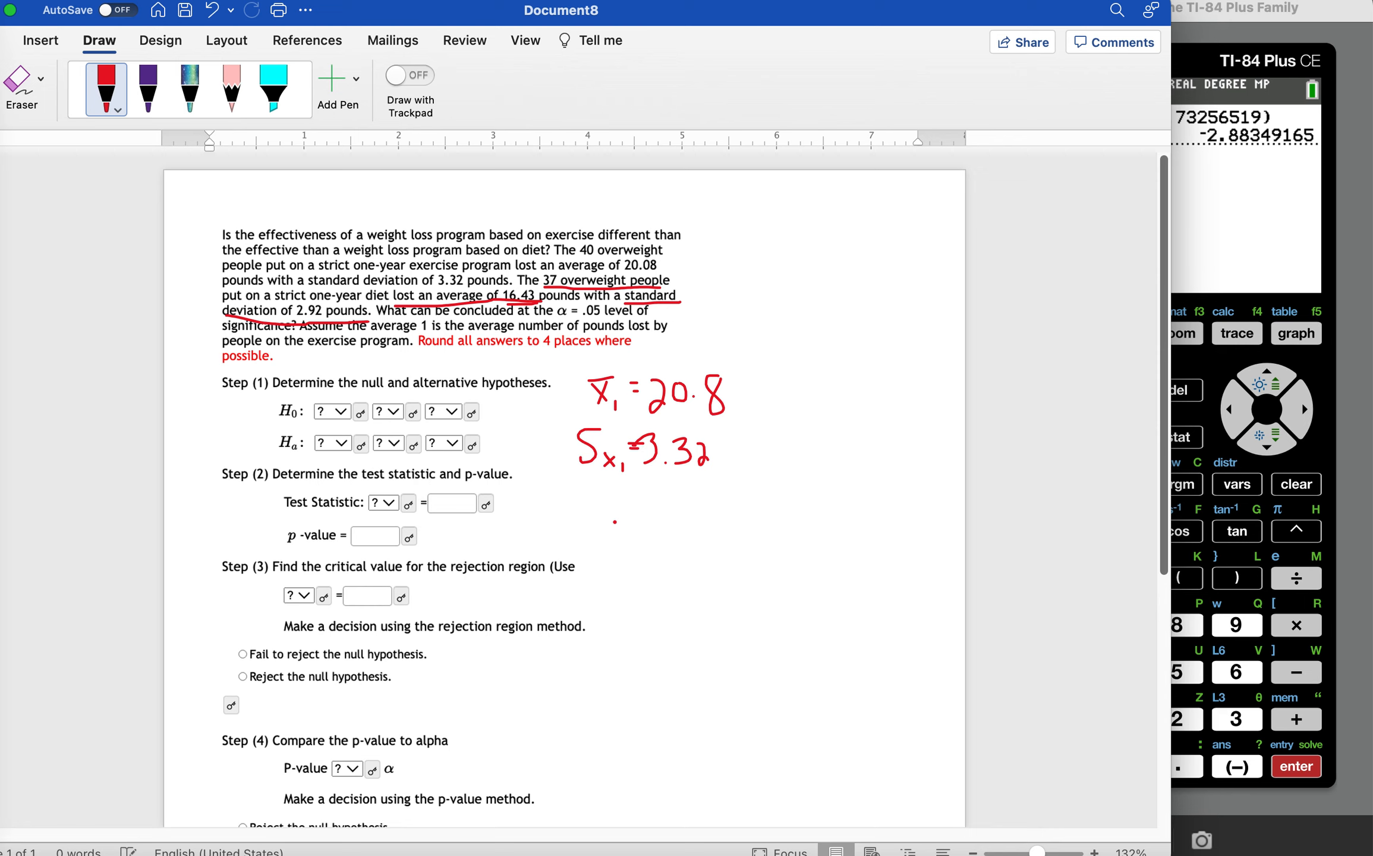
Handwrite x̄2 = 16.43 and Sx2 = 2.92 in red to the right of the first group's values.
{"action": "left_click_drag", "start_coordinate": [753, 377], "coordinate": [783, 412]}
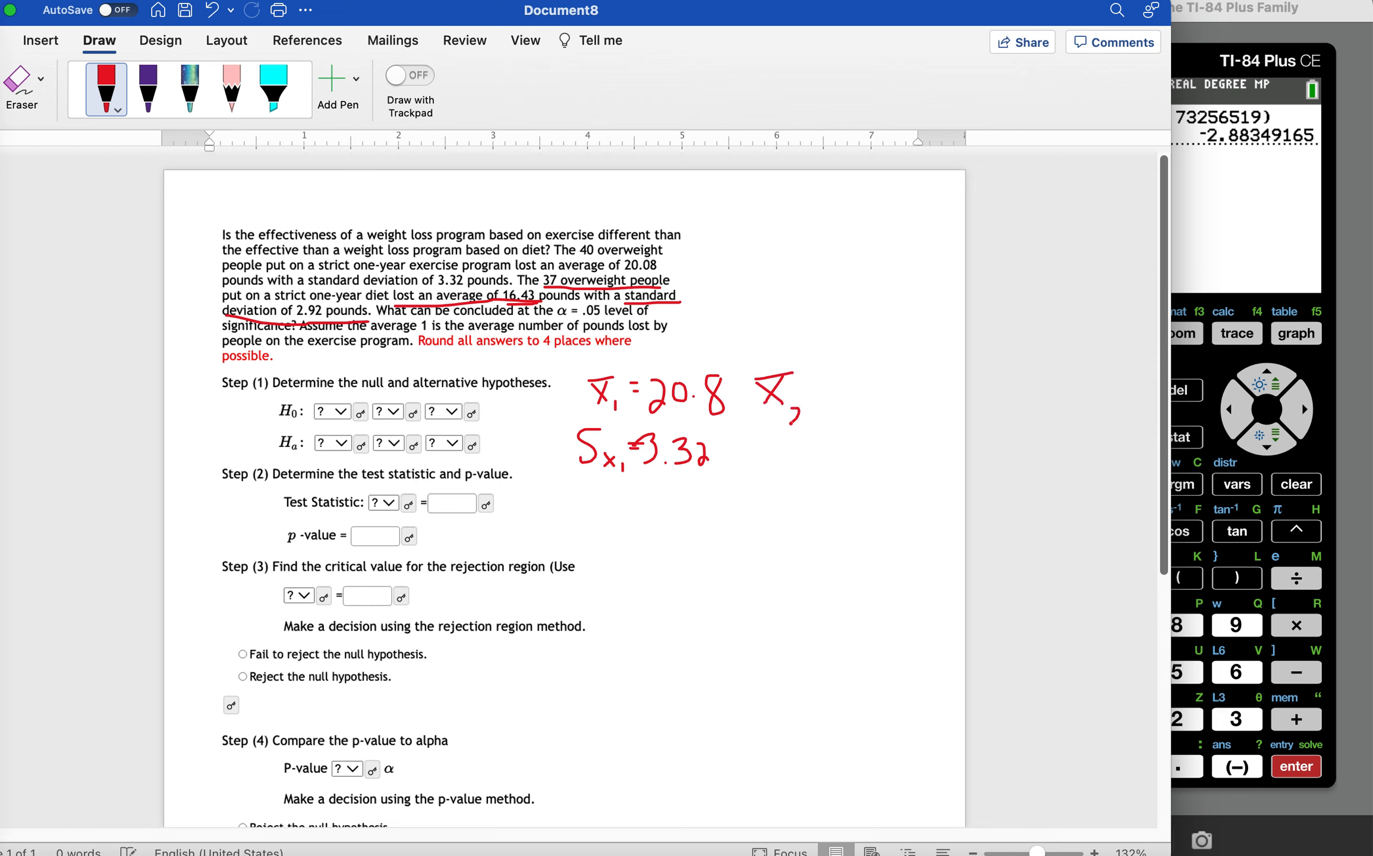
{"action": "left_click_drag", "start_coordinate": [780, 398], "coordinate": [806, 412]}
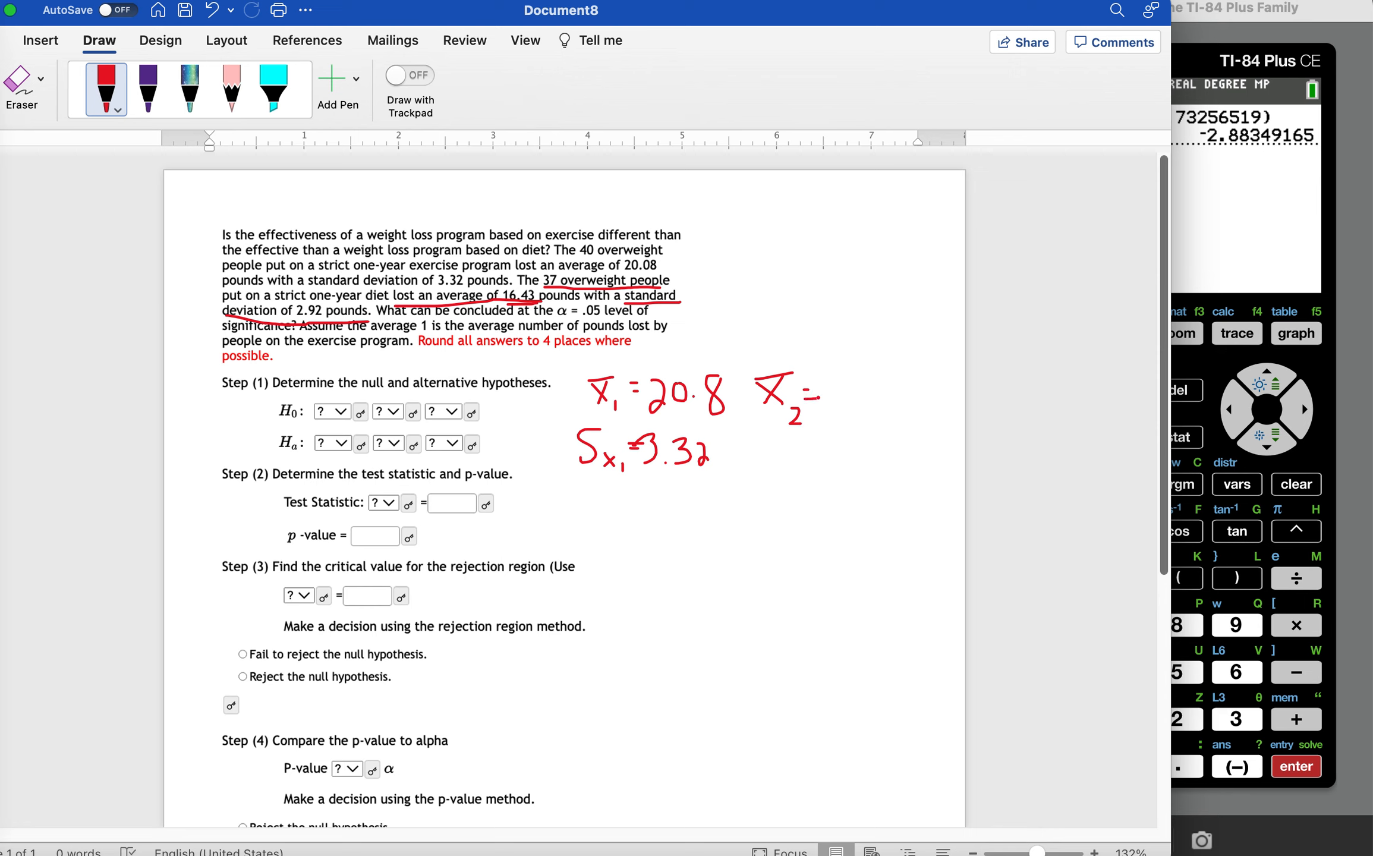
{"action": "left_click_drag", "start_coordinate": [815, 395], "coordinate": [854, 394]}
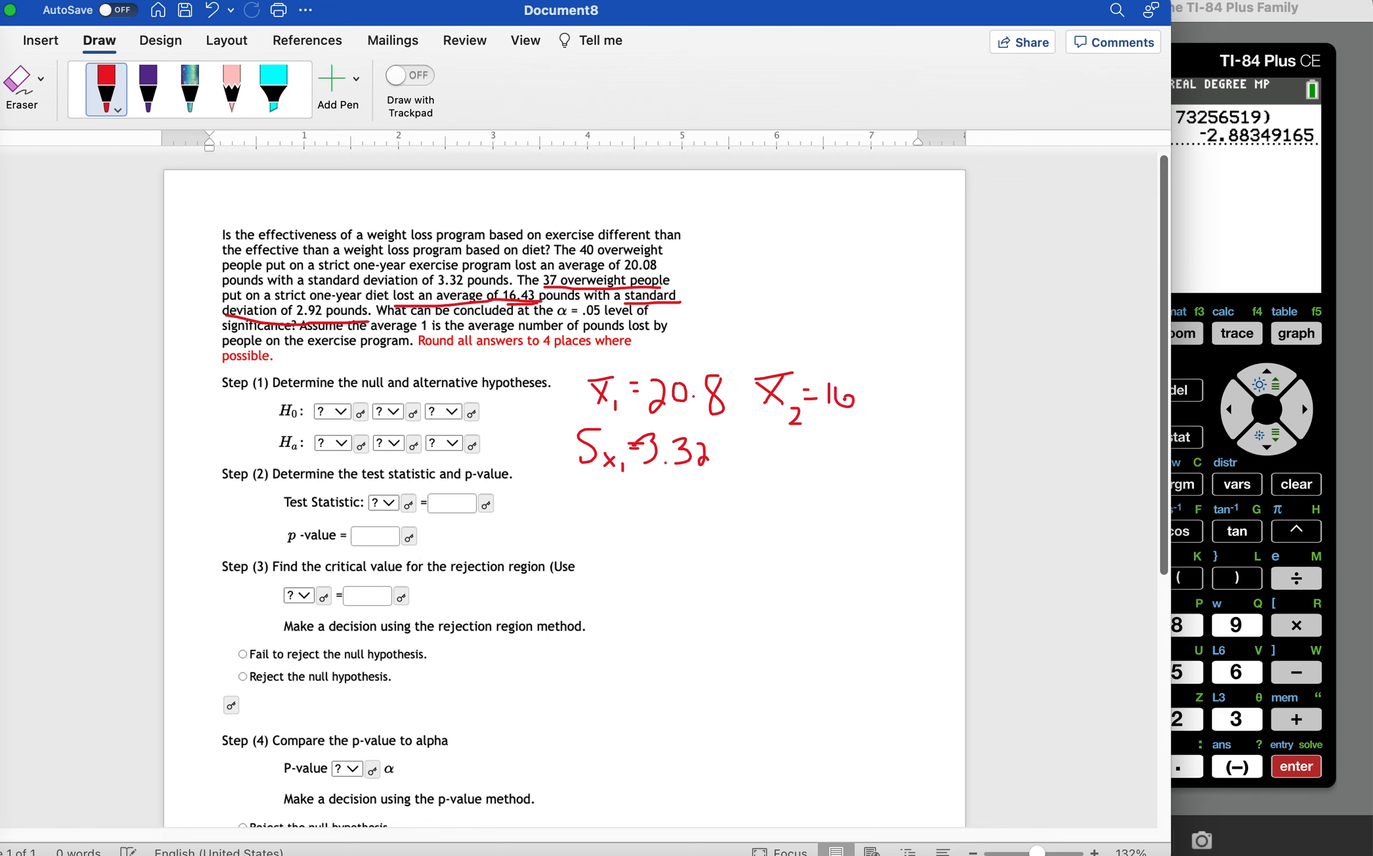
{"action": "left_click_drag", "start_coordinate": [858, 392], "coordinate": [893, 392]}
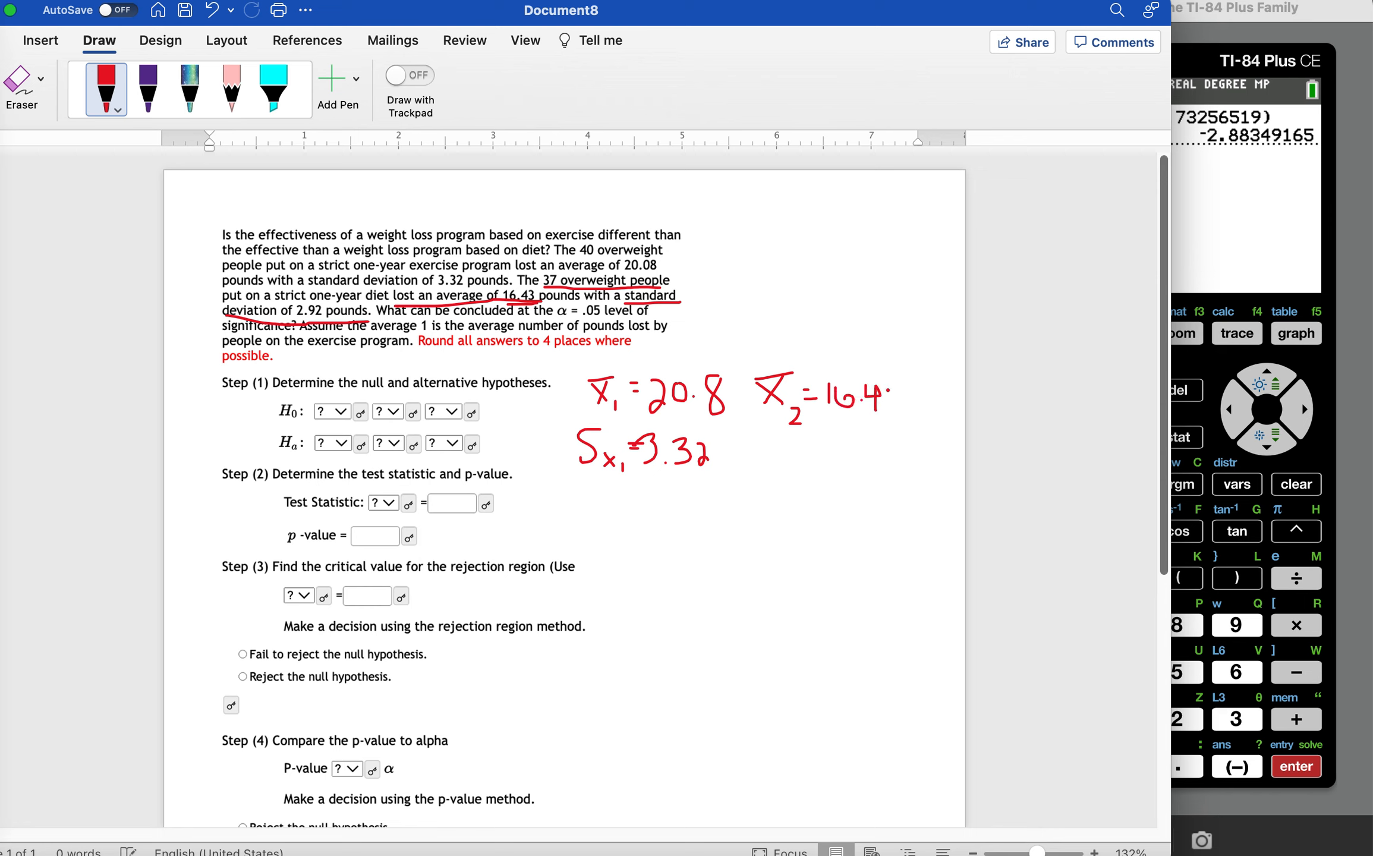
{"action": "left_click_drag", "start_coordinate": [880, 395], "coordinate": [906, 394]}
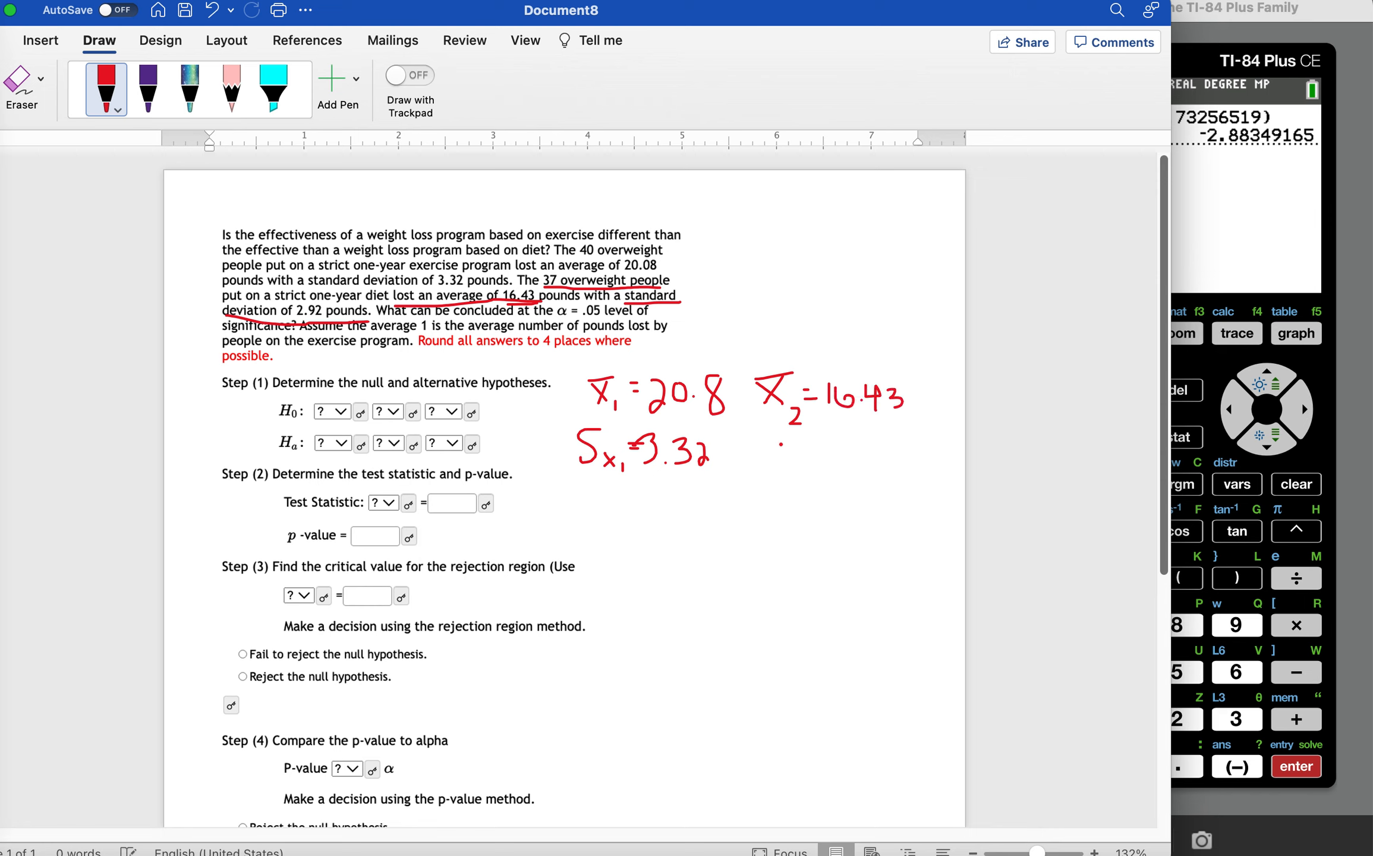
{"action": "left_click_drag", "start_coordinate": [780, 447], "coordinate": [801, 465]}
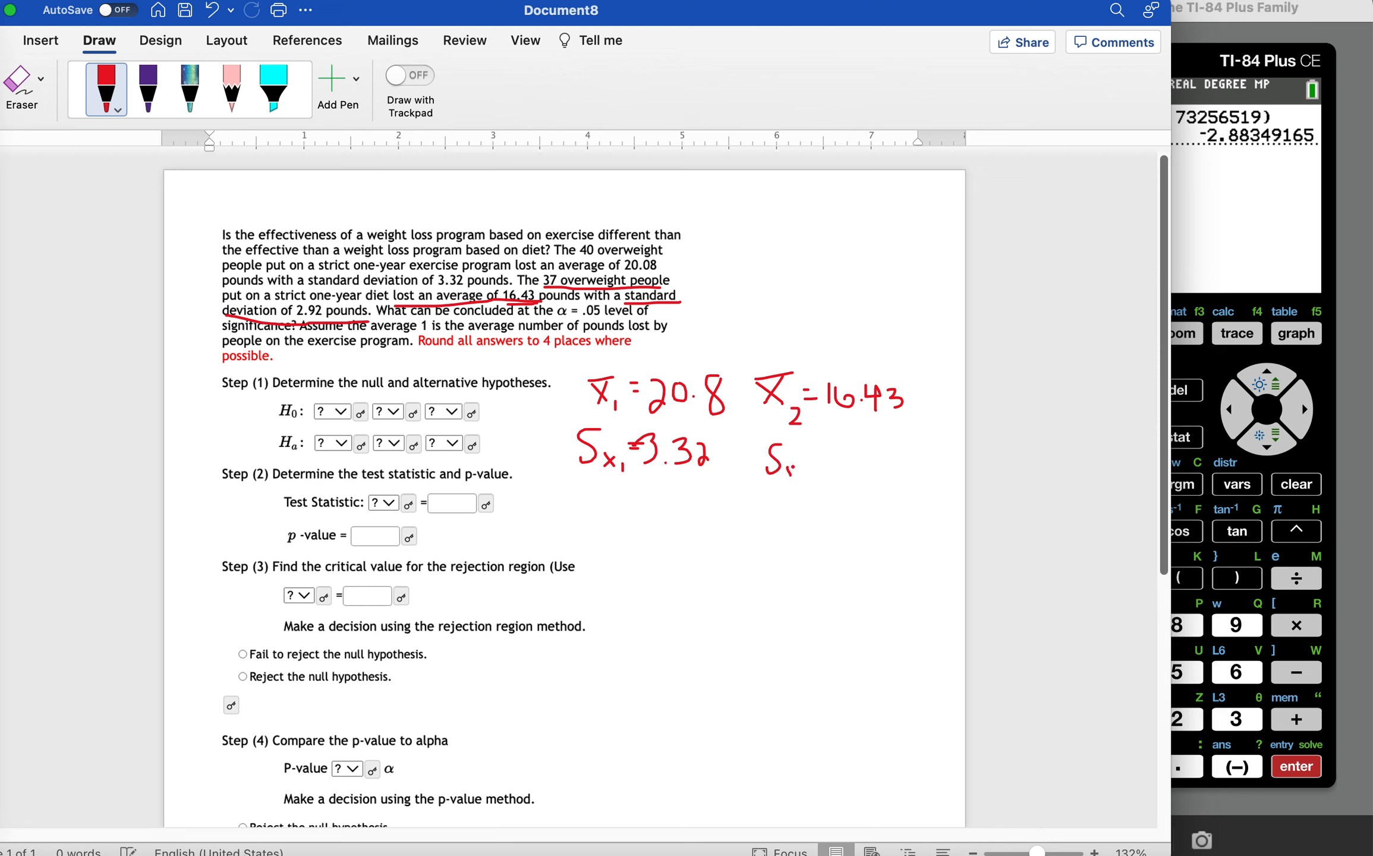
{"action": "left_click_drag", "start_coordinate": [797, 460], "coordinate": [806, 486]}
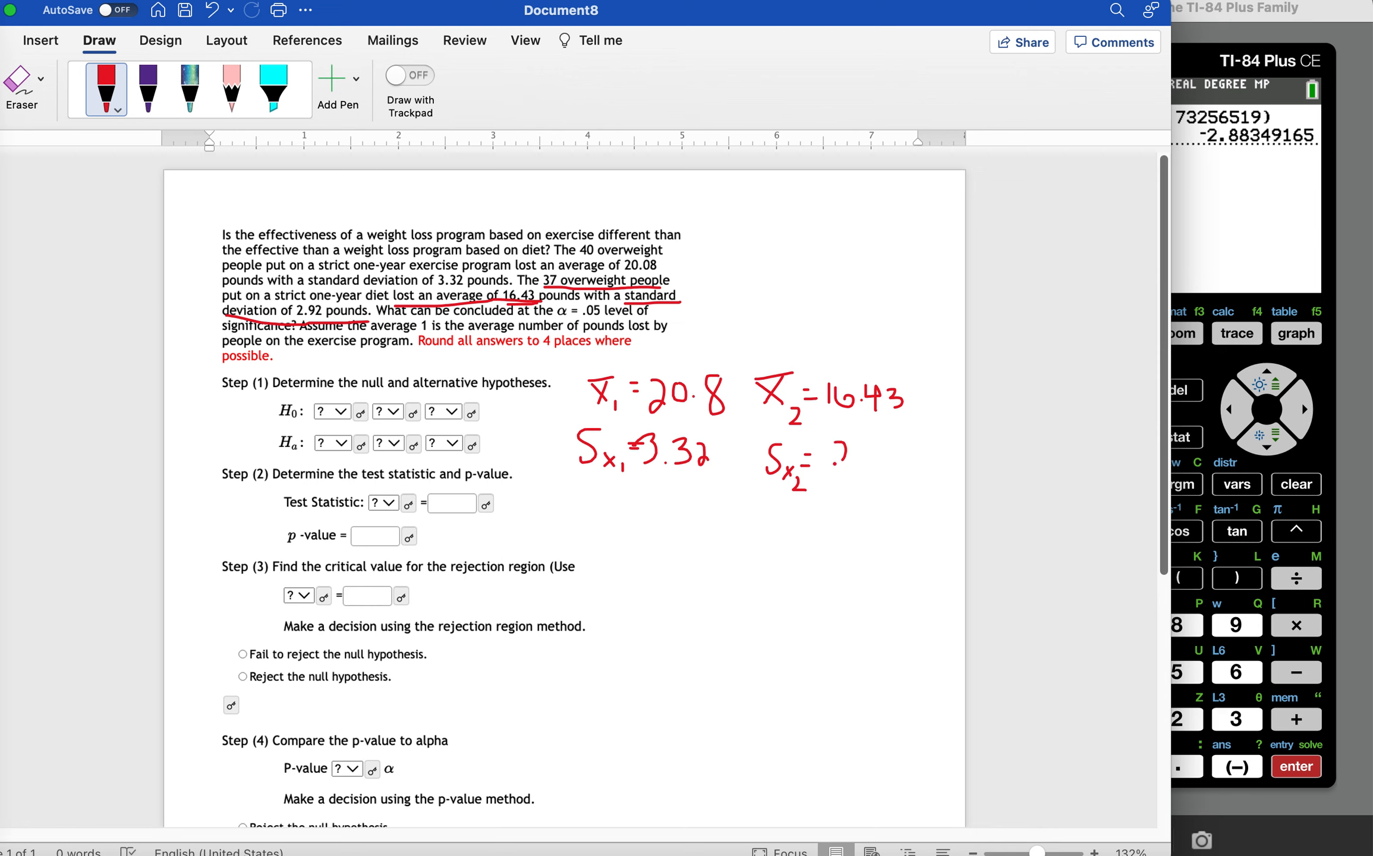
{"action": "left_click_drag", "start_coordinate": [841, 447], "coordinate": [880, 465]}
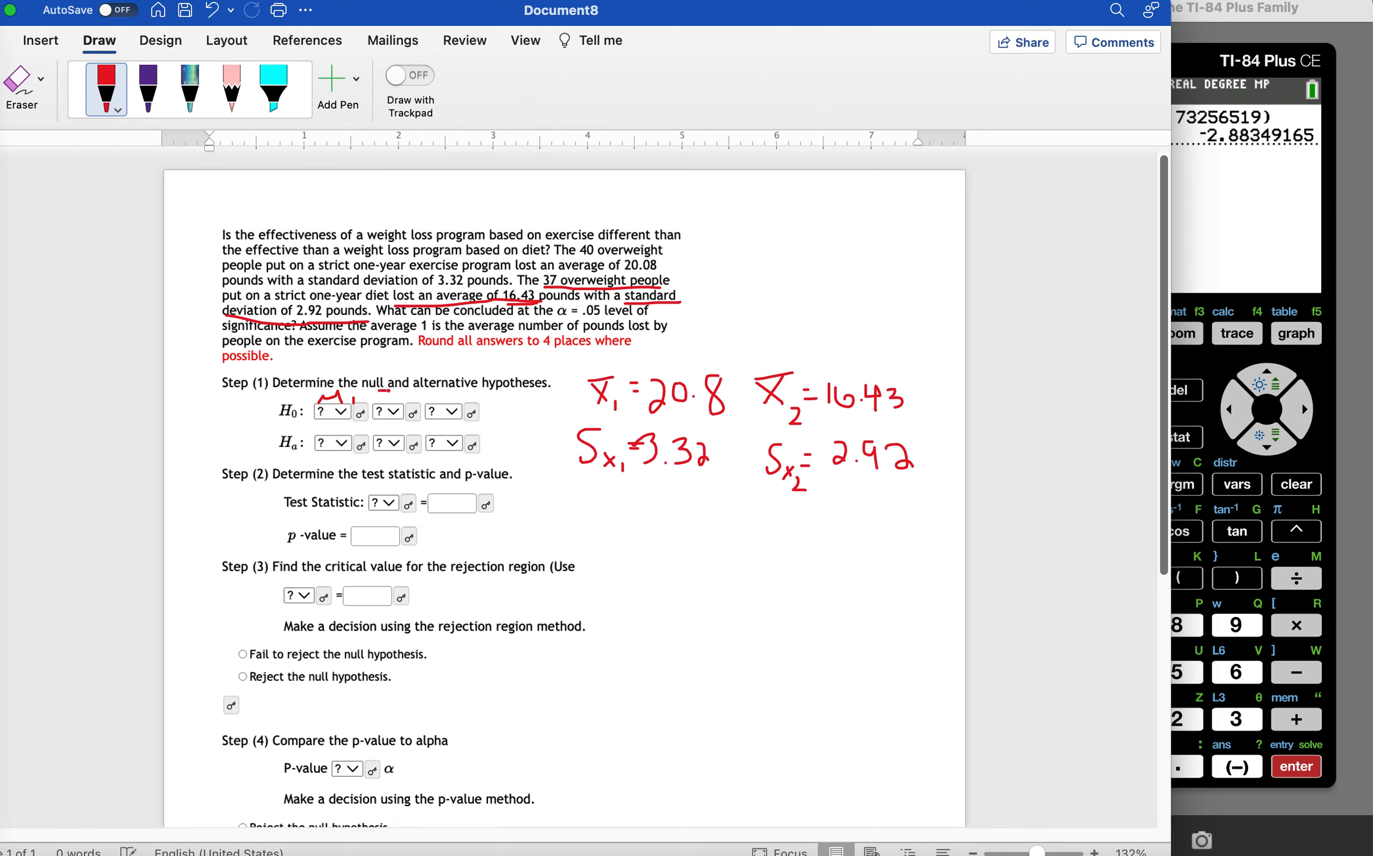
Write μ1 = μ2 for H0 and μ1 ≠ μ2 for Ha in red over the hypothesis boxes.
{"action": "left_click_drag", "start_coordinate": [411, 395], "coordinate": [425, 385]}
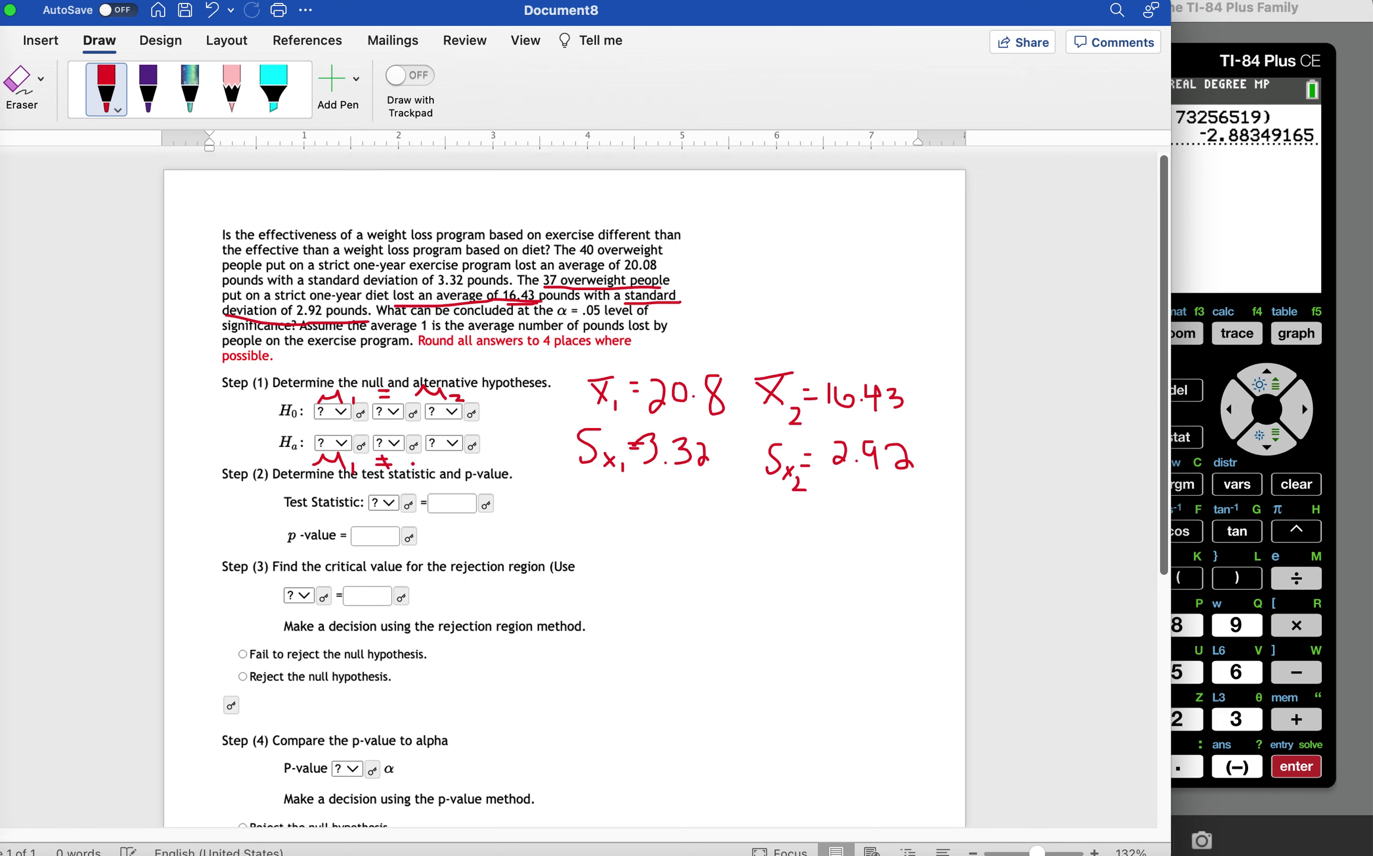
{"action": "left_click_drag", "start_coordinate": [403, 452], "coordinate": [437, 460]}
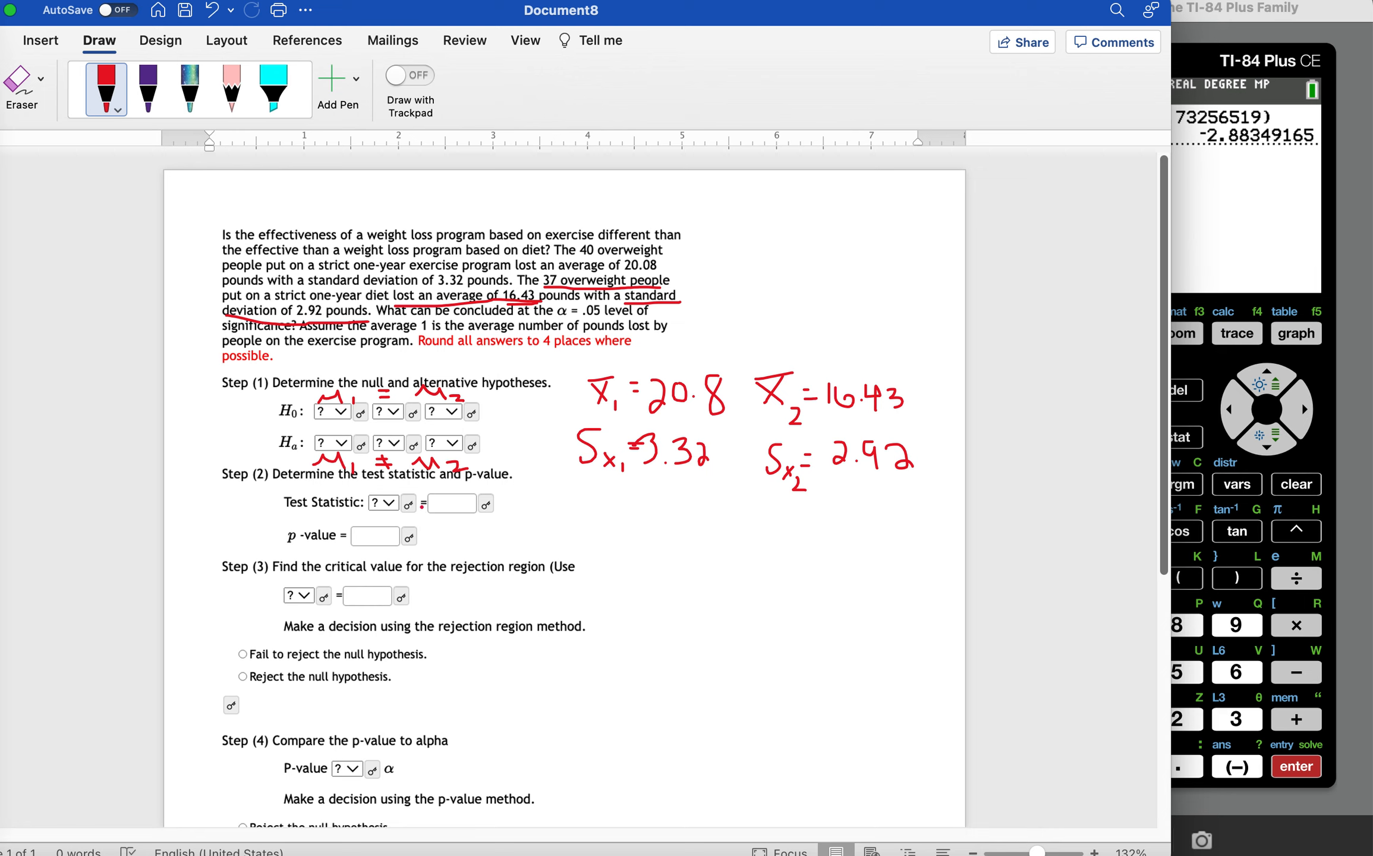
{"action": "mouse_move", "coordinate": [1233, 20]}
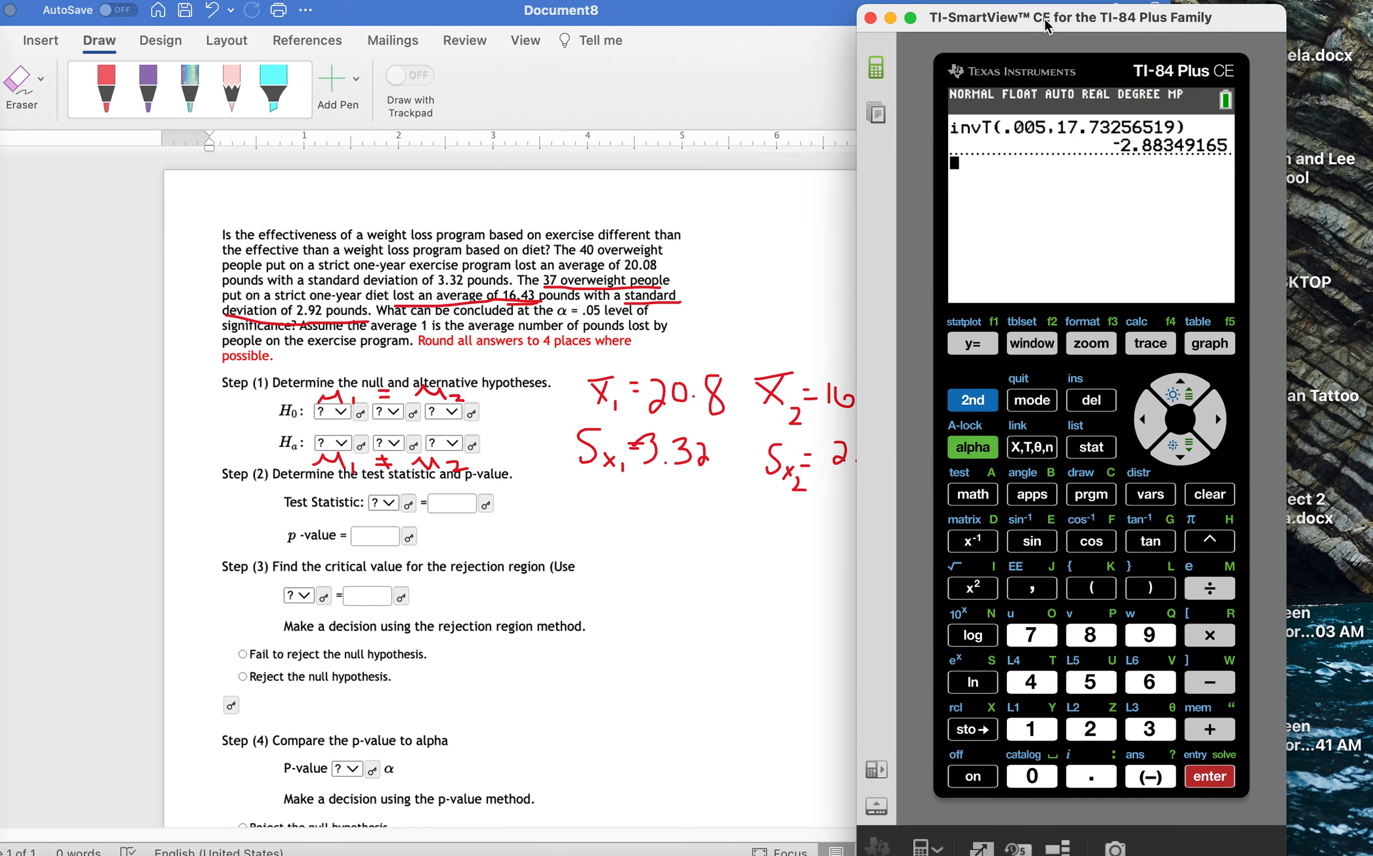
Set up 2-SampTTest with Stats input and first sample x̄1 20.8, Sx1 3.32, n1 40.
{"action": "left_click", "coordinate": [1089, 447]}
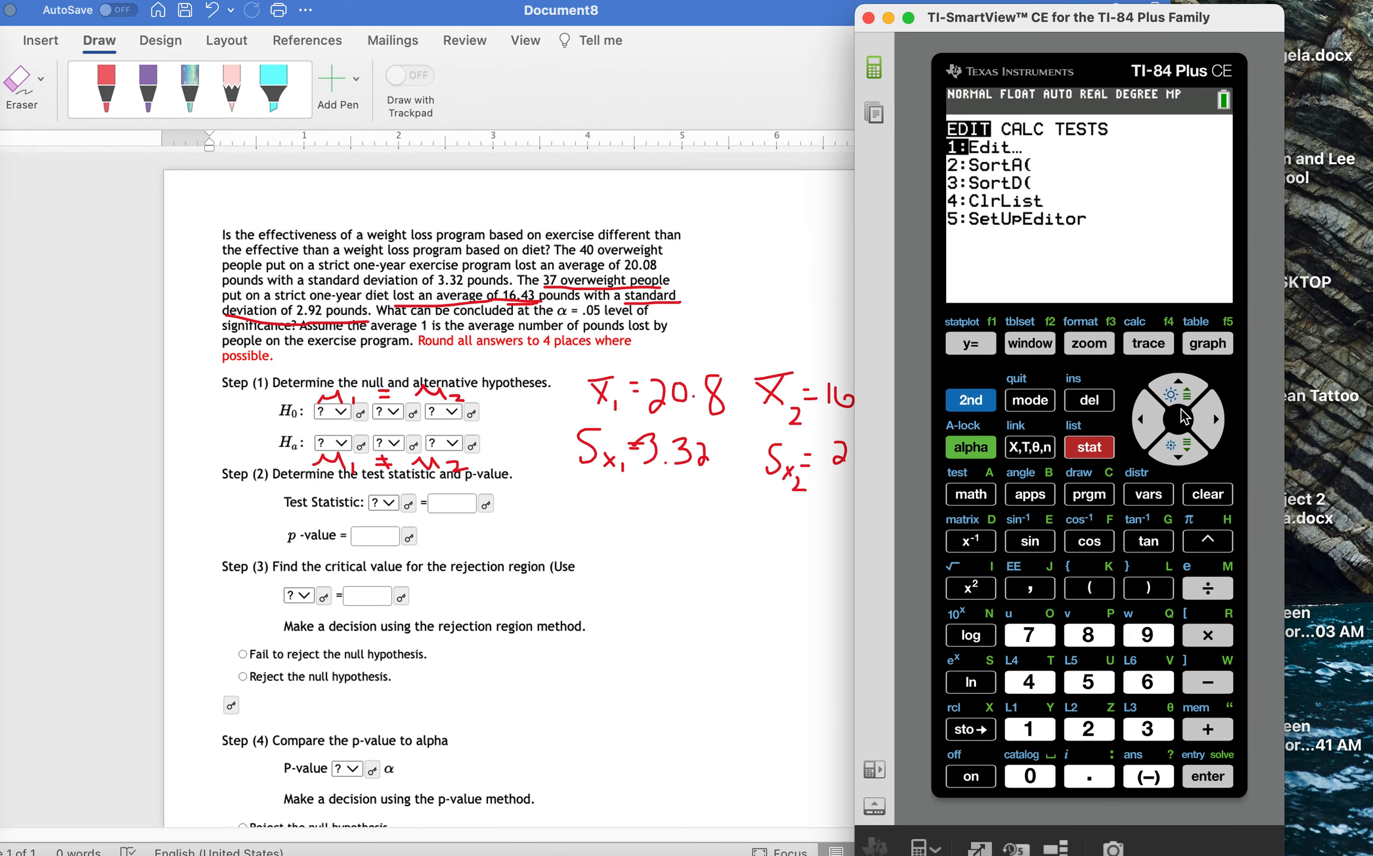
{"action": "left_click", "coordinate": [1213, 418]}
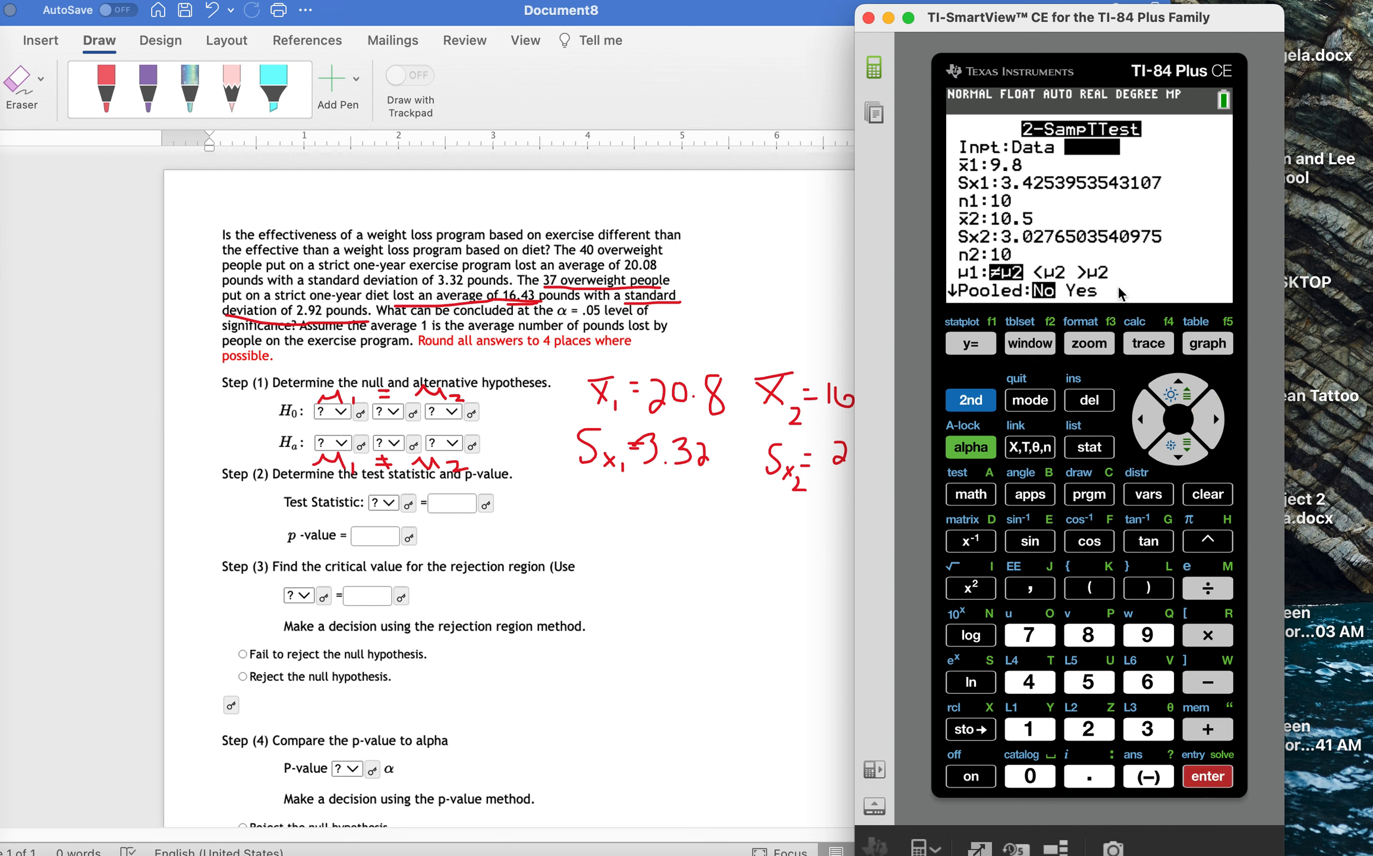
{"action": "left_click", "coordinate": [1091, 147]}
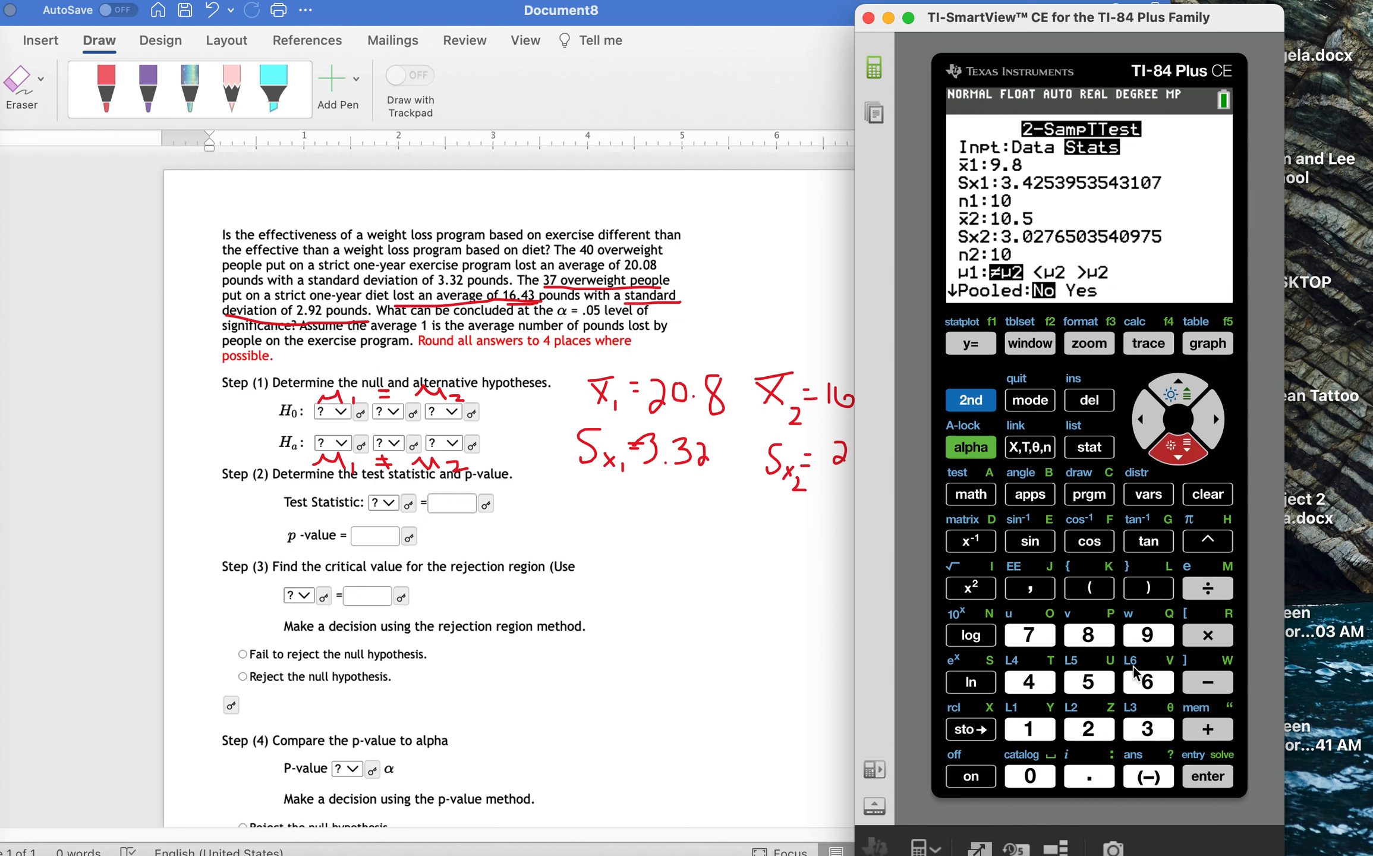
{"action": "left_click", "coordinate": [1089, 776]}
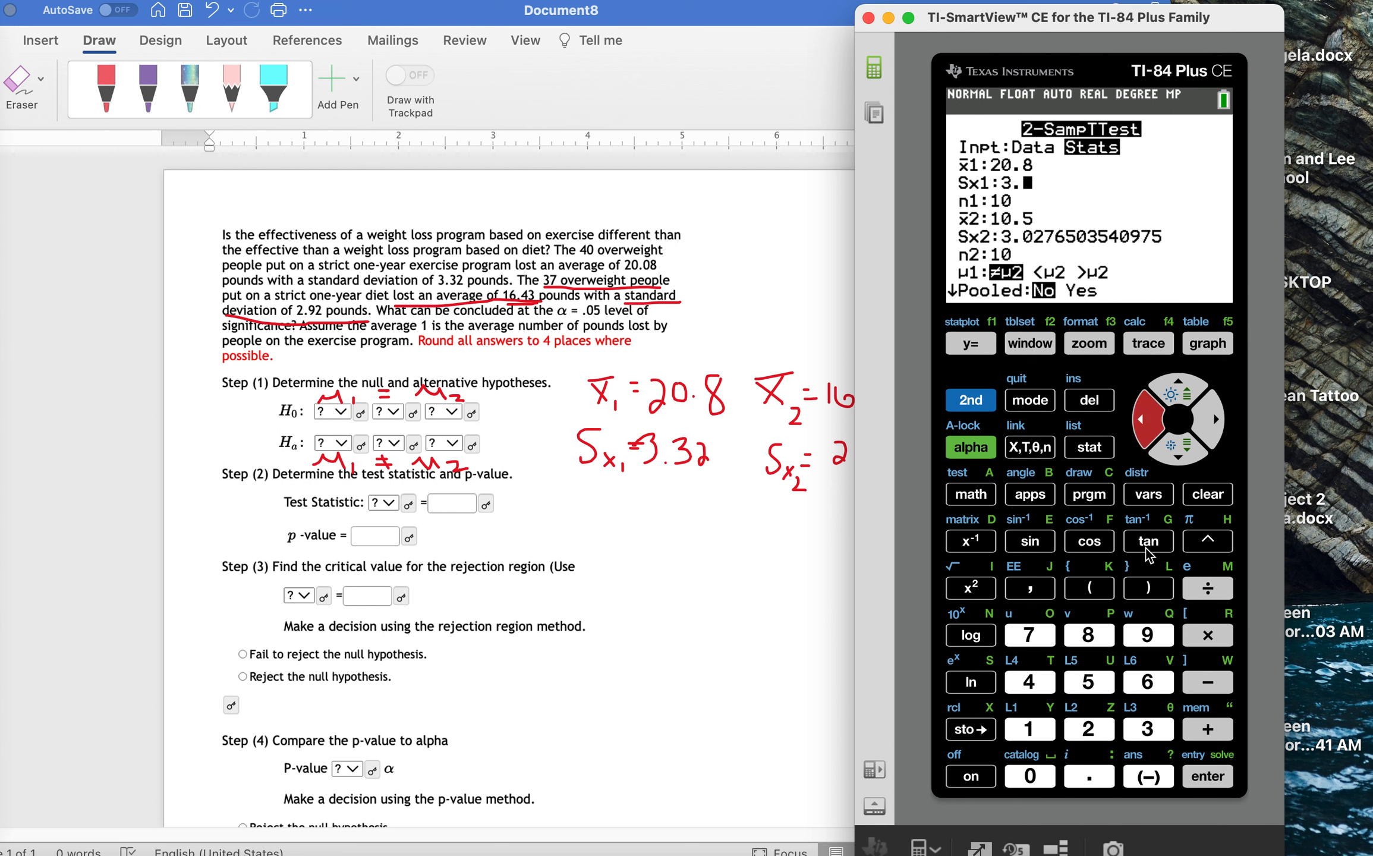
{"action": "left_click", "coordinate": [1089, 729]}
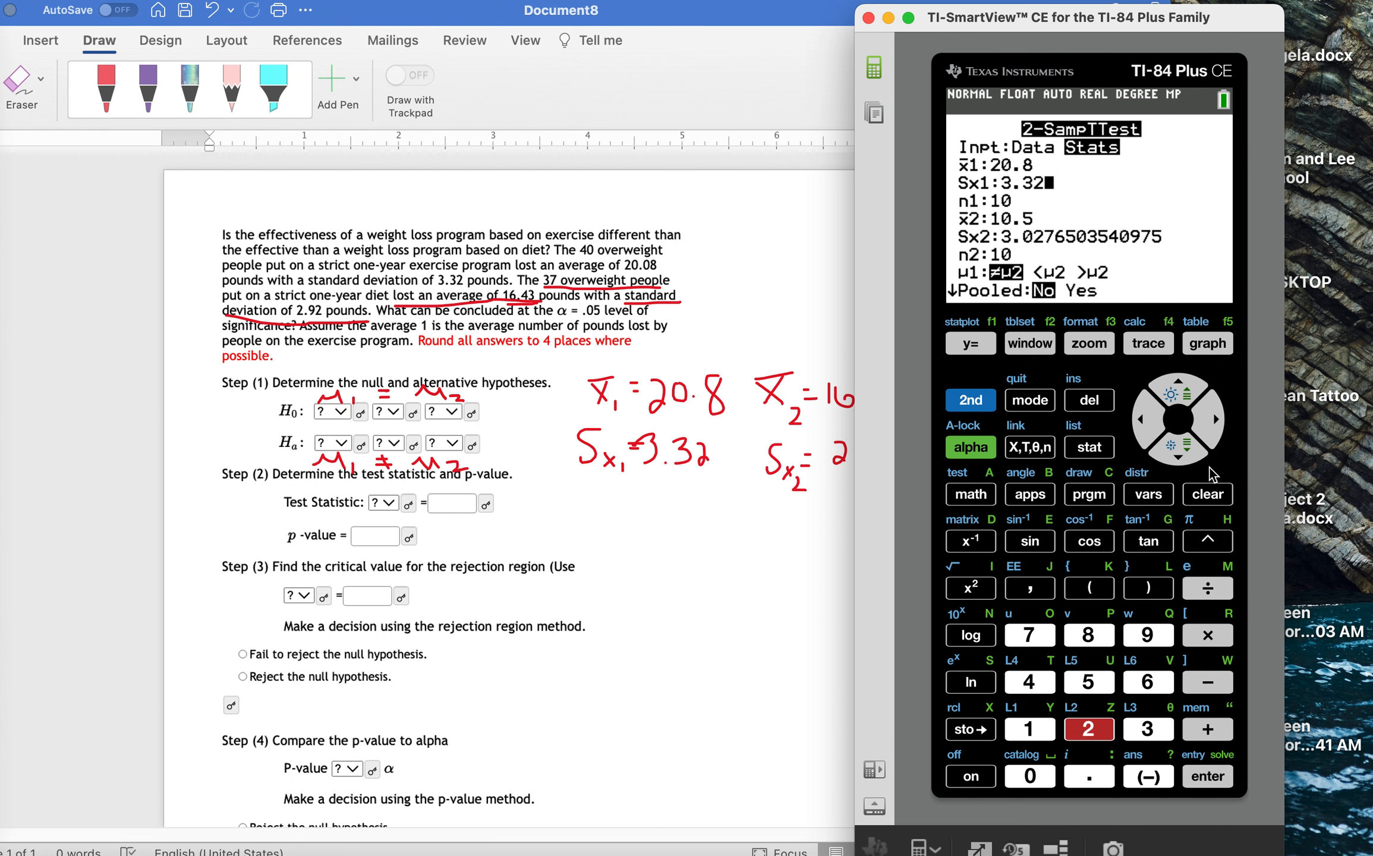
{"action": "left_click", "coordinate": [1180, 447]}
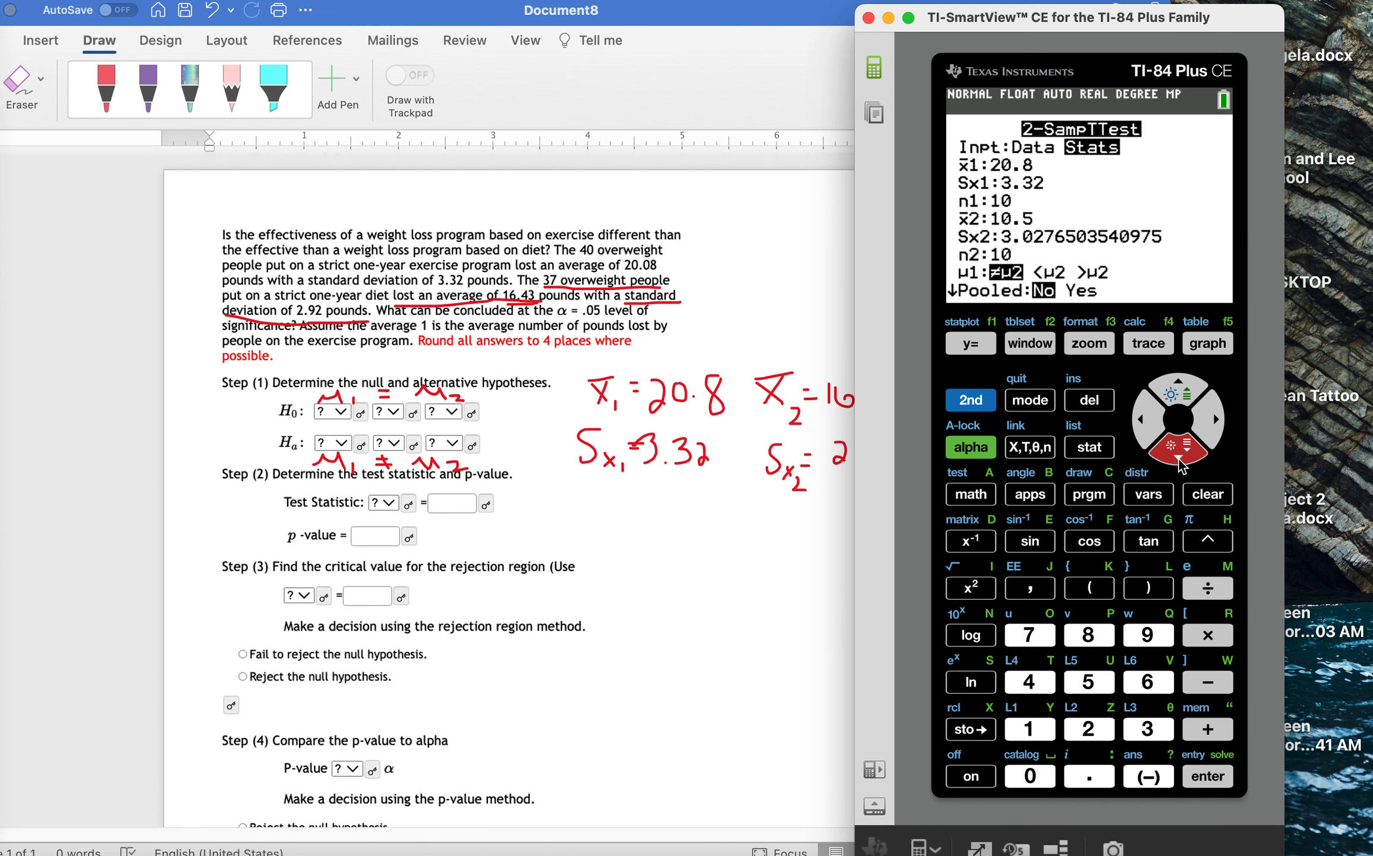
{"action": "left_click", "coordinate": [1029, 682]}
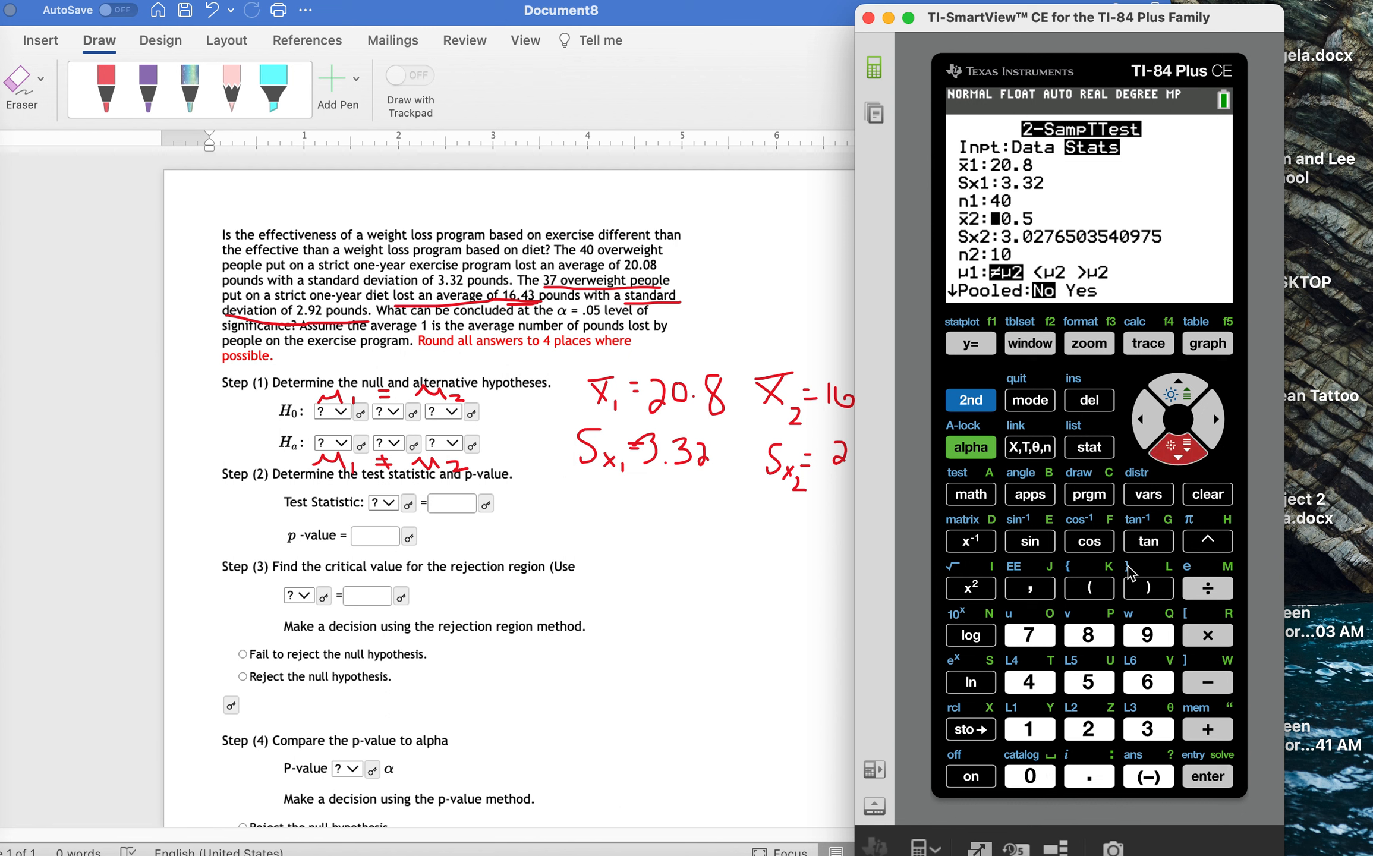
{"action": "mouse_move", "coordinate": [1048, 734]}
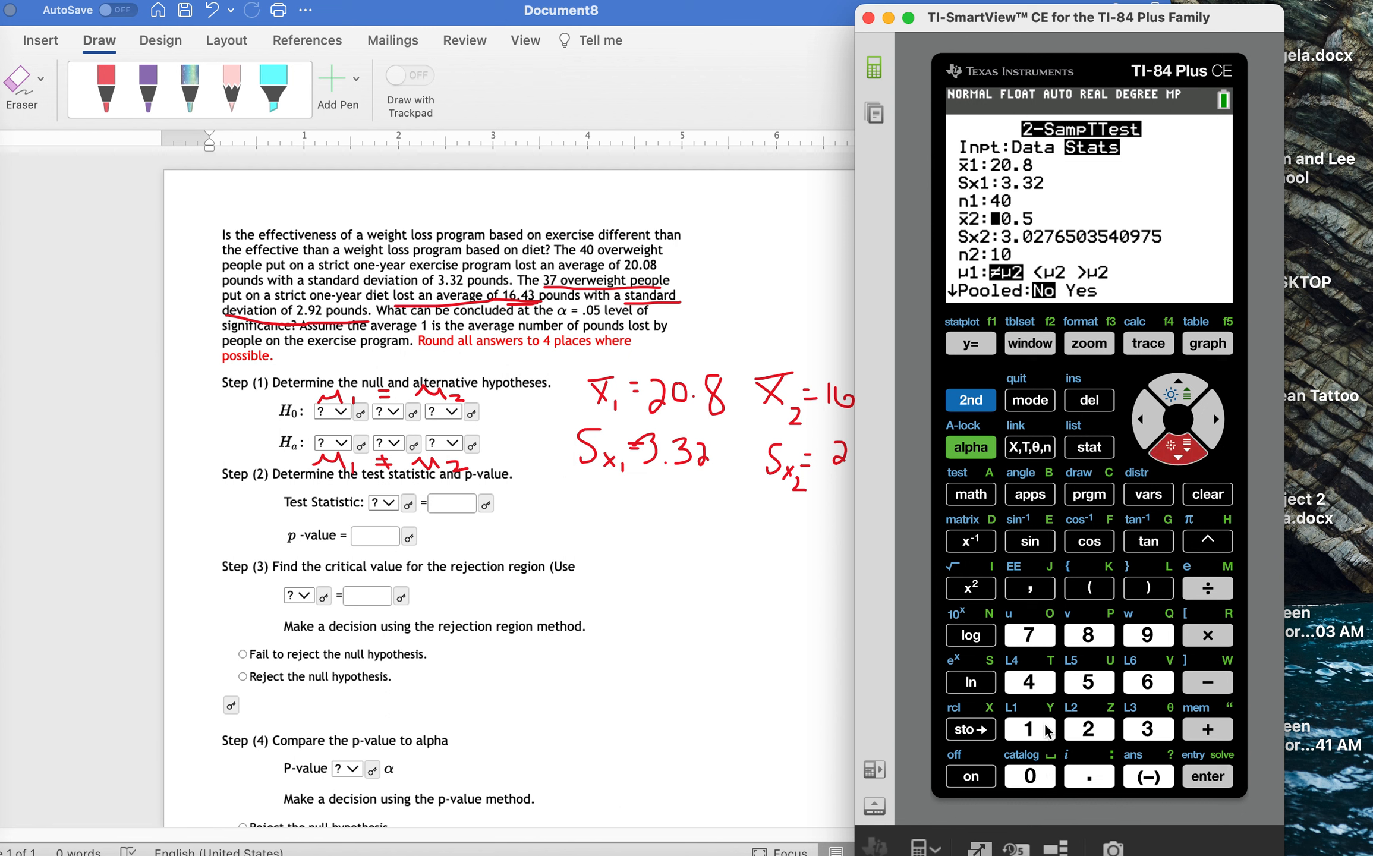
Enter the second sample's x̄2 16.43, Sx2 2.92 and n2 37, moving past Pooled.
{"action": "left_click", "coordinate": [1030, 729]}
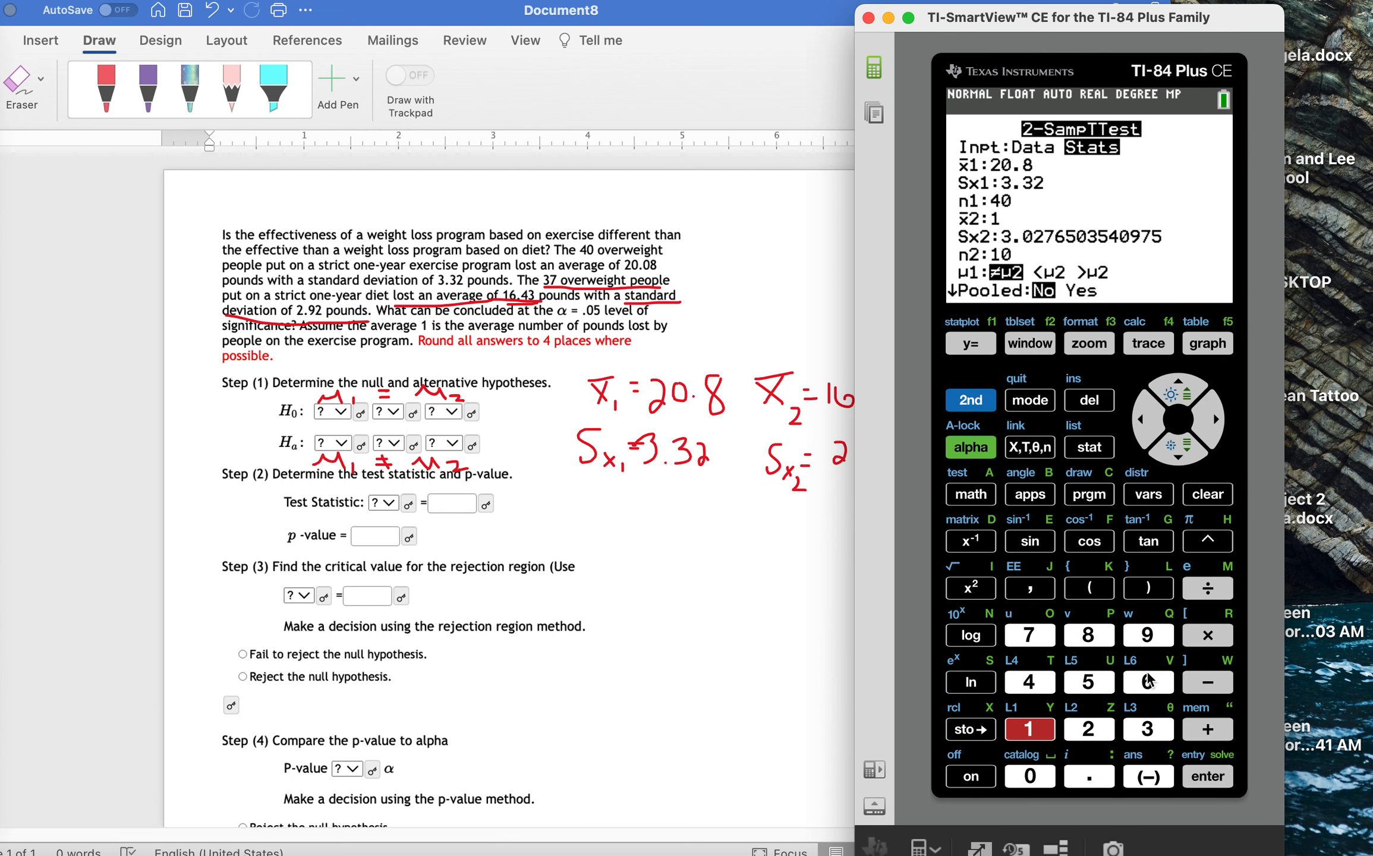
{"action": "left_click", "coordinate": [1089, 776]}
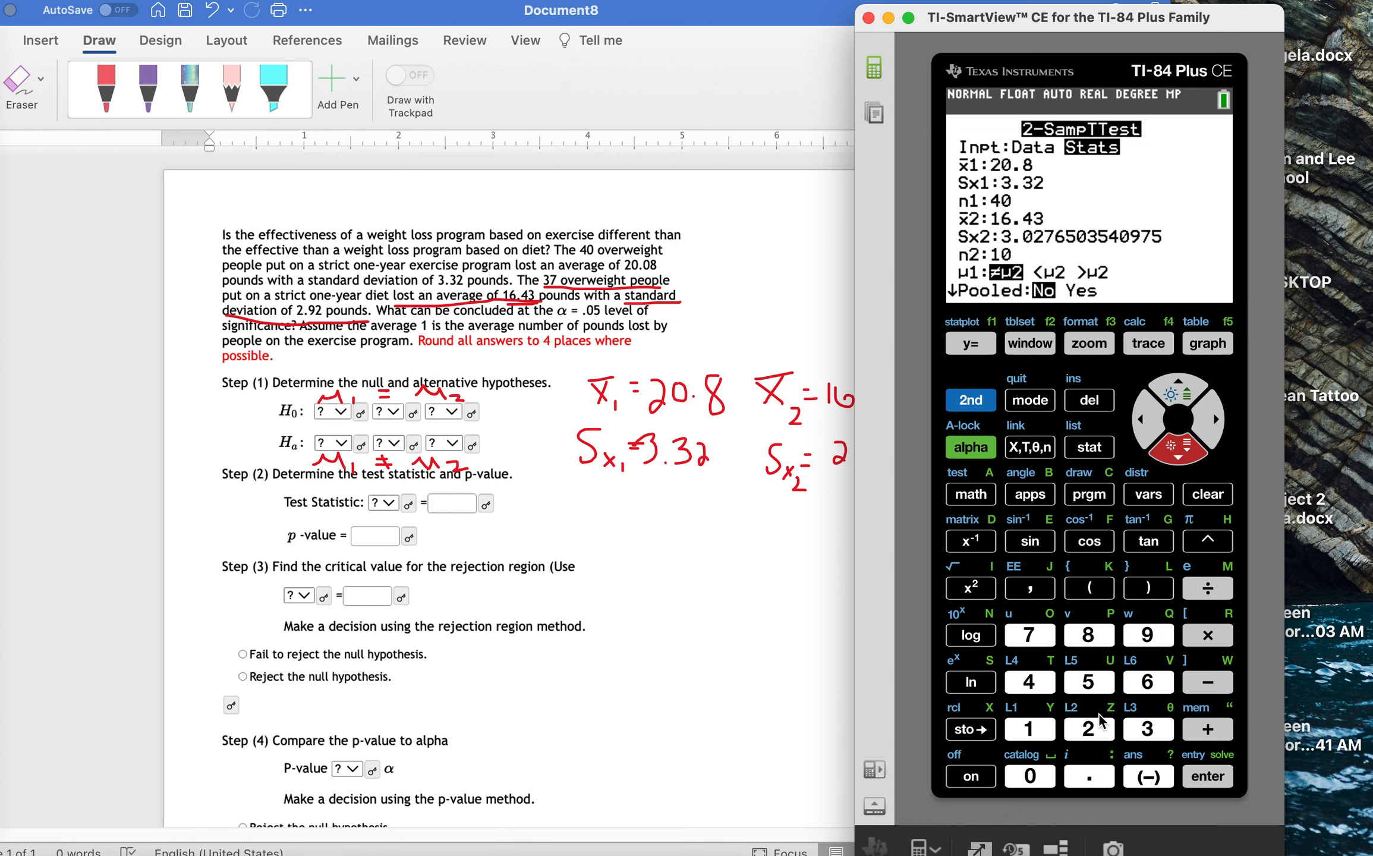
{"action": "left_click", "coordinate": [1149, 636]}
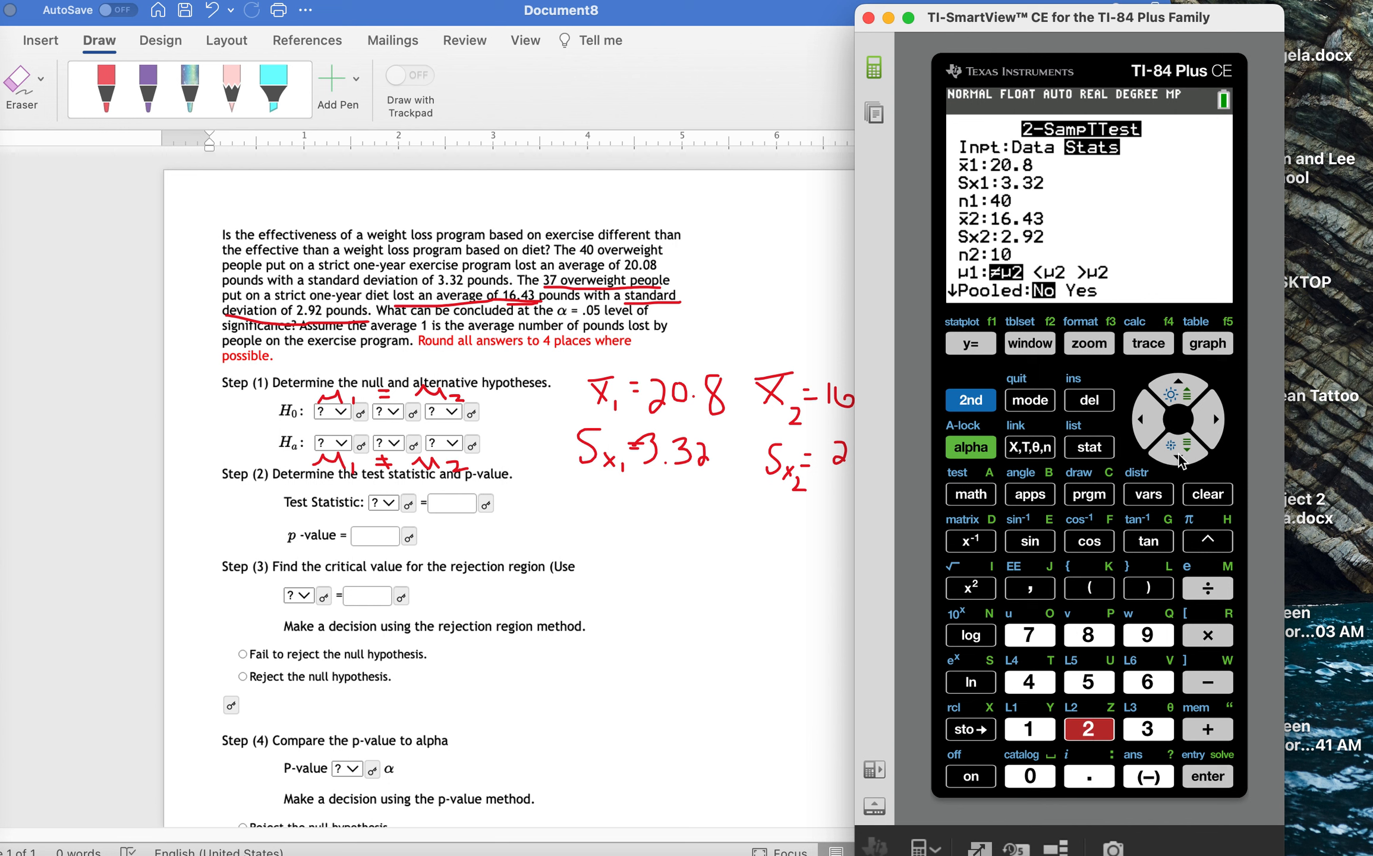
{"action": "left_click", "coordinate": [1179, 451]}
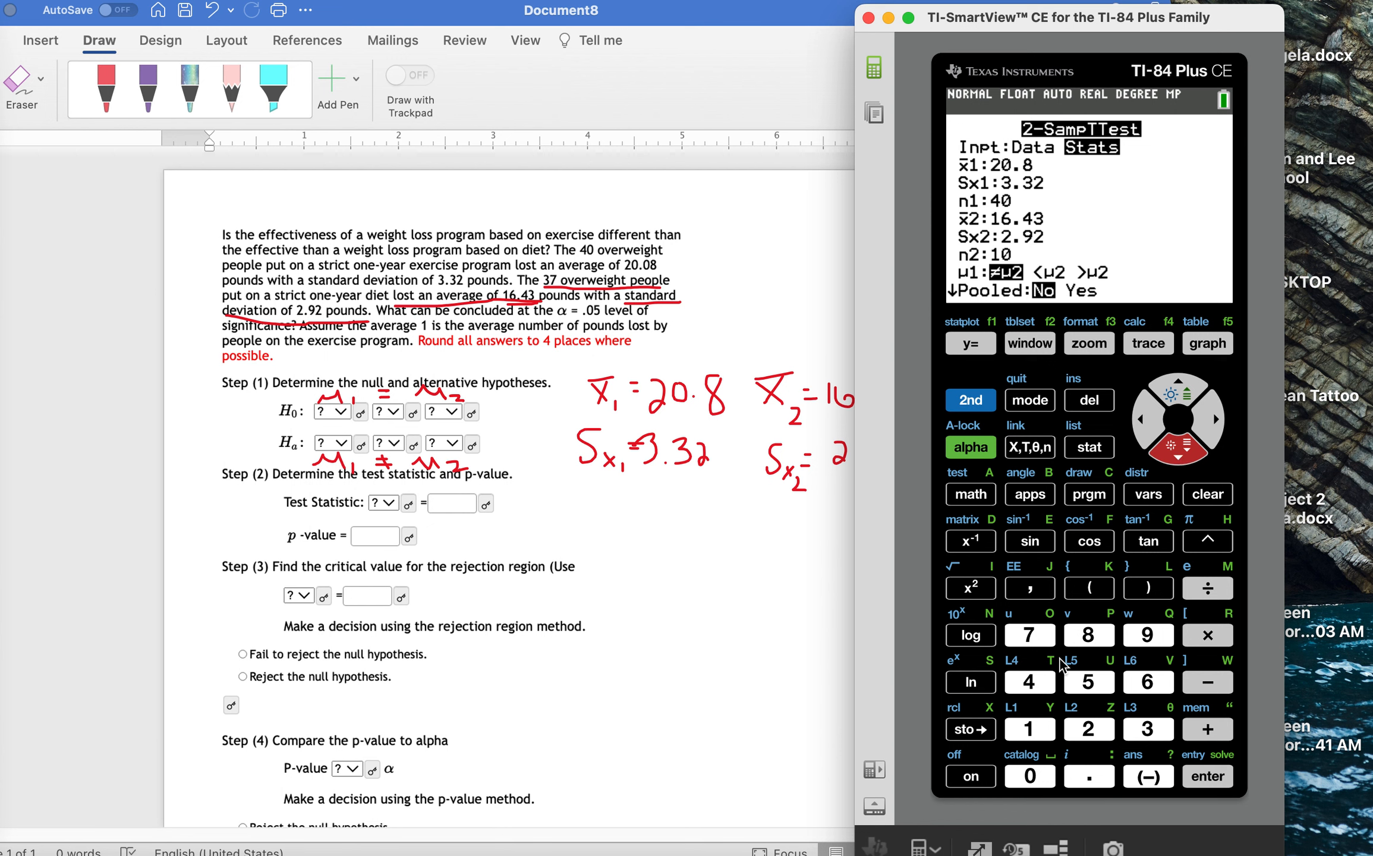
{"action": "left_click", "coordinate": [1149, 729]}
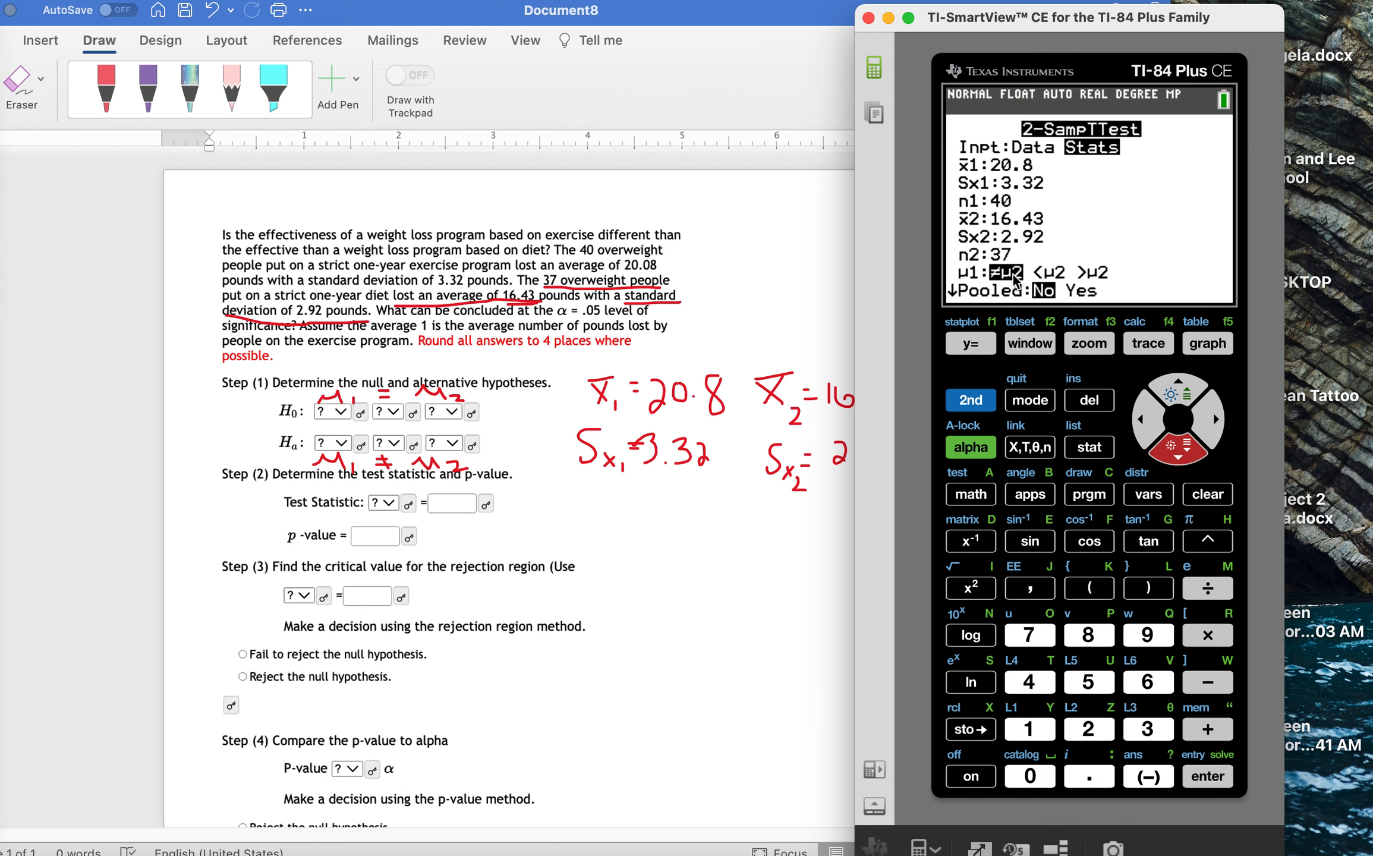
{"action": "left_click", "coordinate": [1179, 455]}
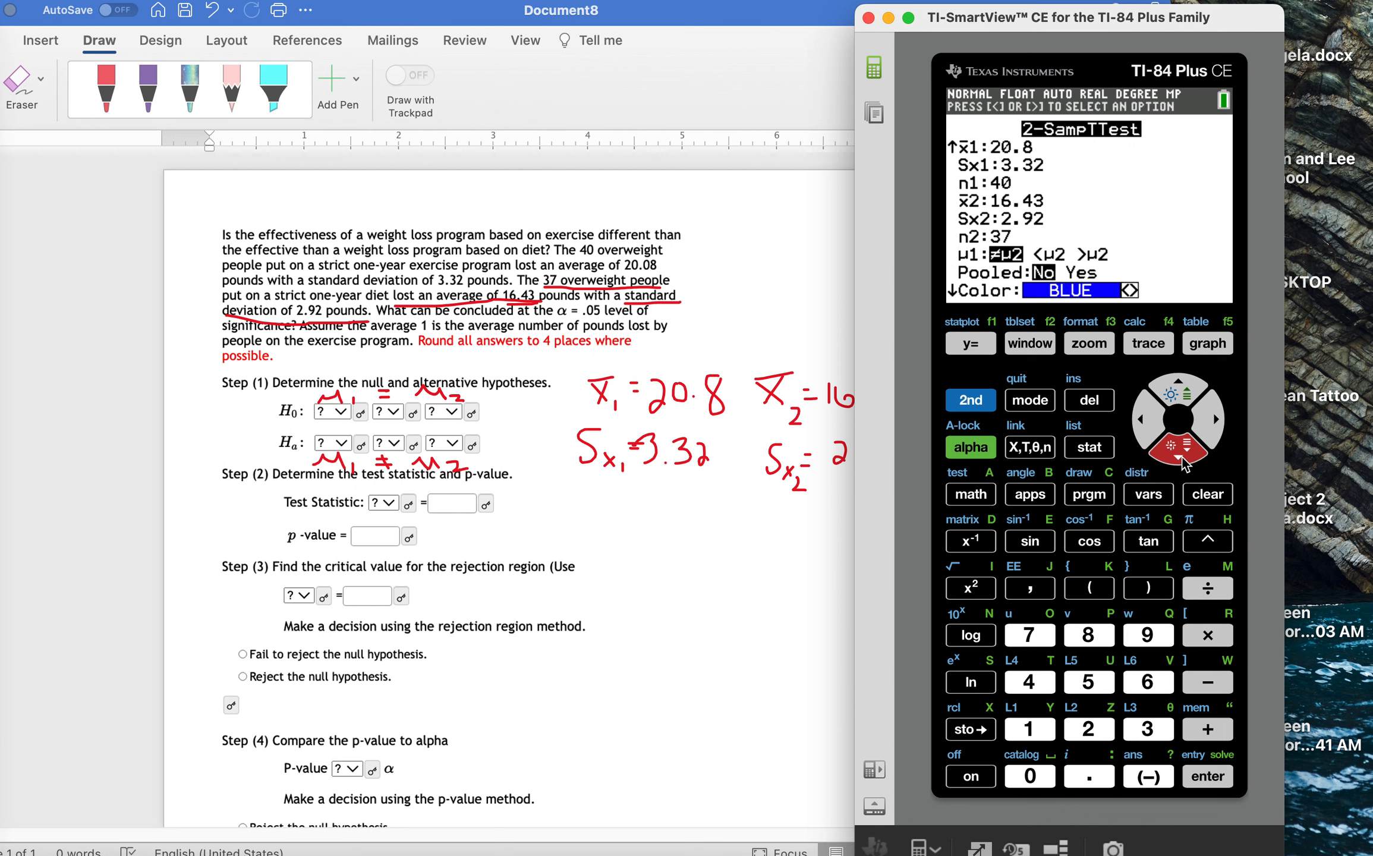
Run Calculate to get t = 6.143343323, p = 3.58786332E-8, df = 74.81887309.
{"action": "left_click", "coordinate": [1207, 776]}
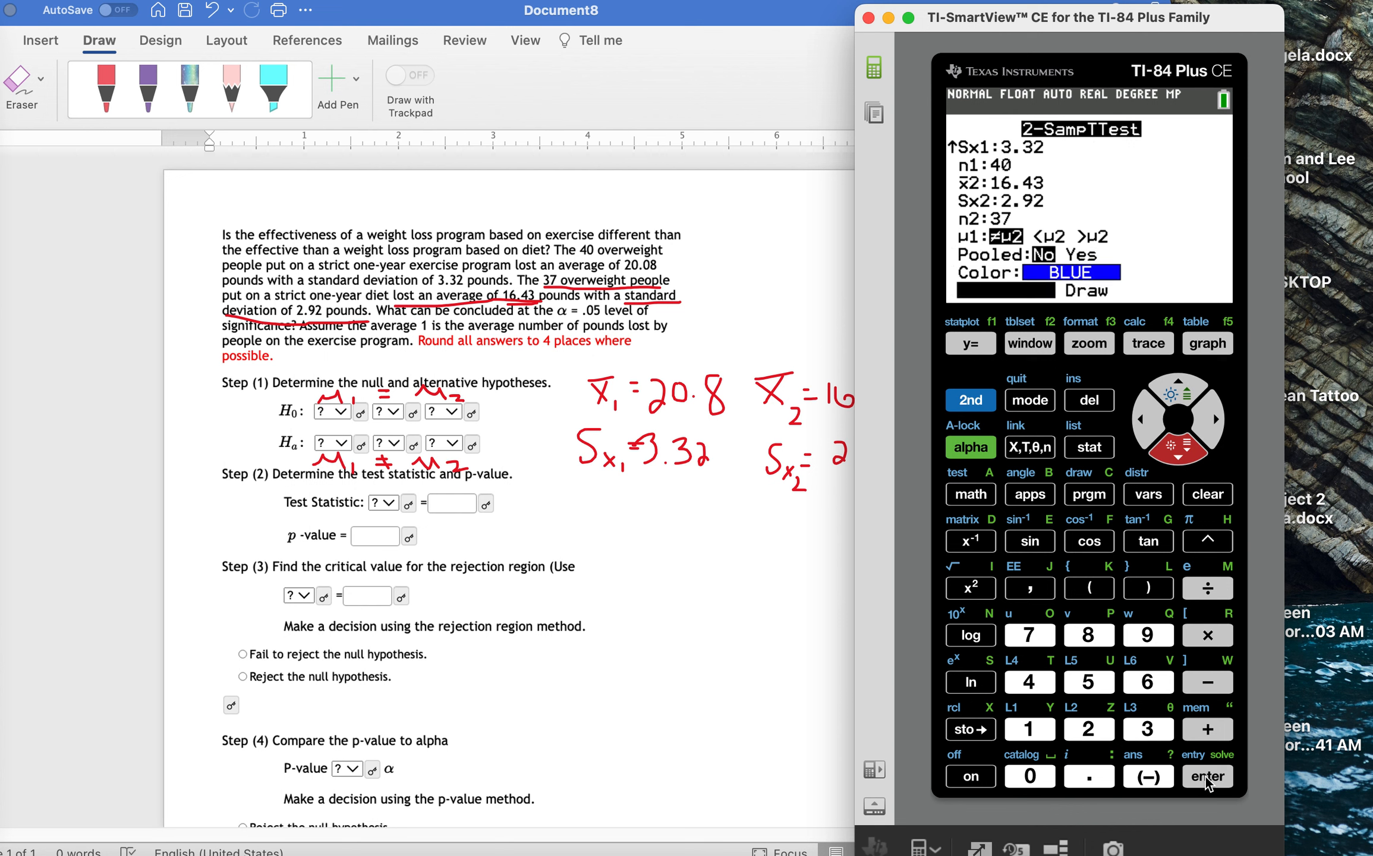
{"action": "left_click", "coordinate": [1206, 777]}
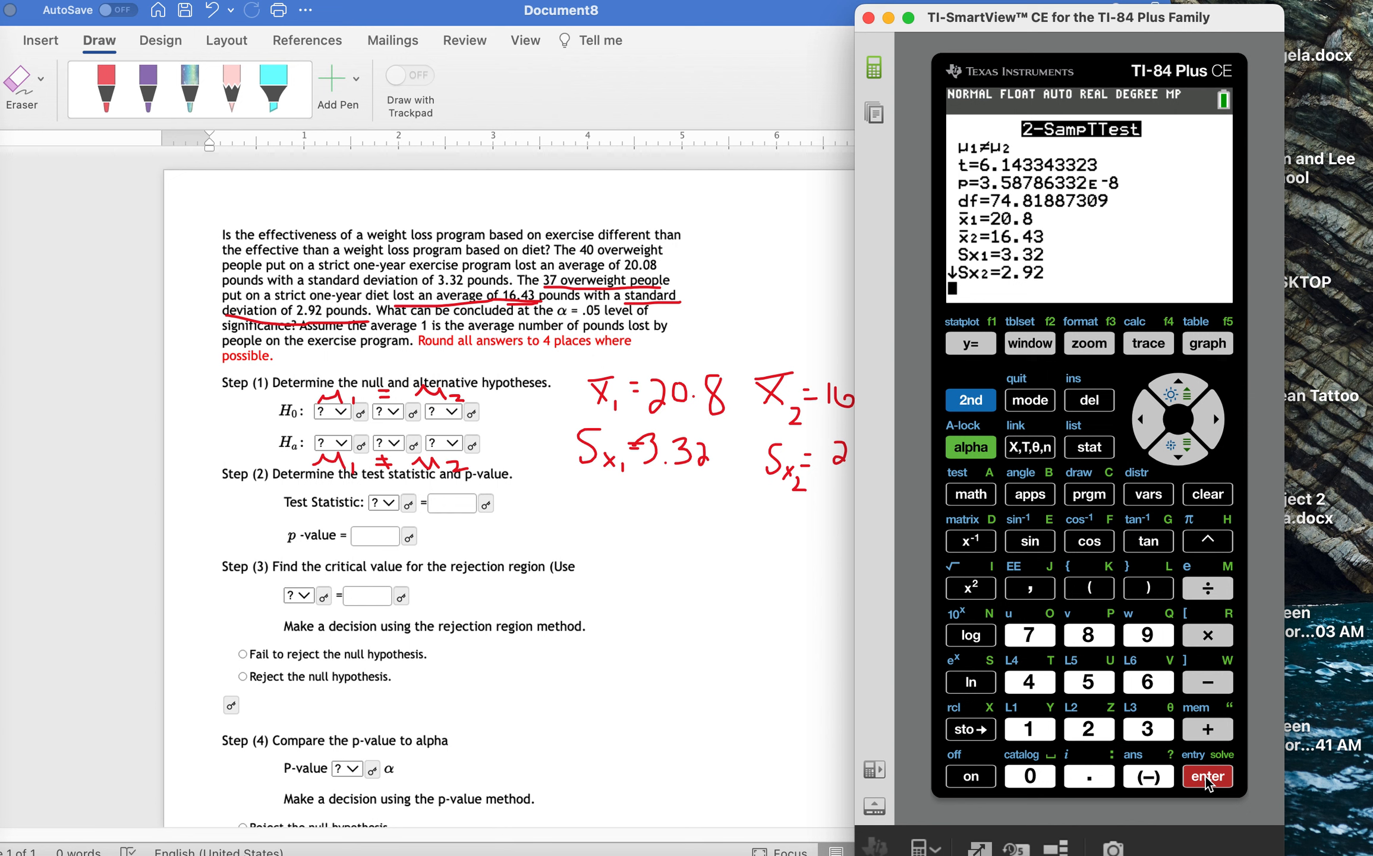
{"action": "mouse_move", "coordinate": [730, 847]}
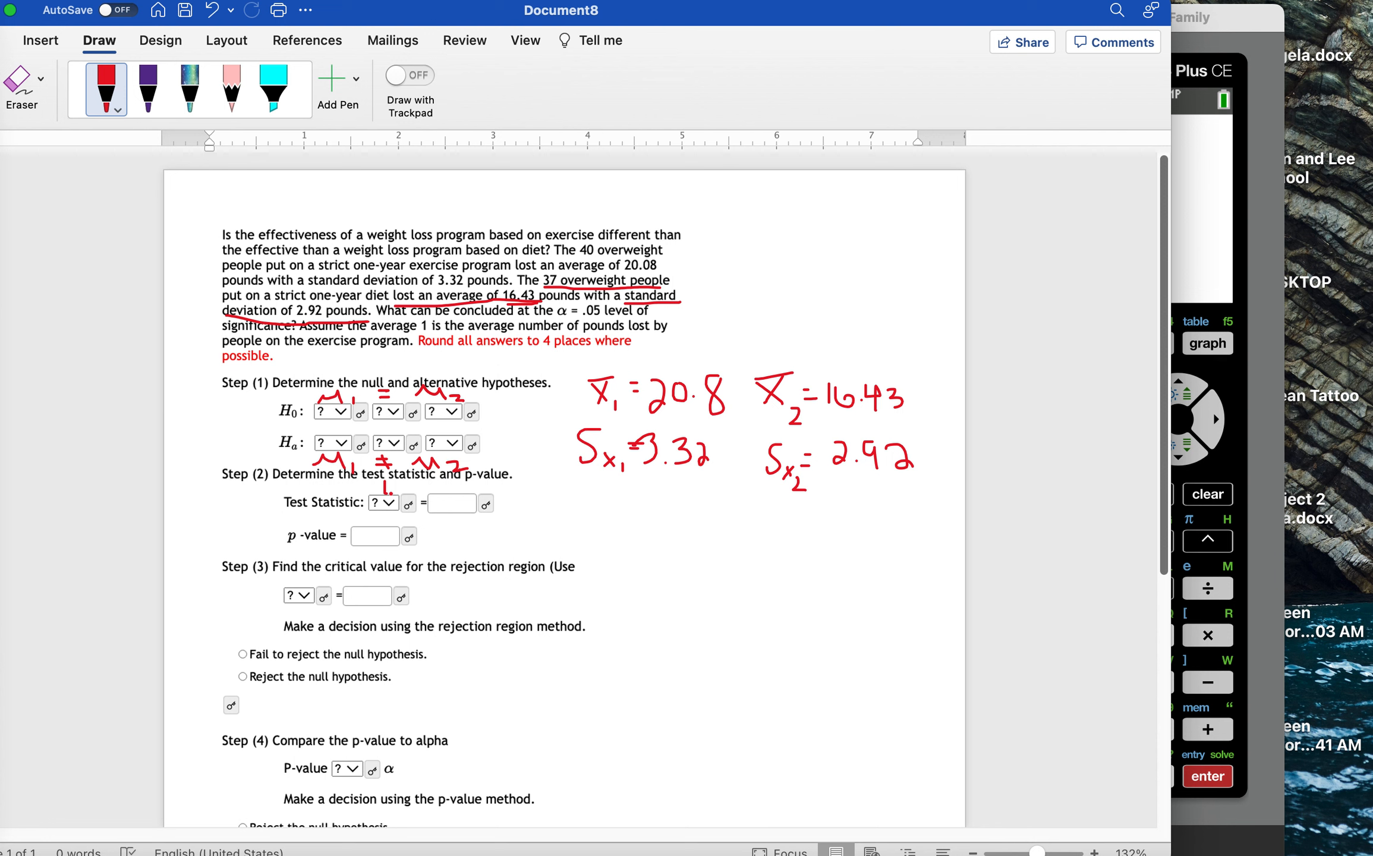
Handwrite t = 6.1433 in red under the Test Statistic line.
{"action": "left_click_drag", "start_coordinate": [364, 487], "coordinate": [403, 491]}
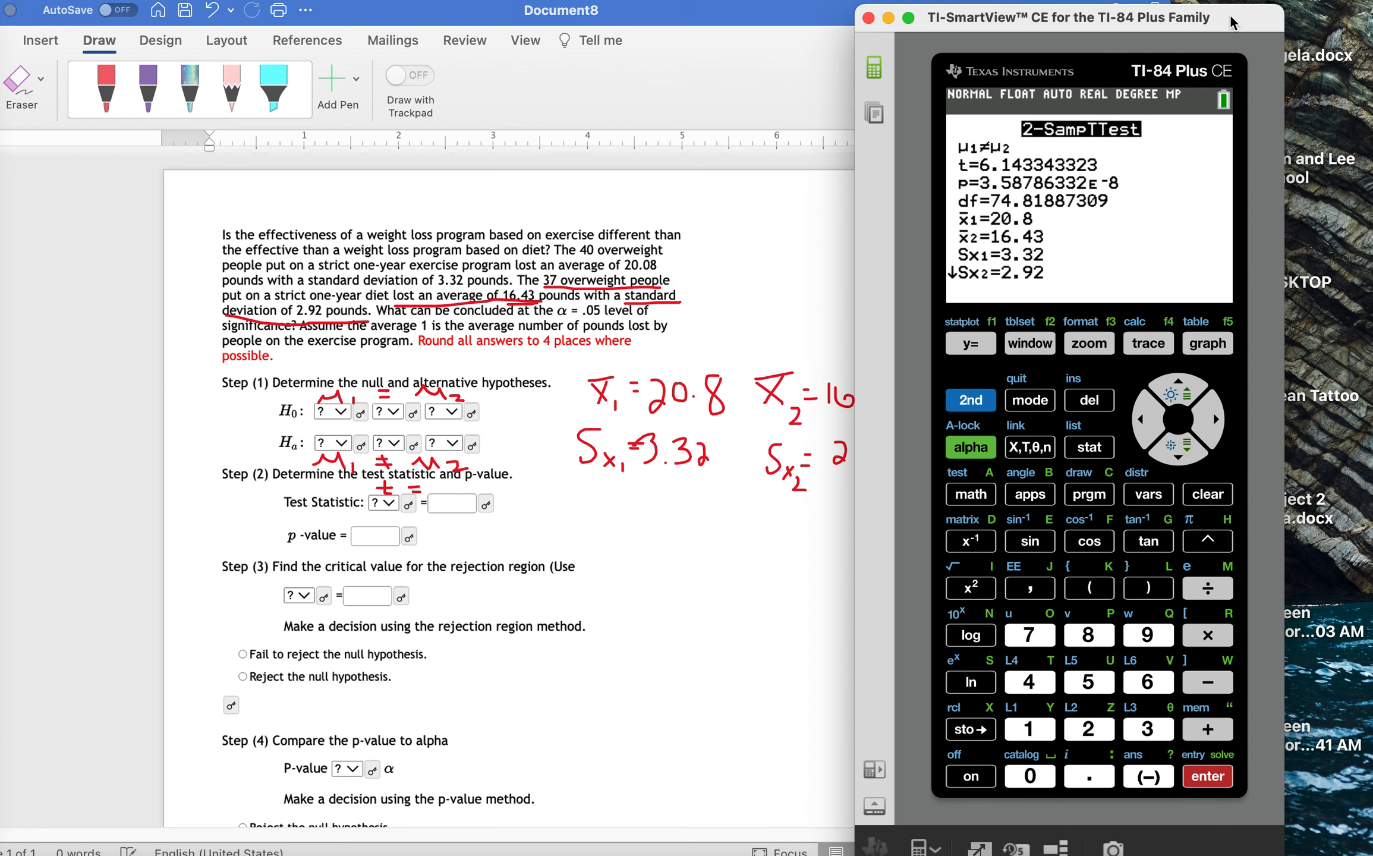
{"action": "mouse_move", "coordinate": [564, 451]}
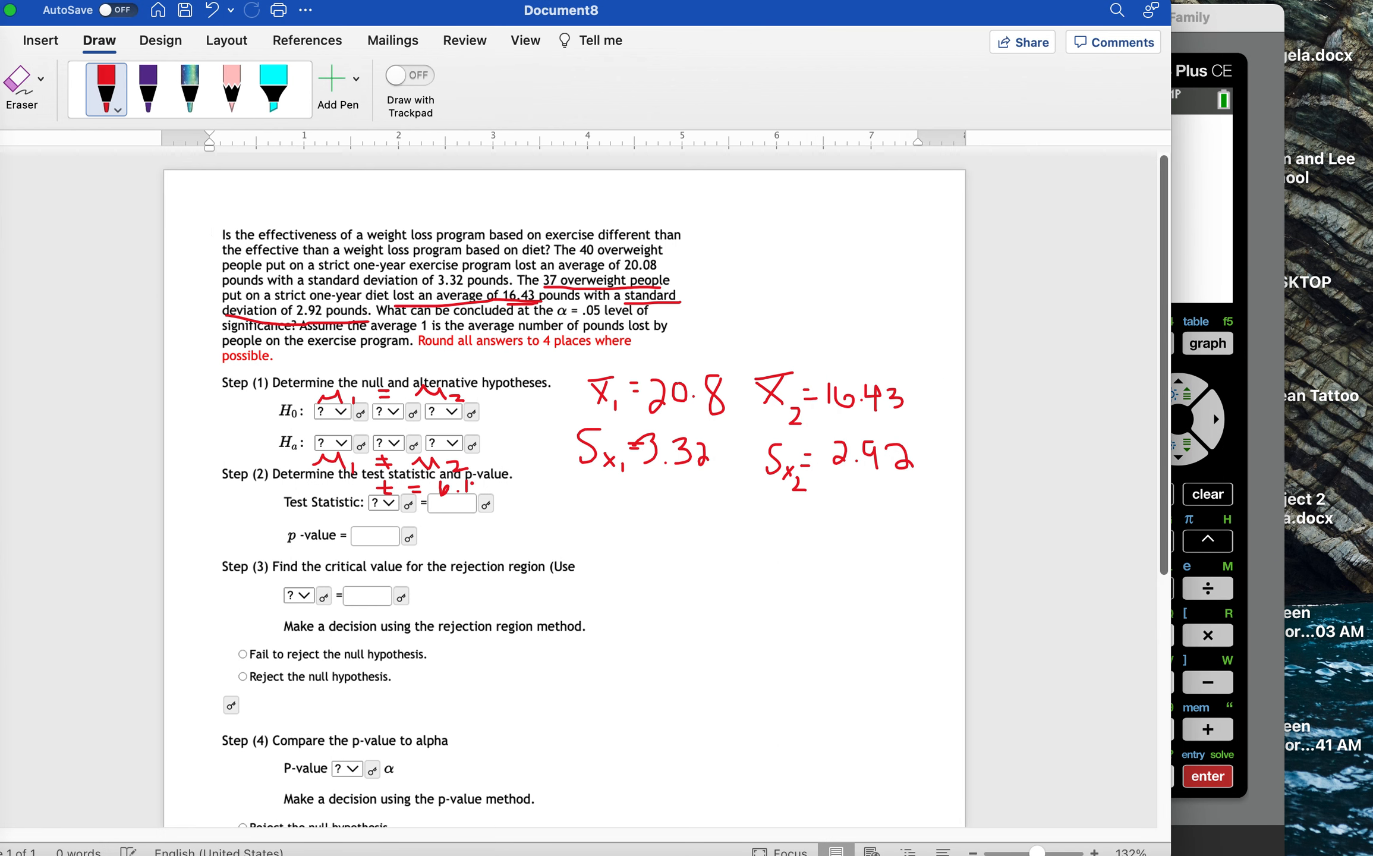
{"action": "left_click_drag", "start_coordinate": [447, 486], "coordinate": [513, 487]}
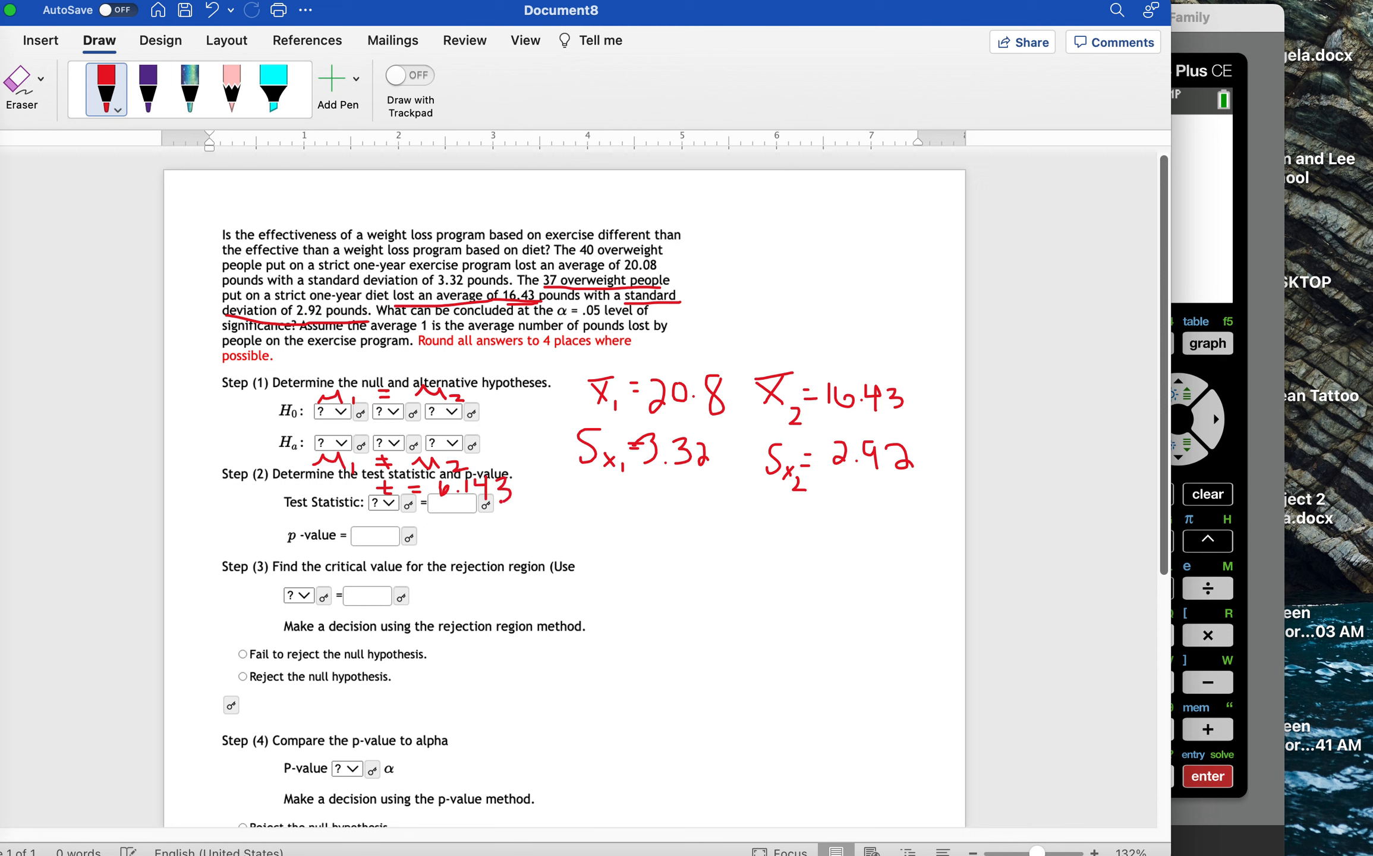
{"action": "left_click_drag", "start_coordinate": [506, 478], "coordinate": [531, 491]}
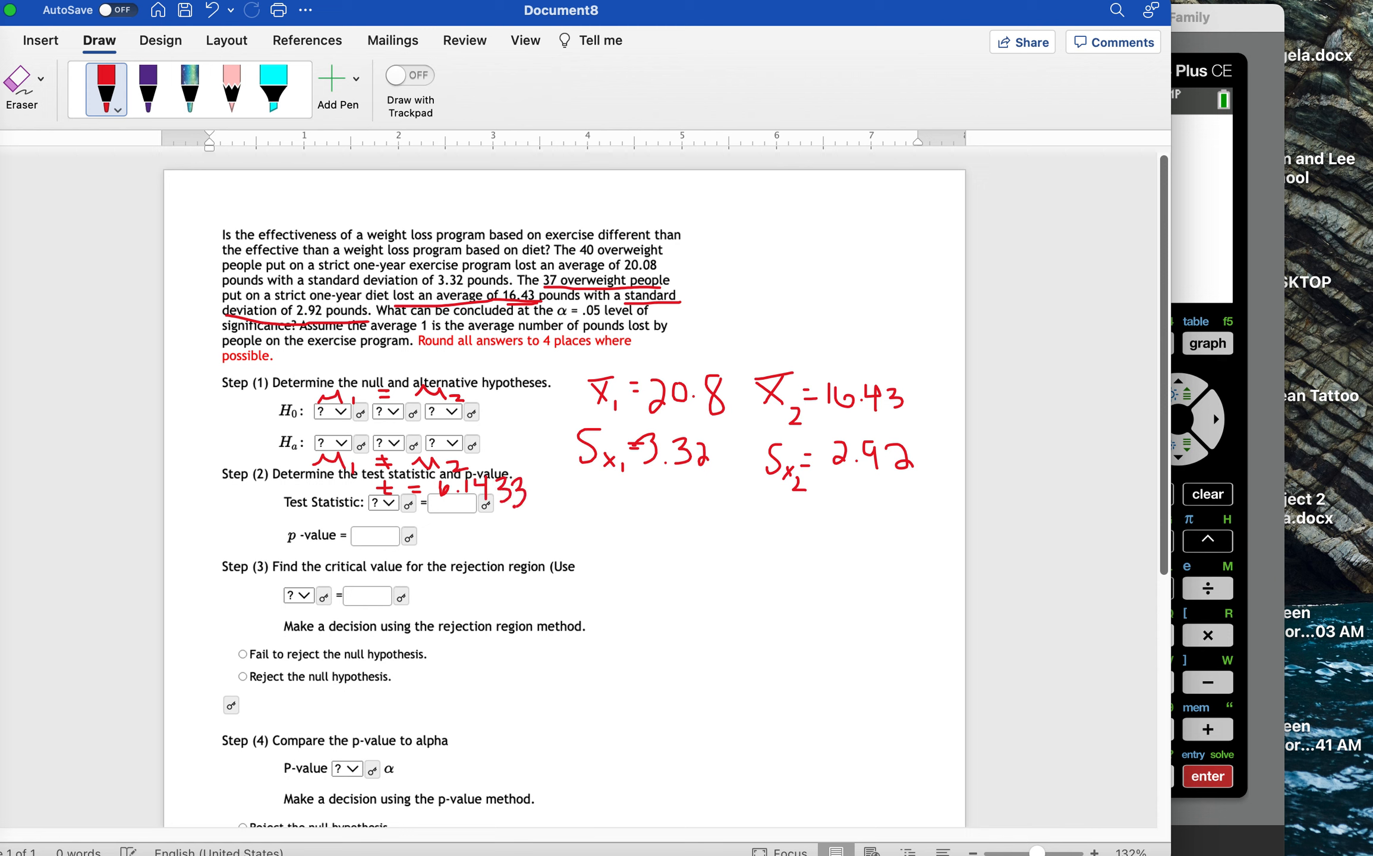
{"action": "mouse_move", "coordinate": [1255, 22]}
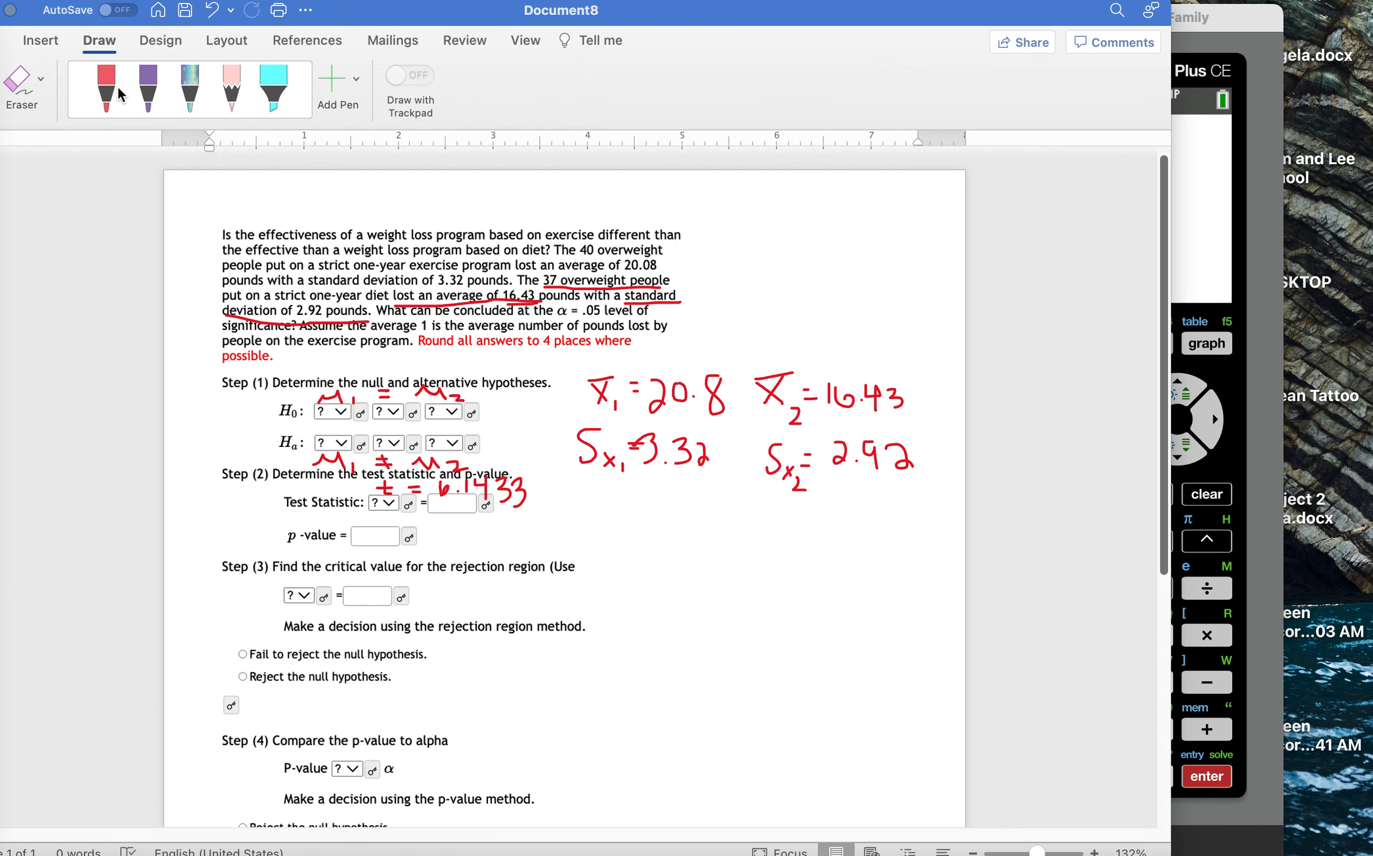
Pick the red pen to write 0 beside the p-value box.
{"action": "left_click", "coordinate": [105, 89]}
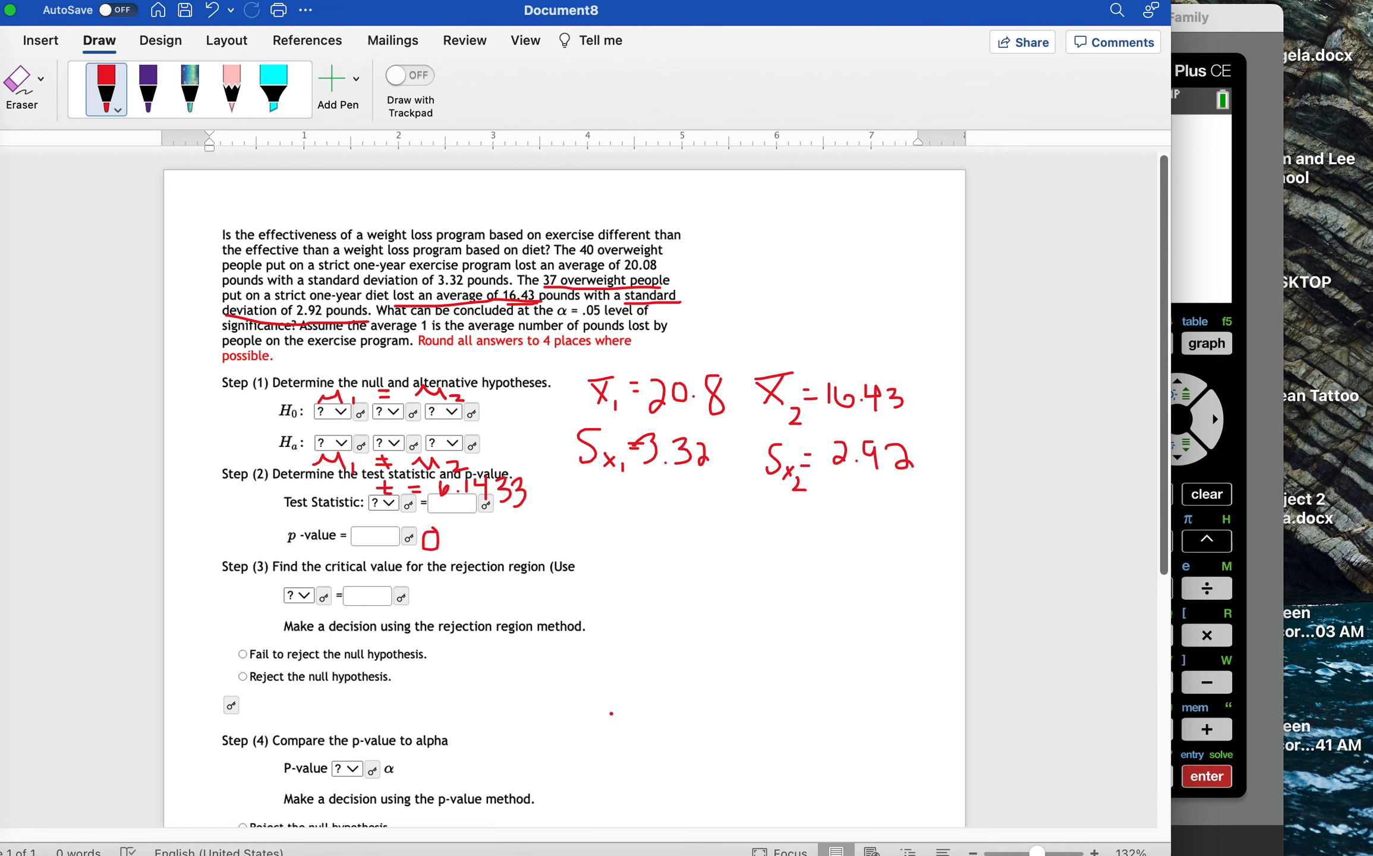
Sketch a red t-curve with both tails shaded and each tail labelled .025.
{"action": "left_click_drag", "start_coordinate": [585, 705], "coordinate": [828, 705]}
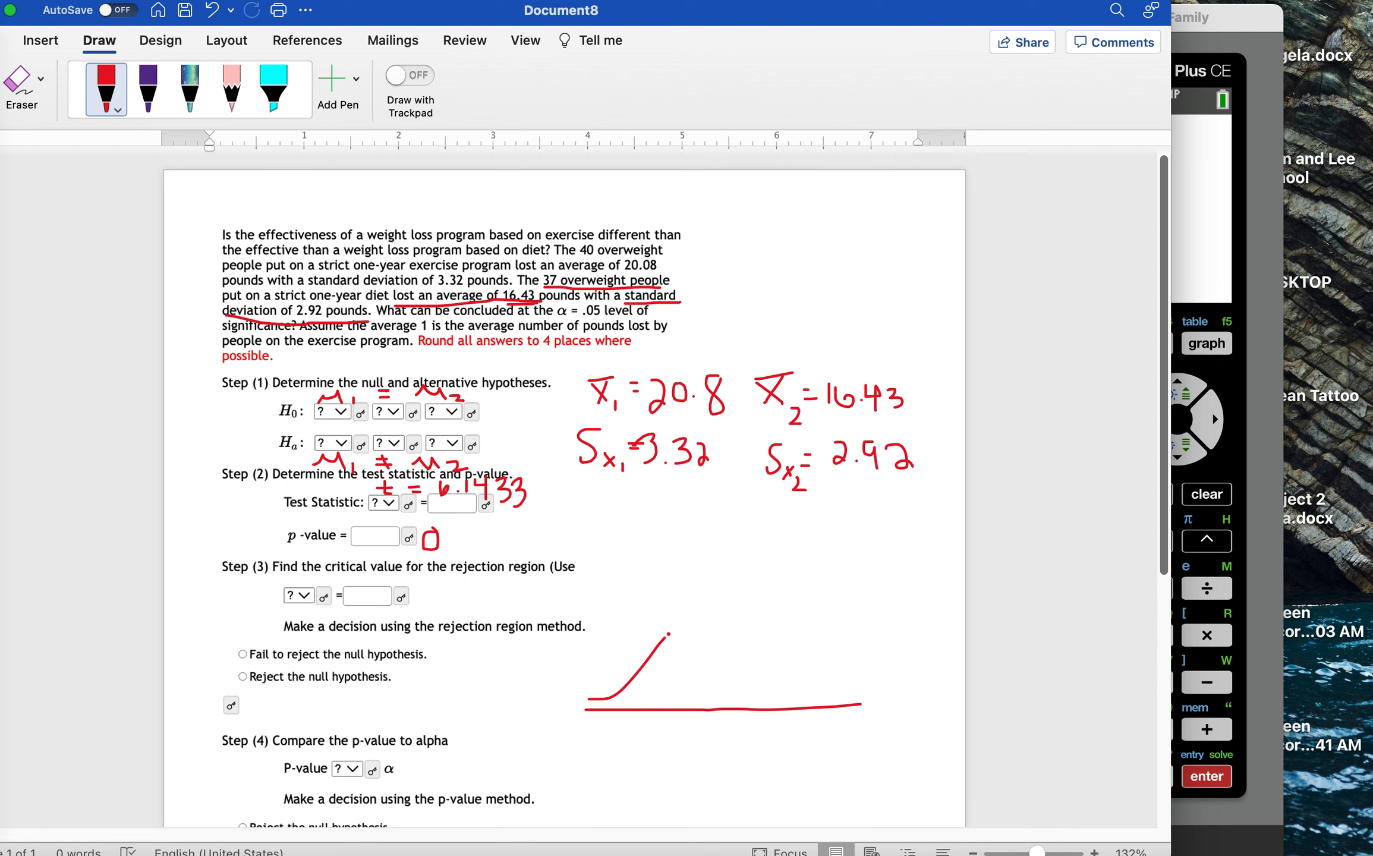
{"action": "left_click_drag", "start_coordinate": [666, 631], "coordinate": [841, 670]}
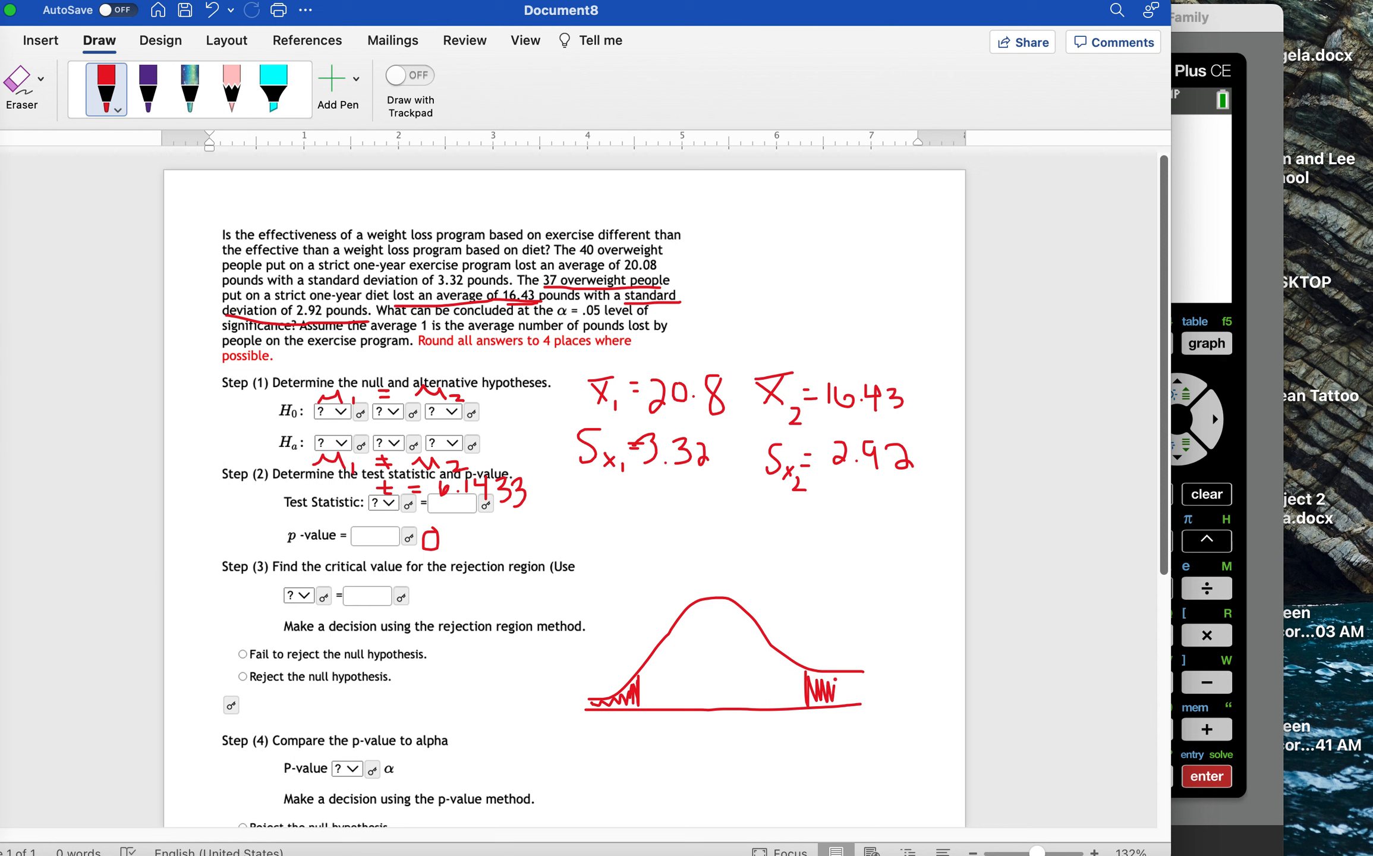
{"action": "left_click_drag", "start_coordinate": [806, 702], "coordinate": [853, 683]}
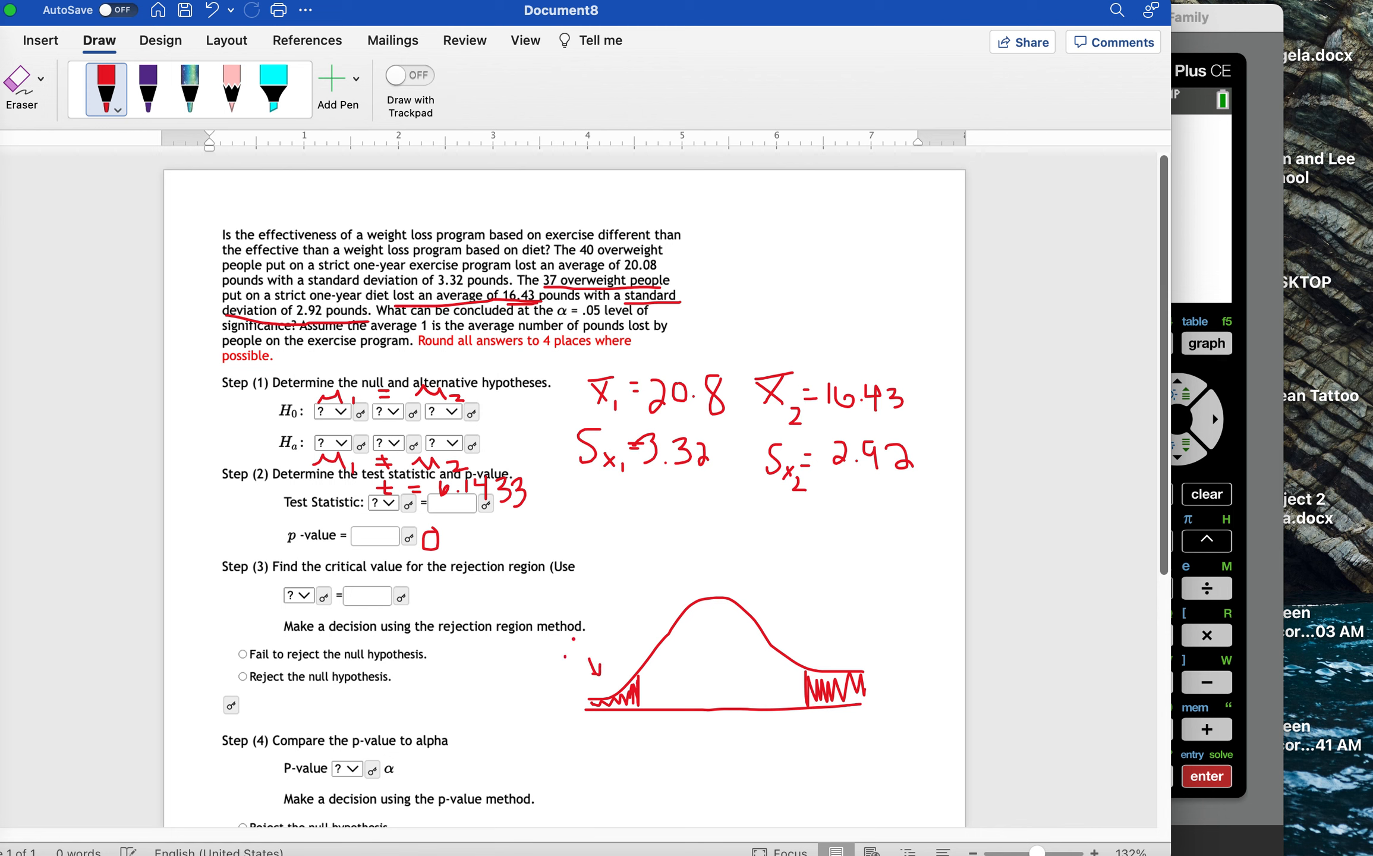
{"action": "left_click_drag", "start_coordinate": [565, 640], "coordinate": [604, 653]}
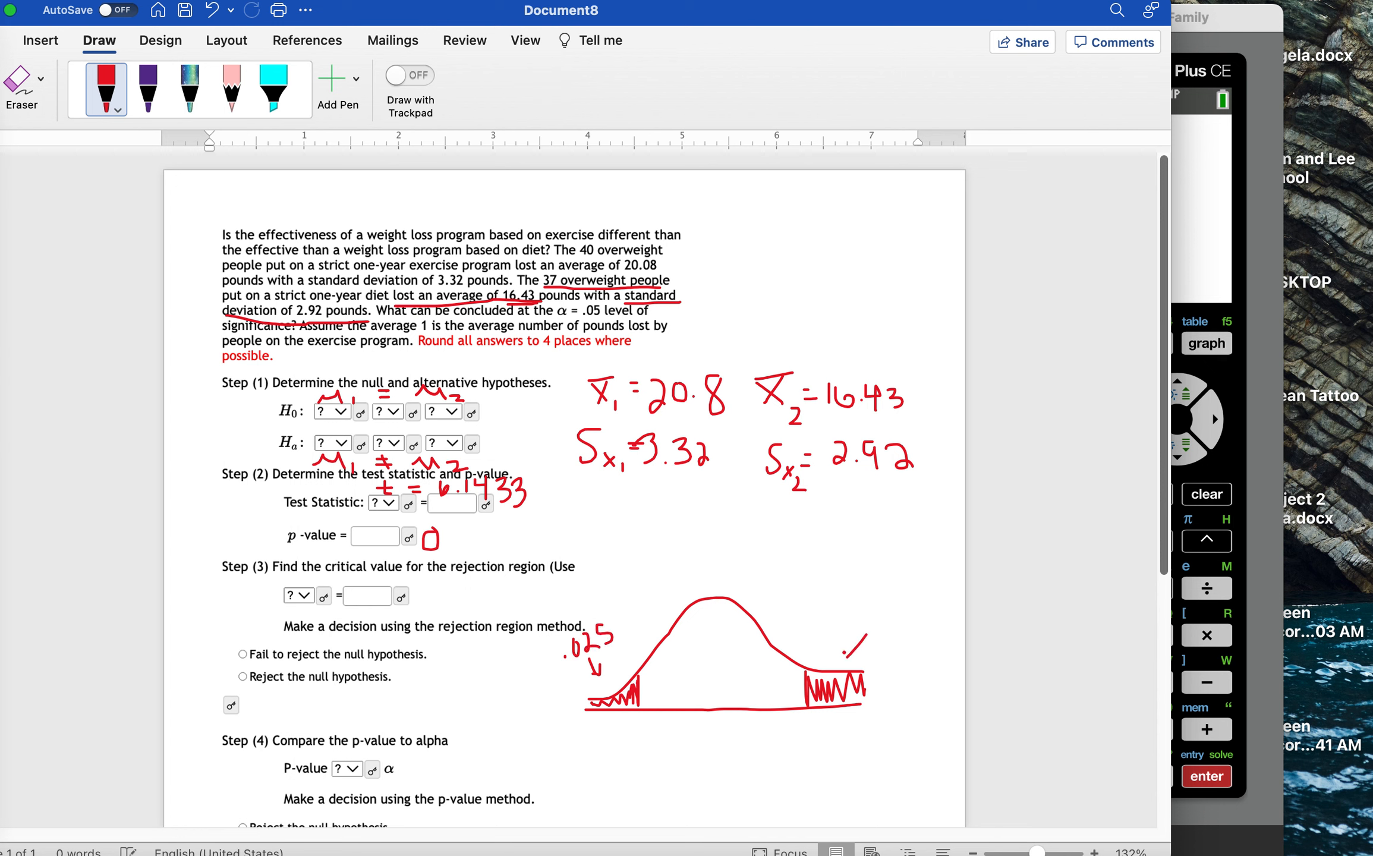
{"action": "left_click_drag", "start_coordinate": [866, 631], "coordinate": [835, 661]}
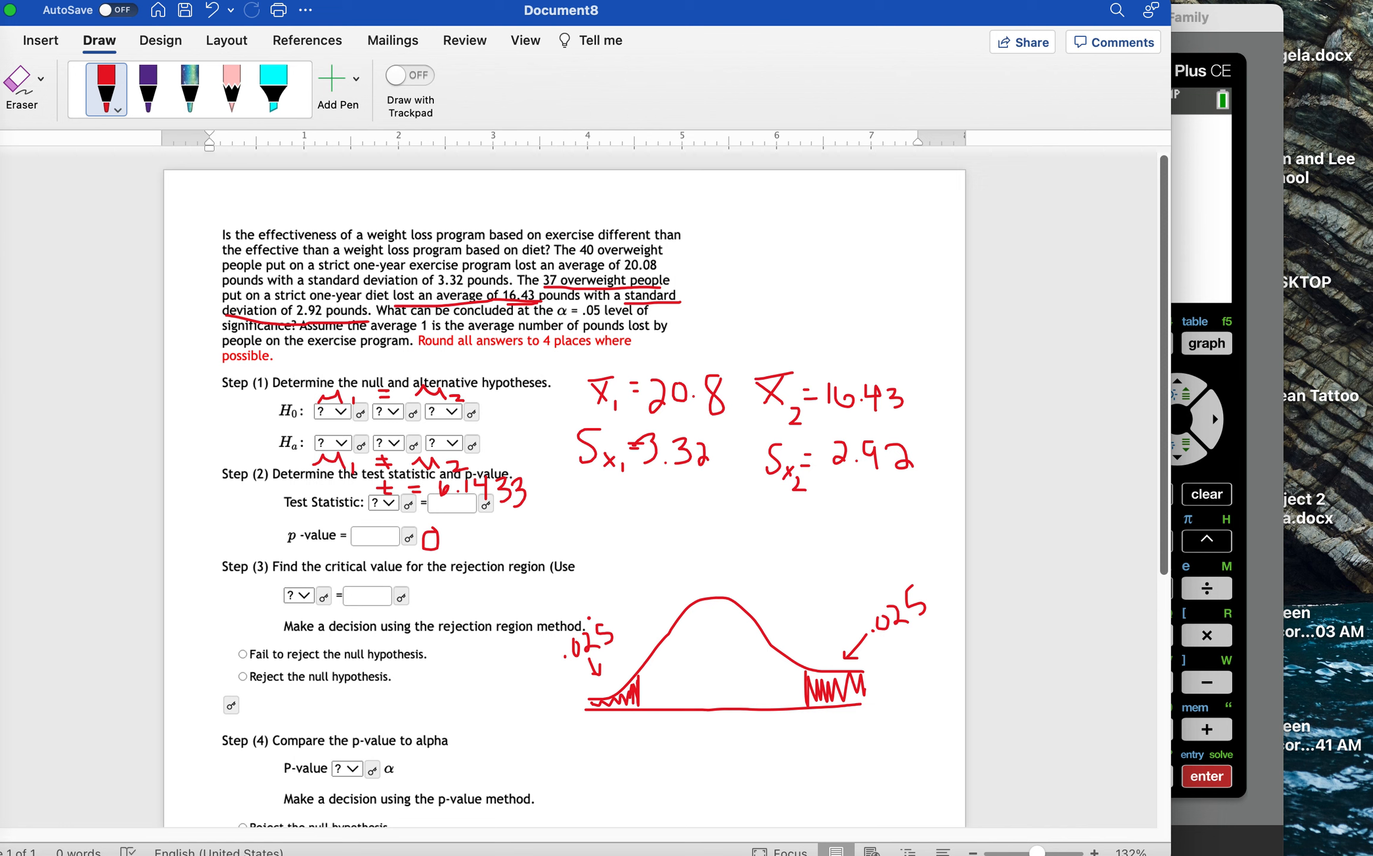
{"action": "left_click_drag", "start_coordinate": [613, 525], "coordinate": [643, 544]}
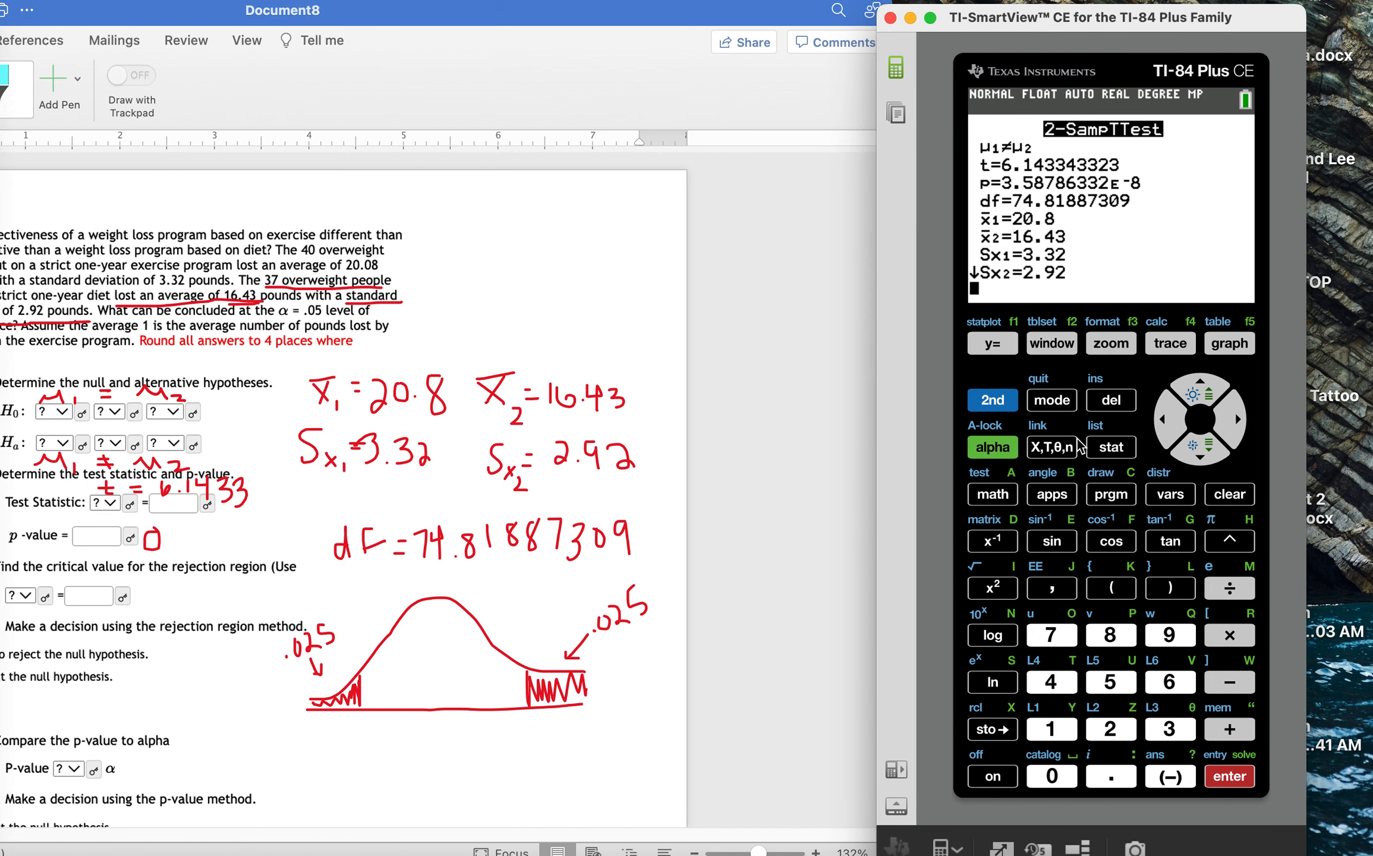
{"action": "mouse_move", "coordinate": [1030, 423]}
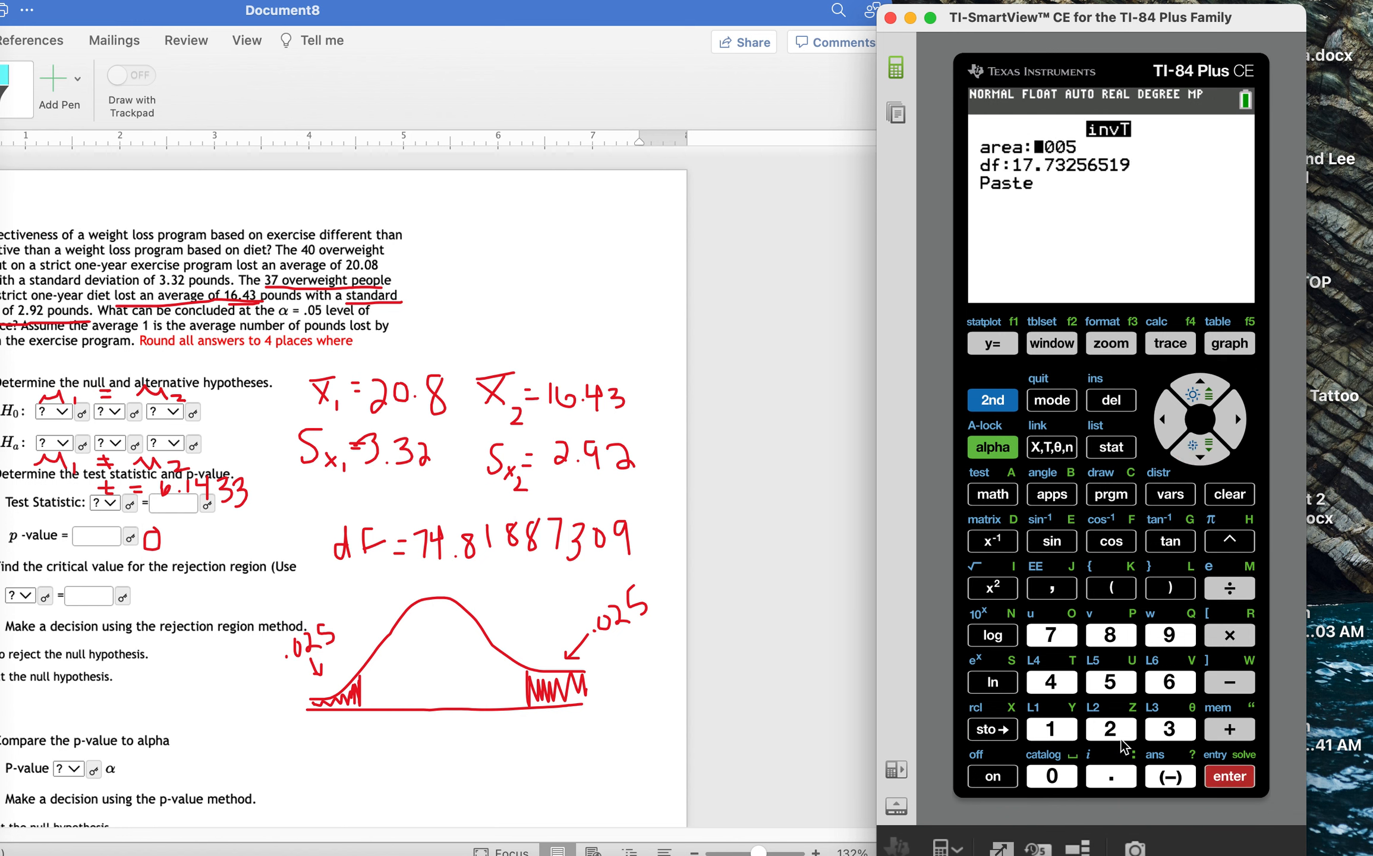
{"action": "left_click", "coordinate": [1051, 776]}
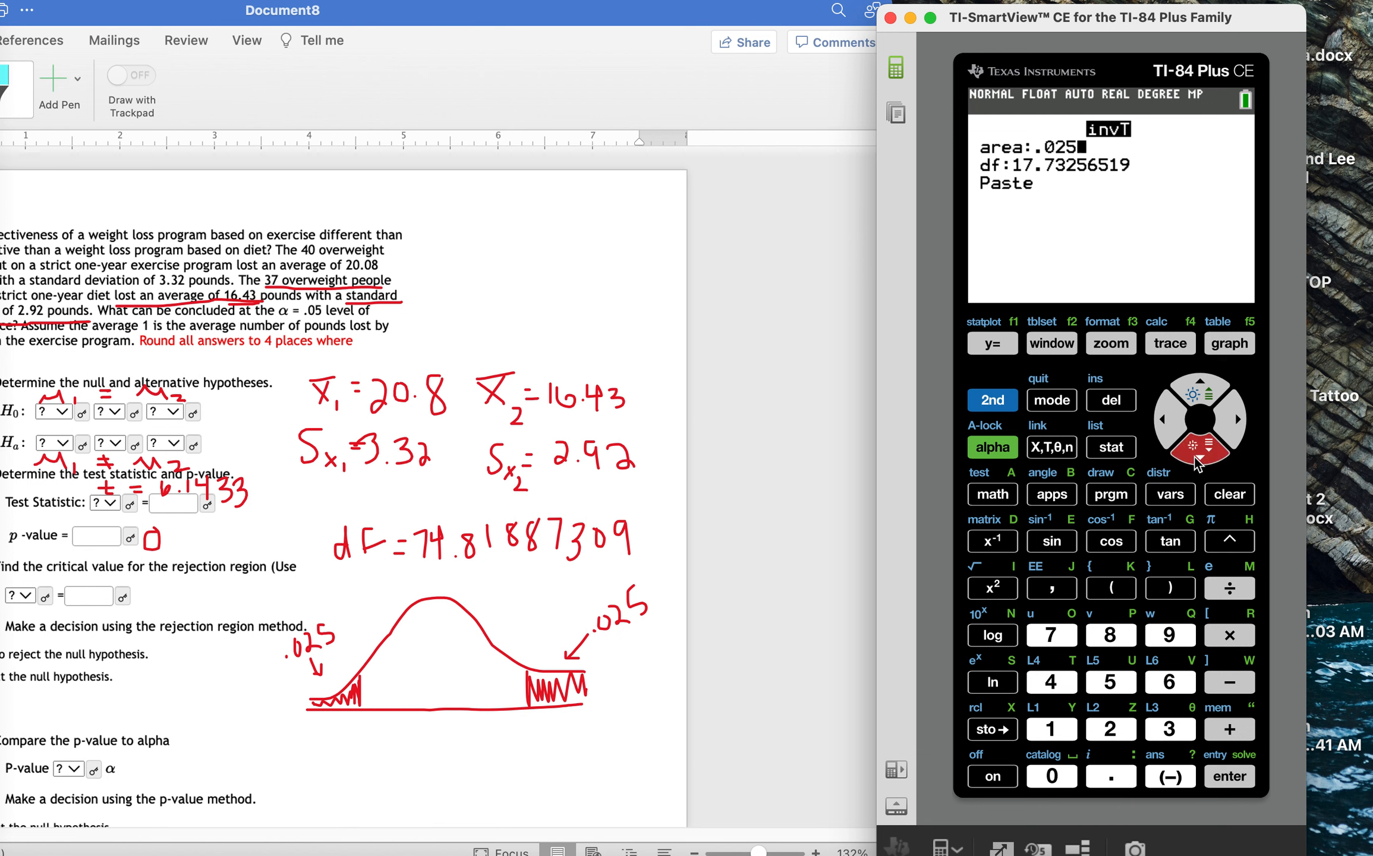
{"action": "left_click", "coordinate": [1051, 682]}
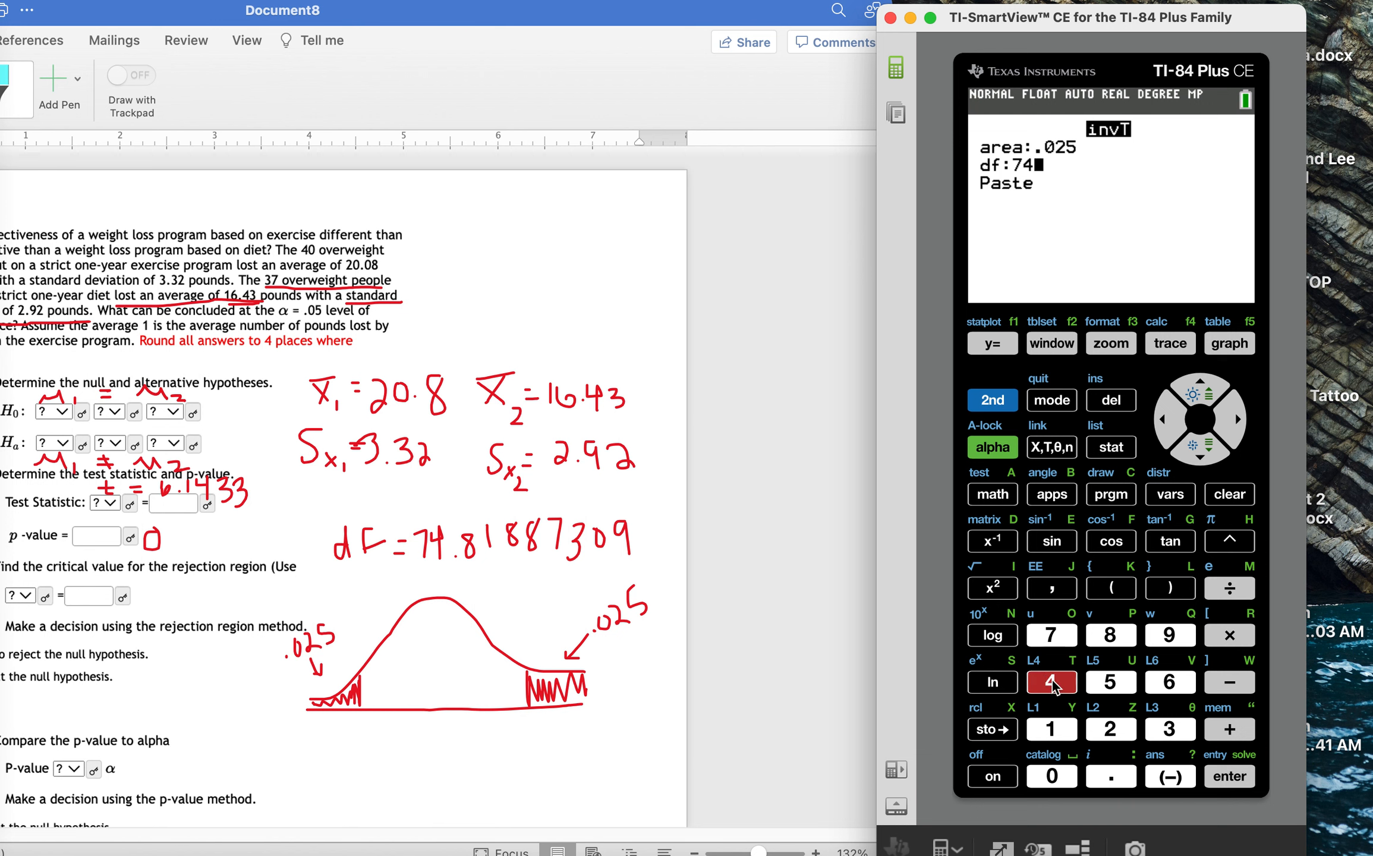
{"action": "left_click", "coordinate": [1051, 728]}
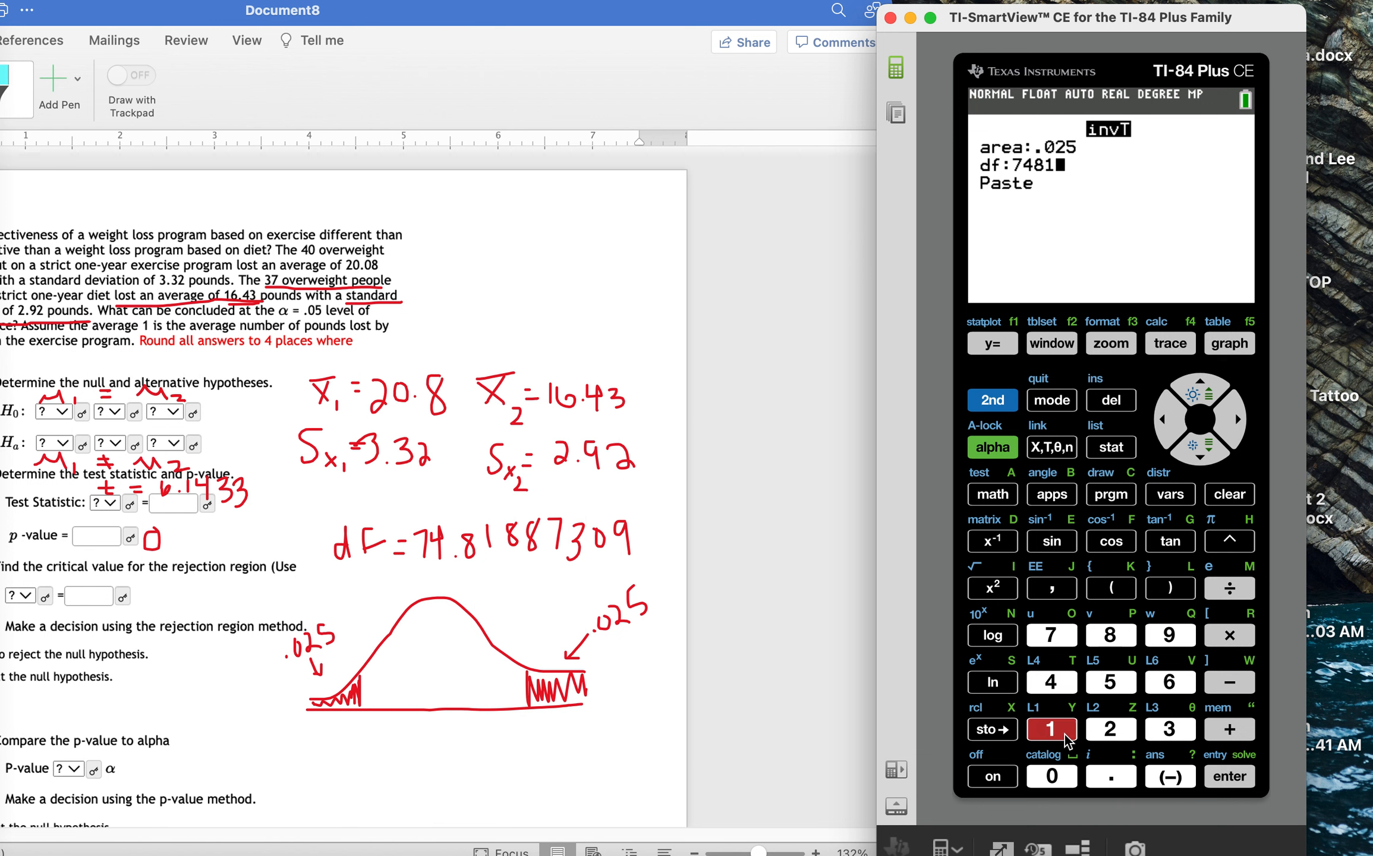
{"action": "left_click", "coordinate": [1110, 635]}
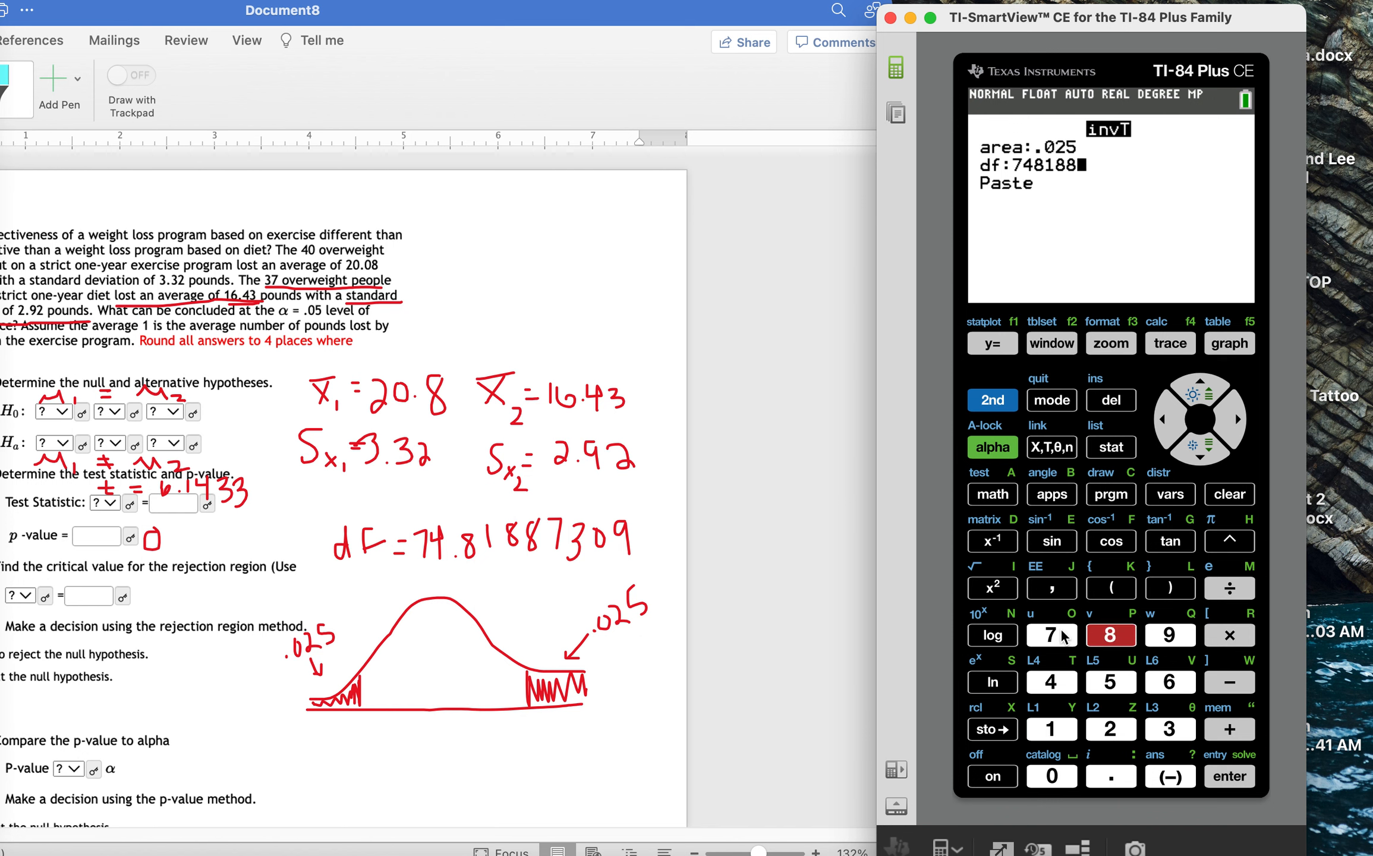
{"action": "left_click", "coordinate": [1170, 729]}
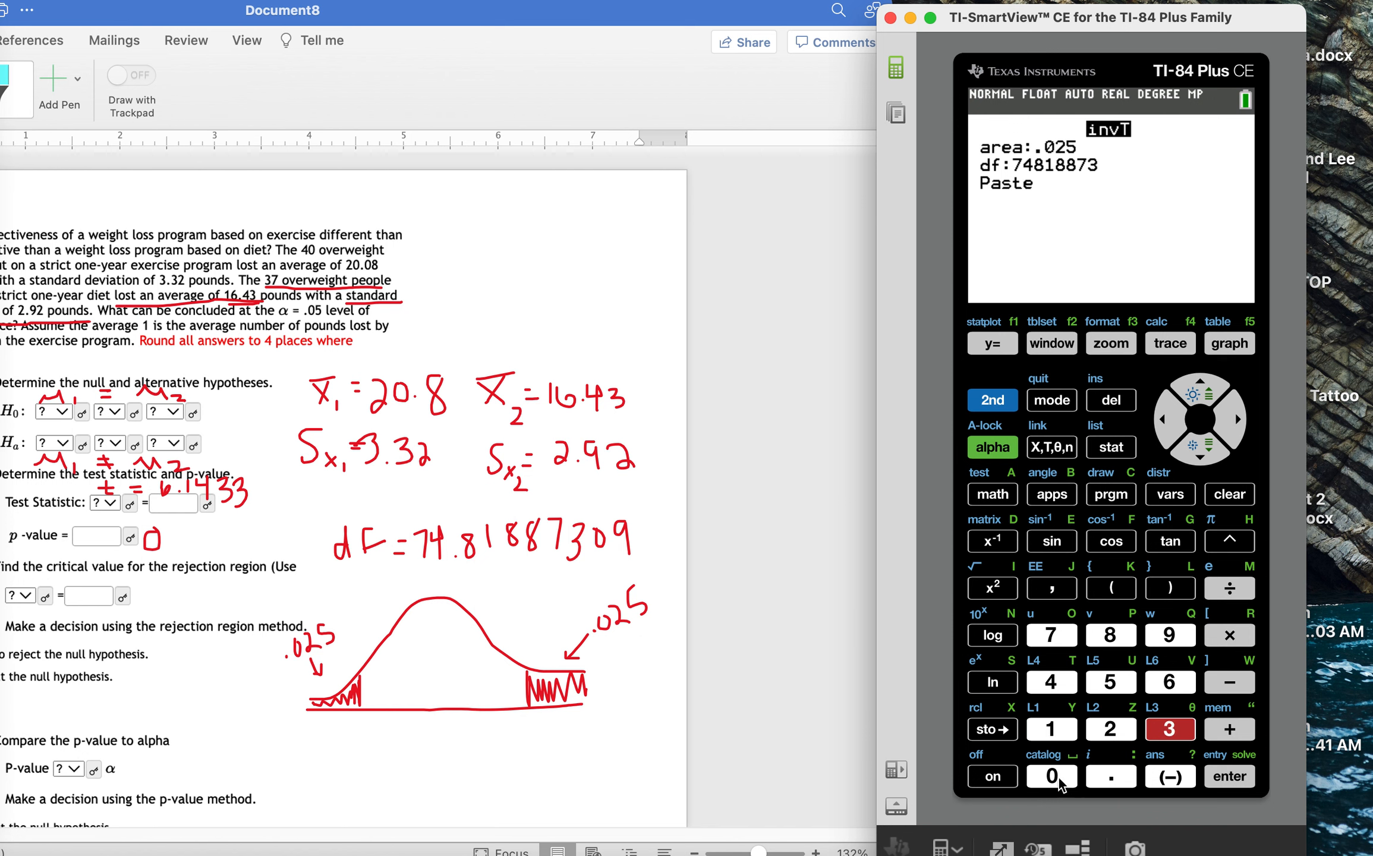
{"action": "left_click", "coordinate": [1170, 635]}
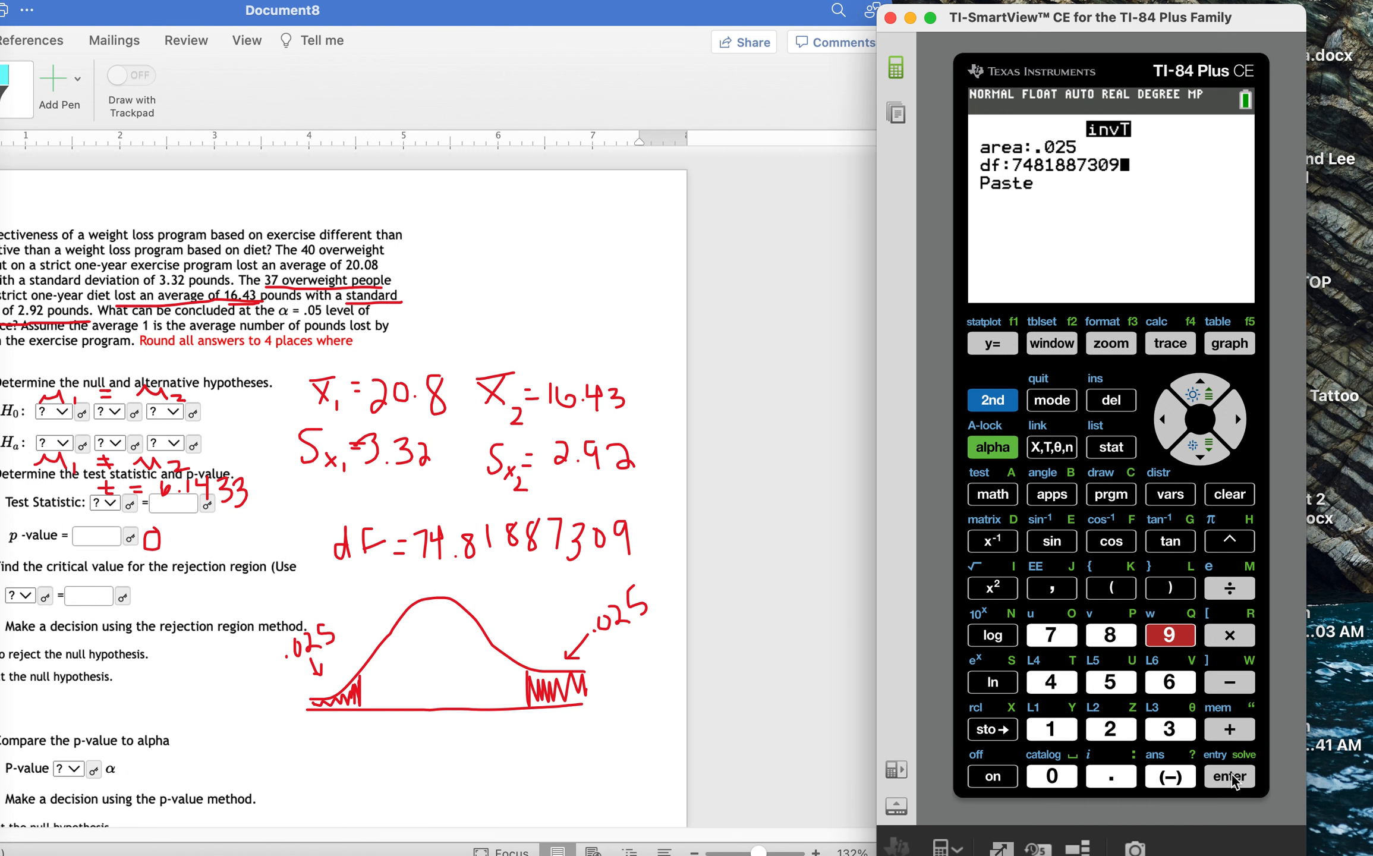
{"action": "left_click", "coordinate": [1229, 776]}
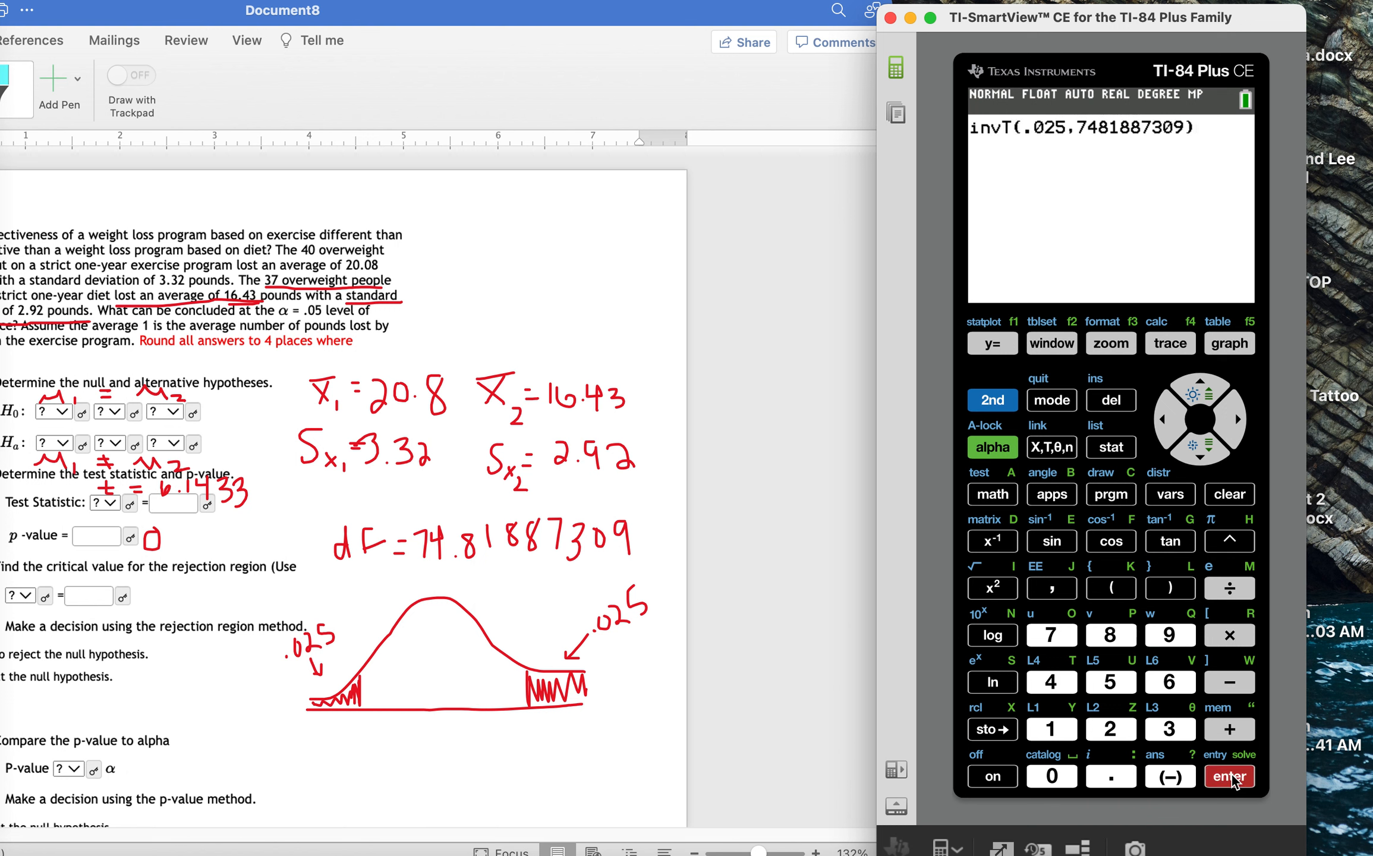
{"action": "left_click", "coordinate": [1229, 777]}
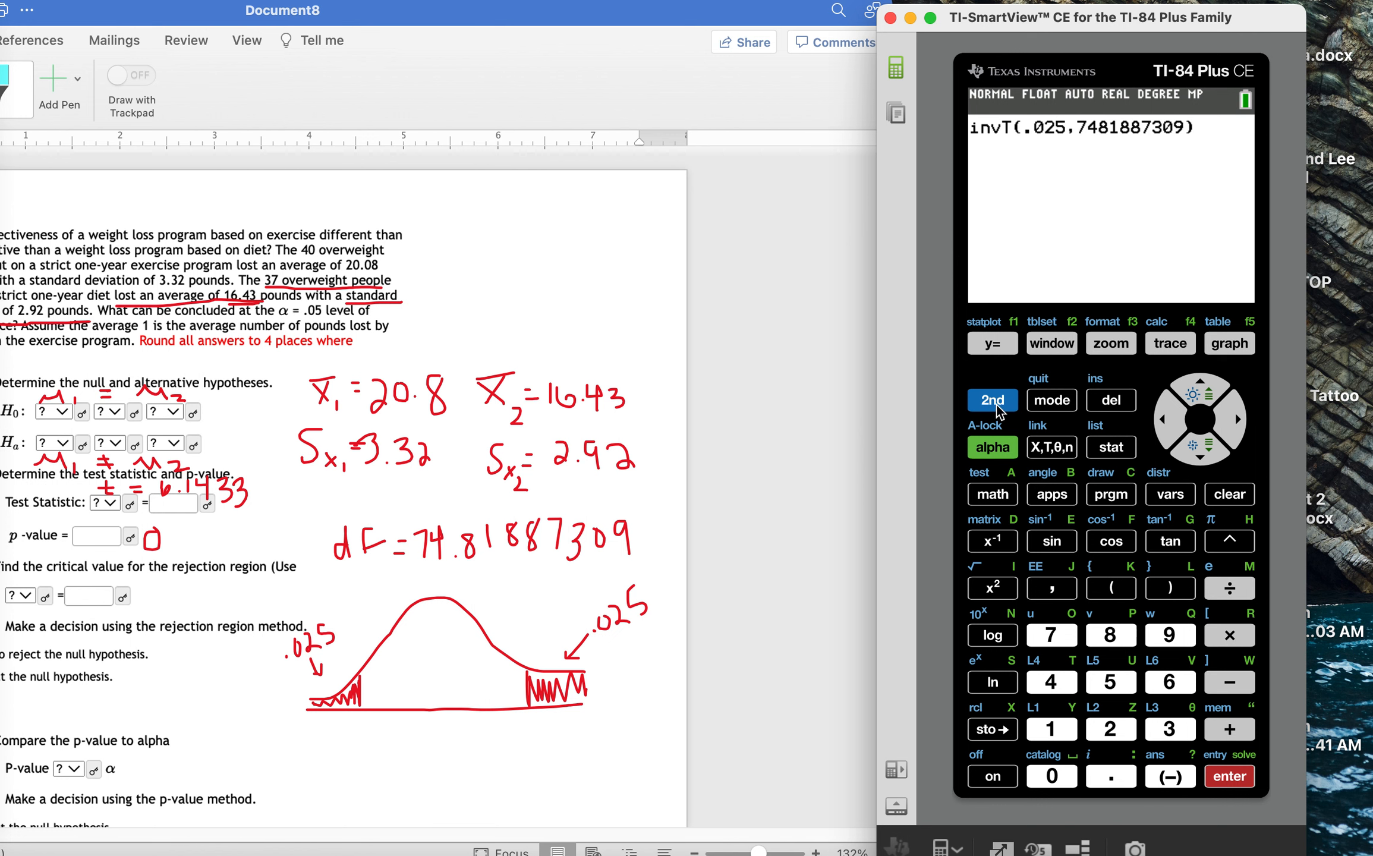
Redo invT with area .025 and df corrected to 74.81887309, paste and run it.
{"action": "left_click", "coordinate": [1170, 494]}
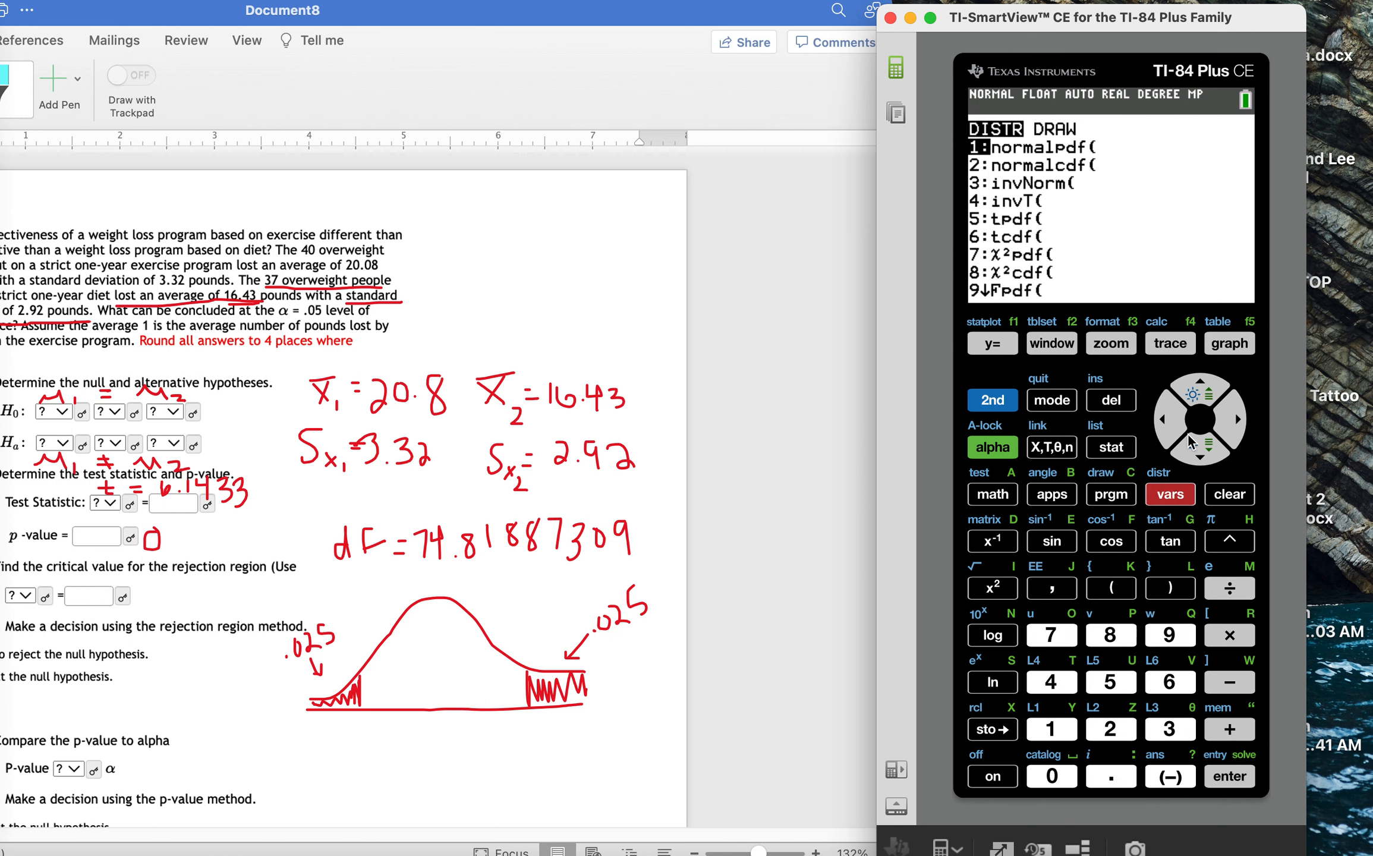
{"action": "left_click", "coordinate": [1199, 452]}
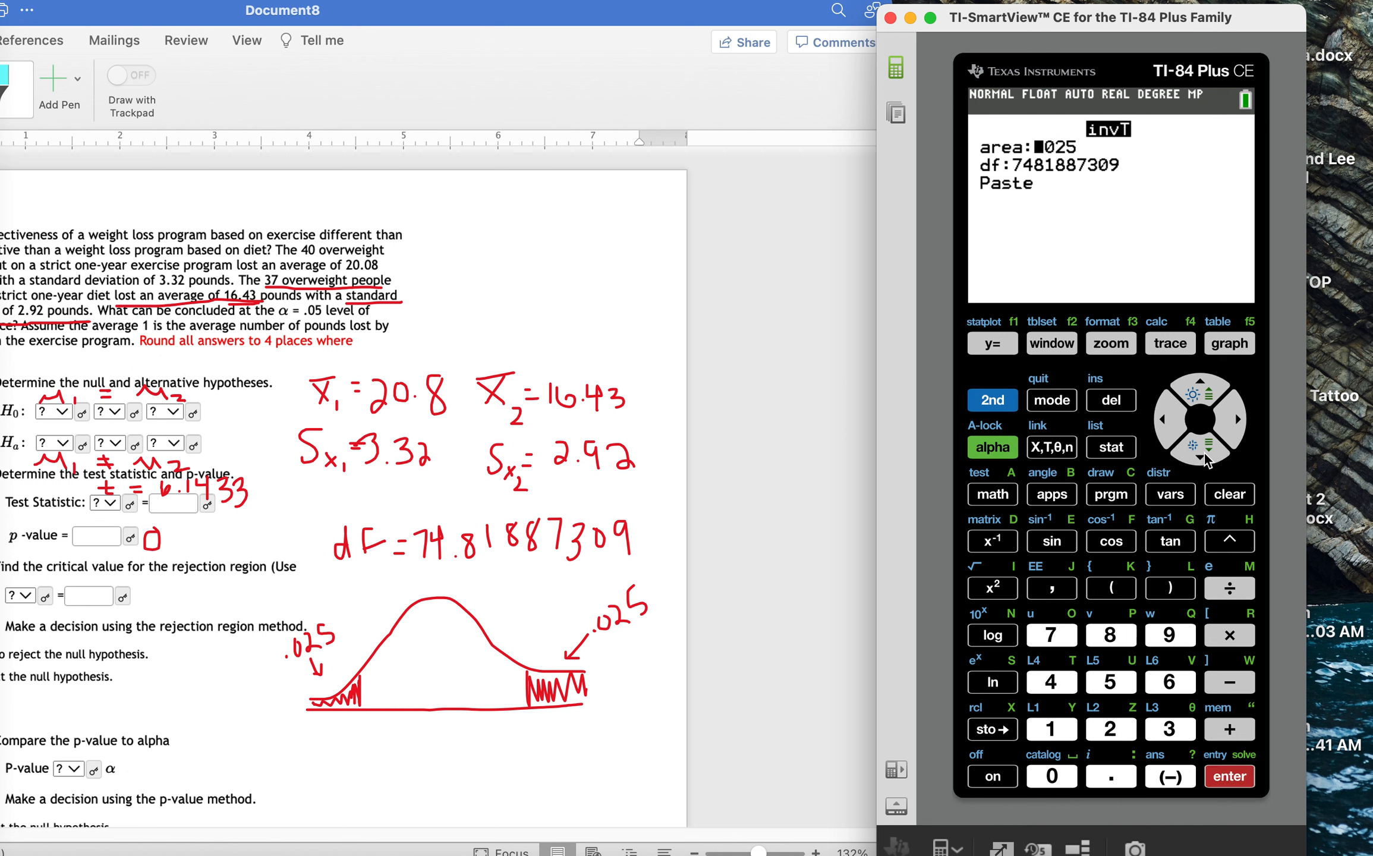
{"action": "left_click", "coordinate": [1236, 419]}
{"action": "type", "text": "."}
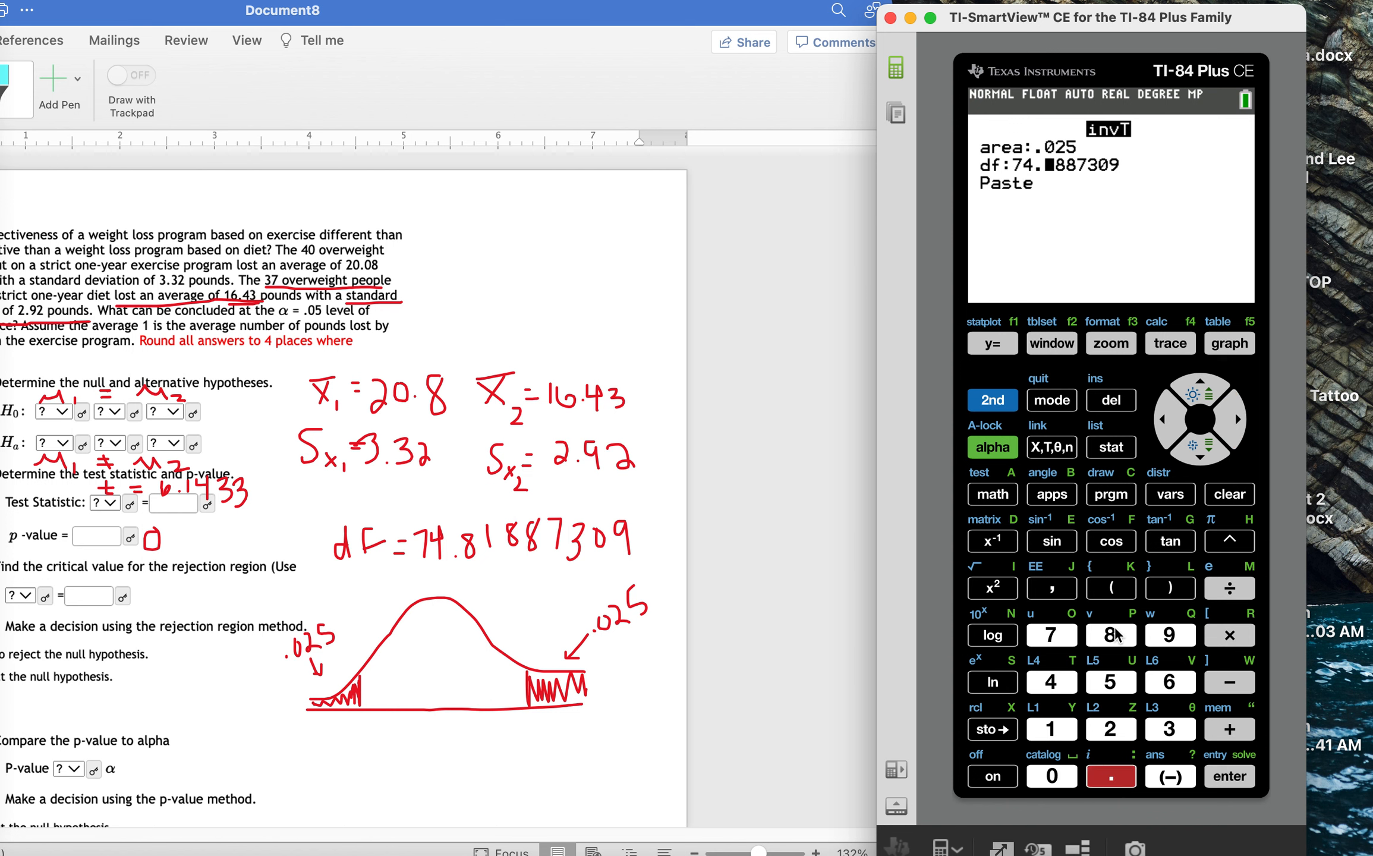
{"action": "left_click", "coordinate": [1051, 729]}
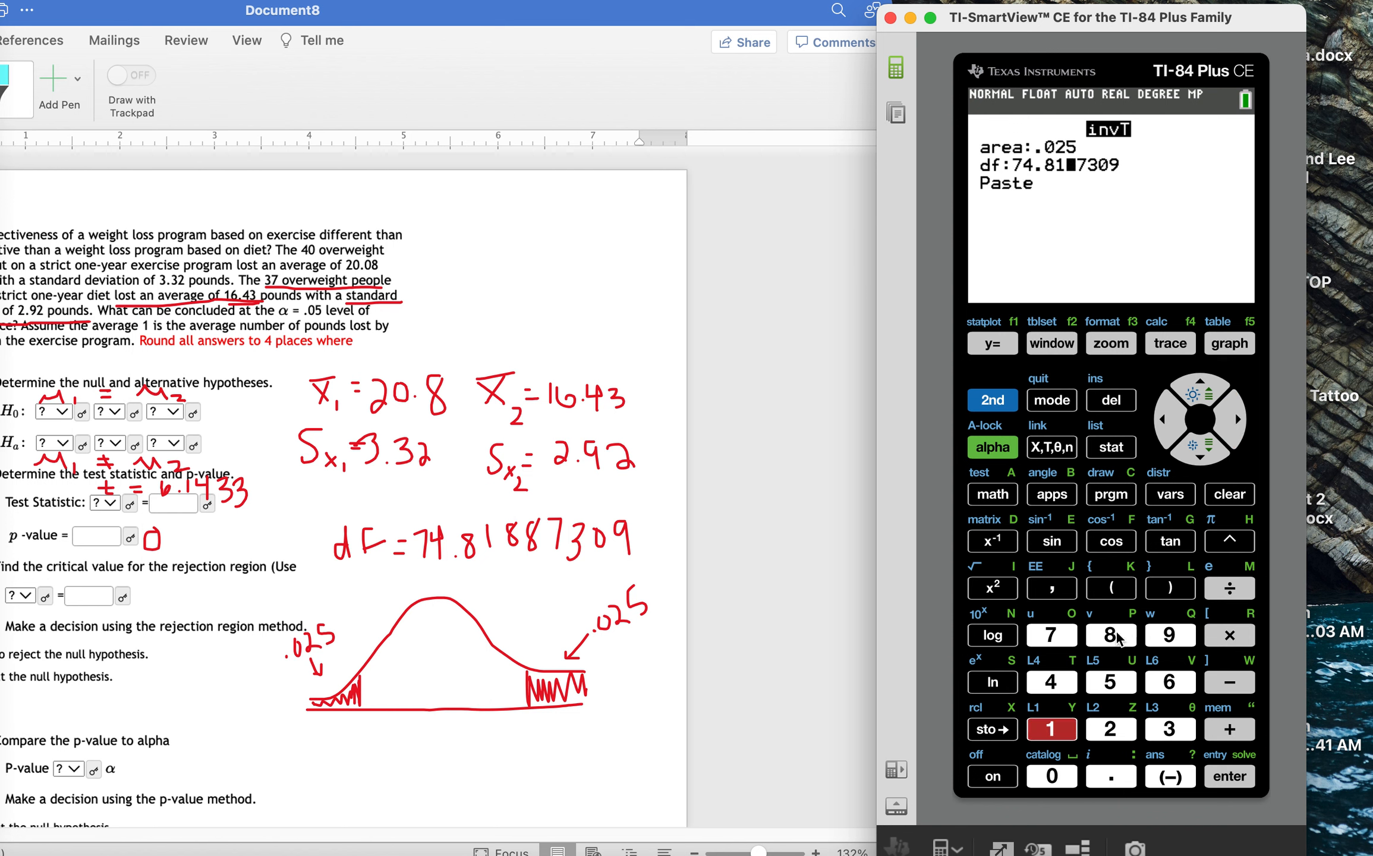
{"action": "left_click", "coordinate": [1170, 729]}
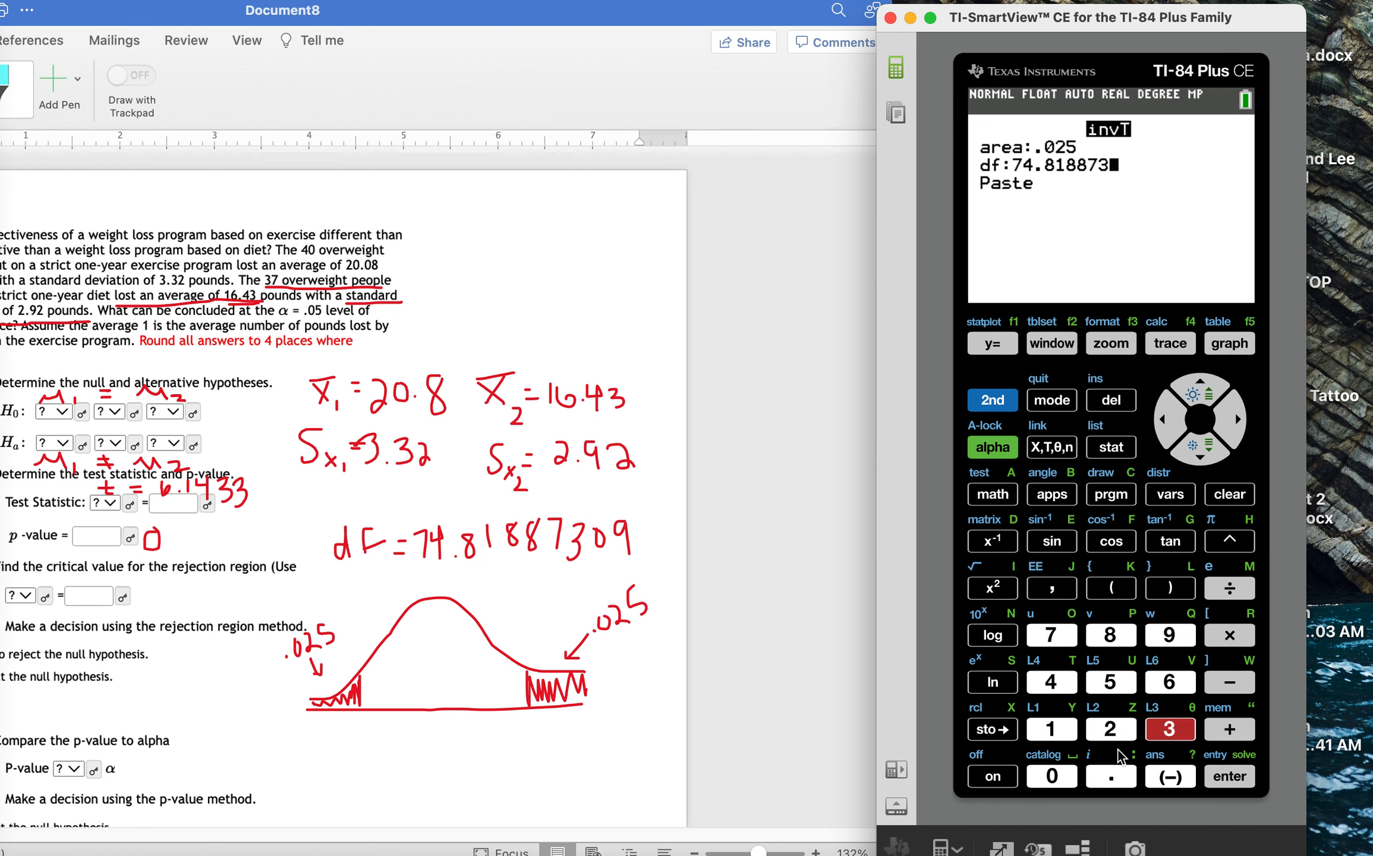
{"action": "left_click", "coordinate": [1169, 635]}
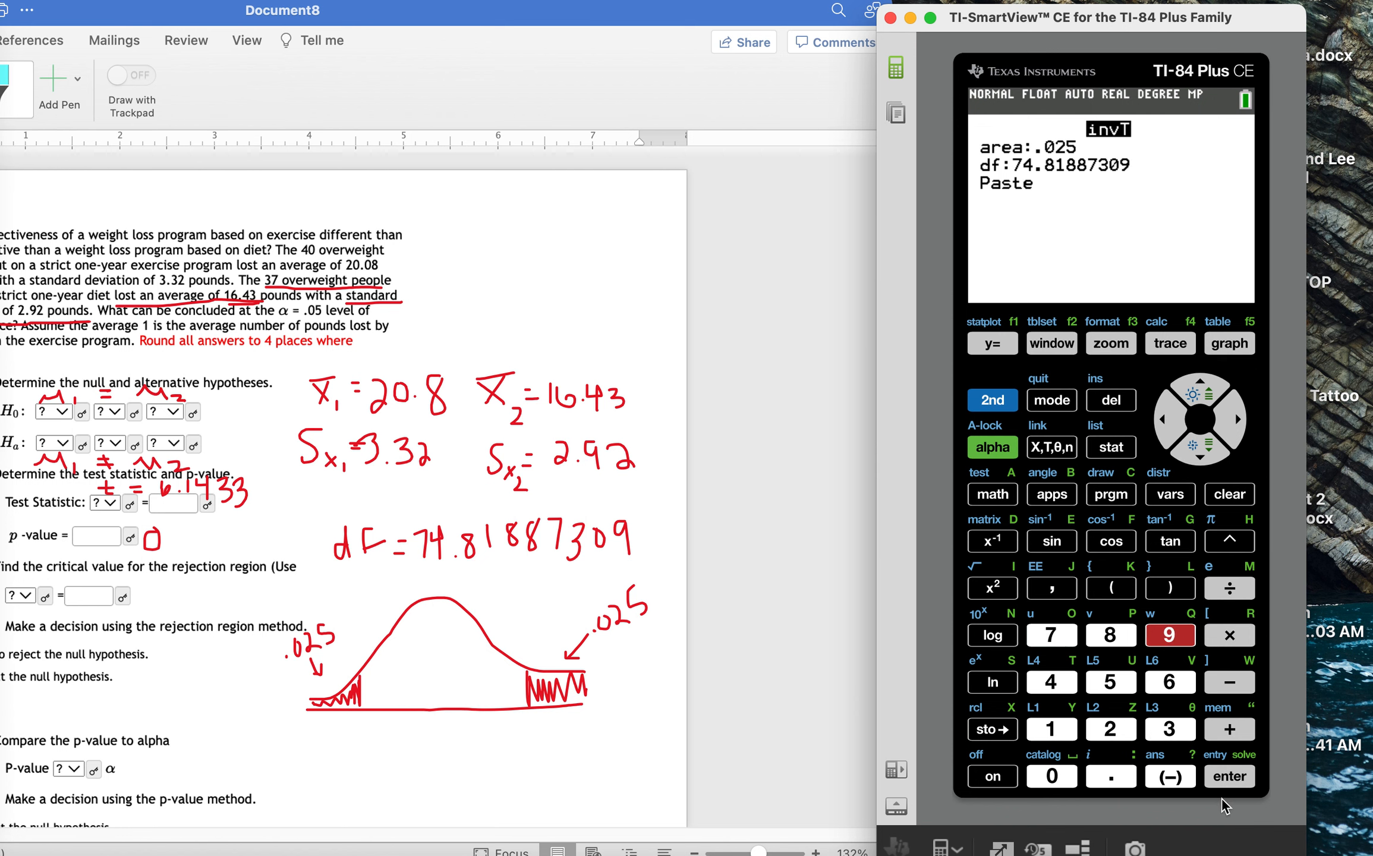
{"action": "left_click", "coordinate": [1229, 777]}
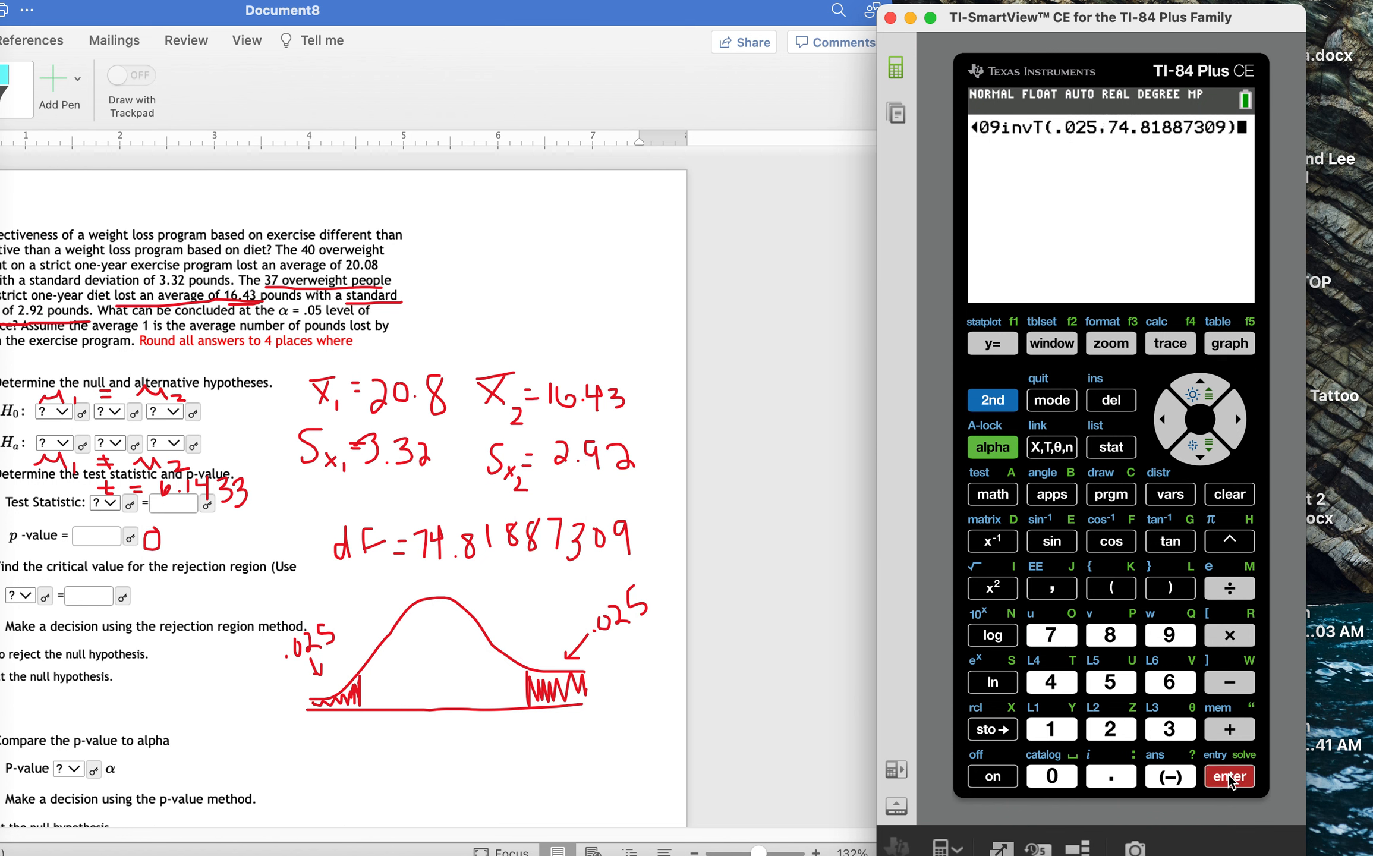
{"action": "left_click", "coordinate": [1229, 777]}
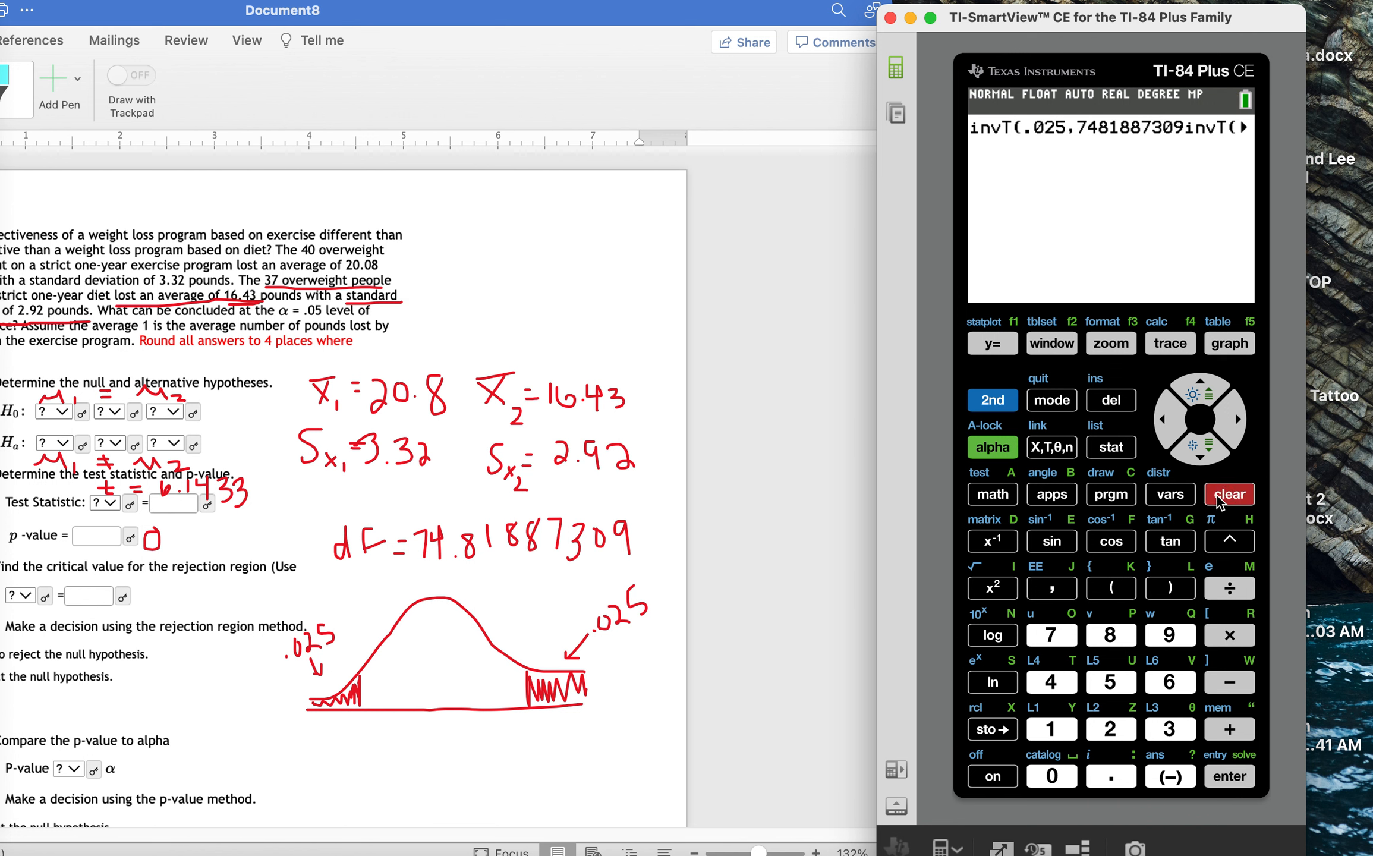
Clear the home screen, then run invT with area .025 and df 74.81887309 on its own.
{"action": "left_click", "coordinate": [1229, 494]}
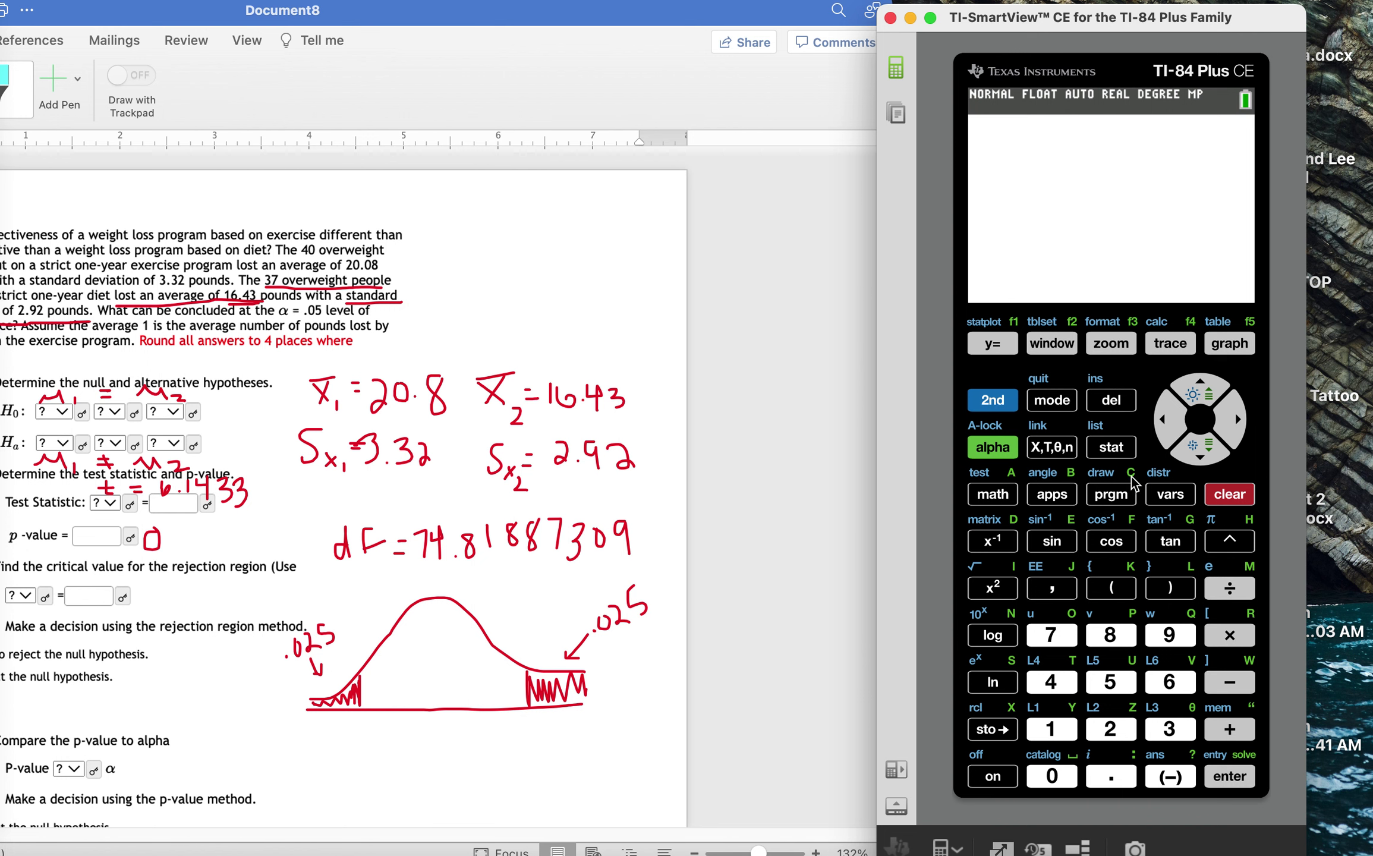
{"action": "left_click", "coordinate": [1170, 494]}
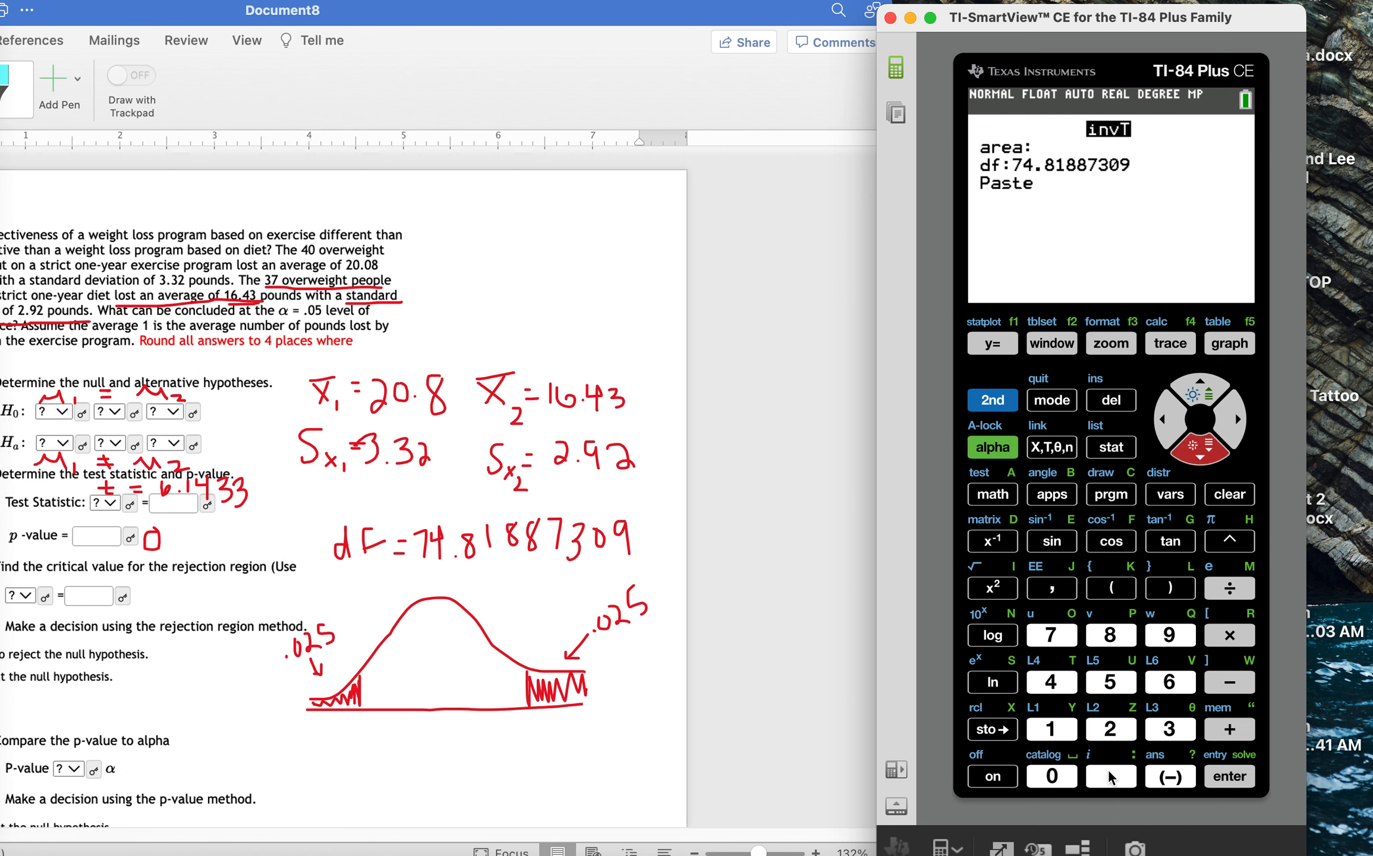
{"action": "left_click", "coordinate": [1110, 682]}
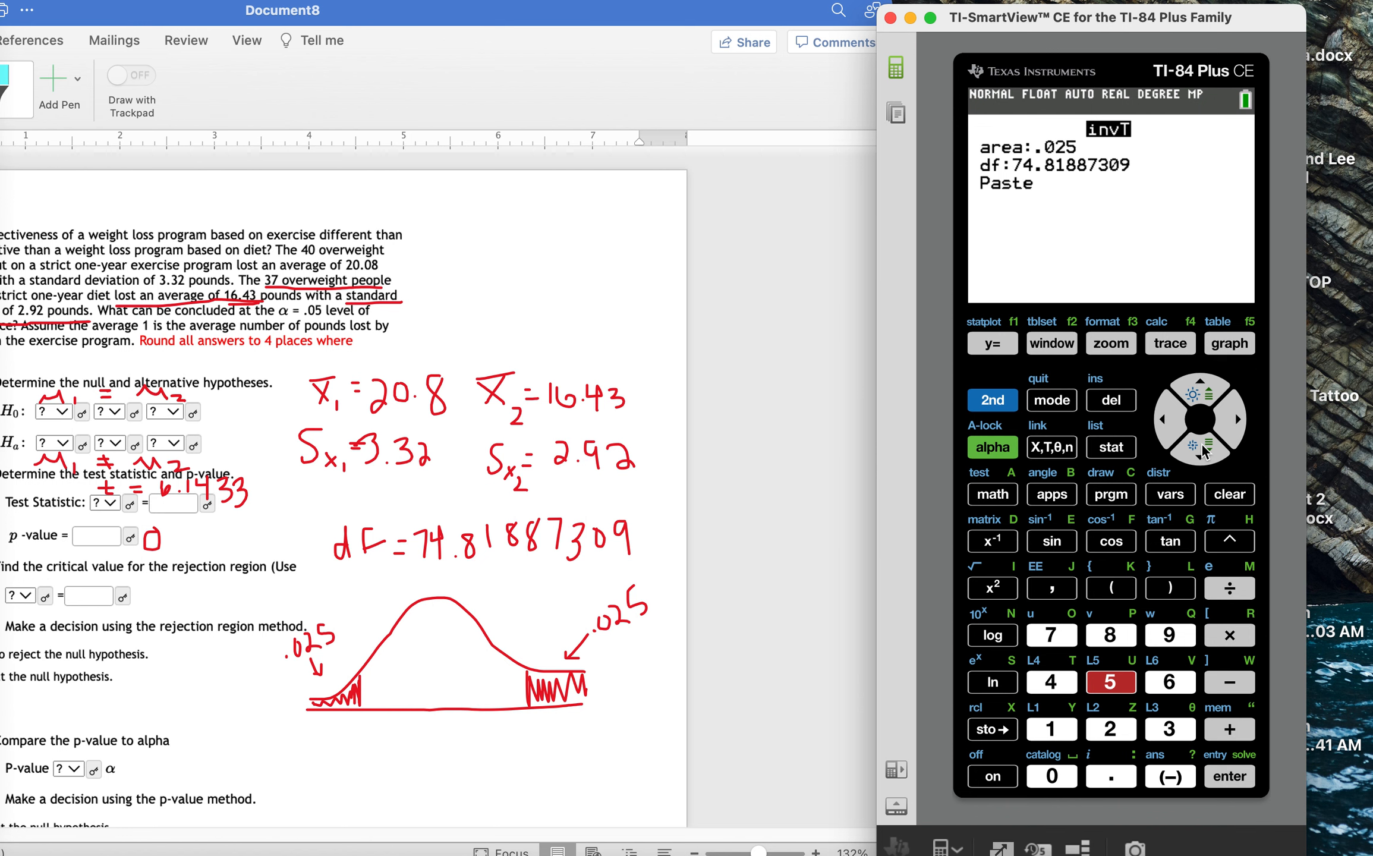
{"action": "left_click", "coordinate": [1230, 776]}
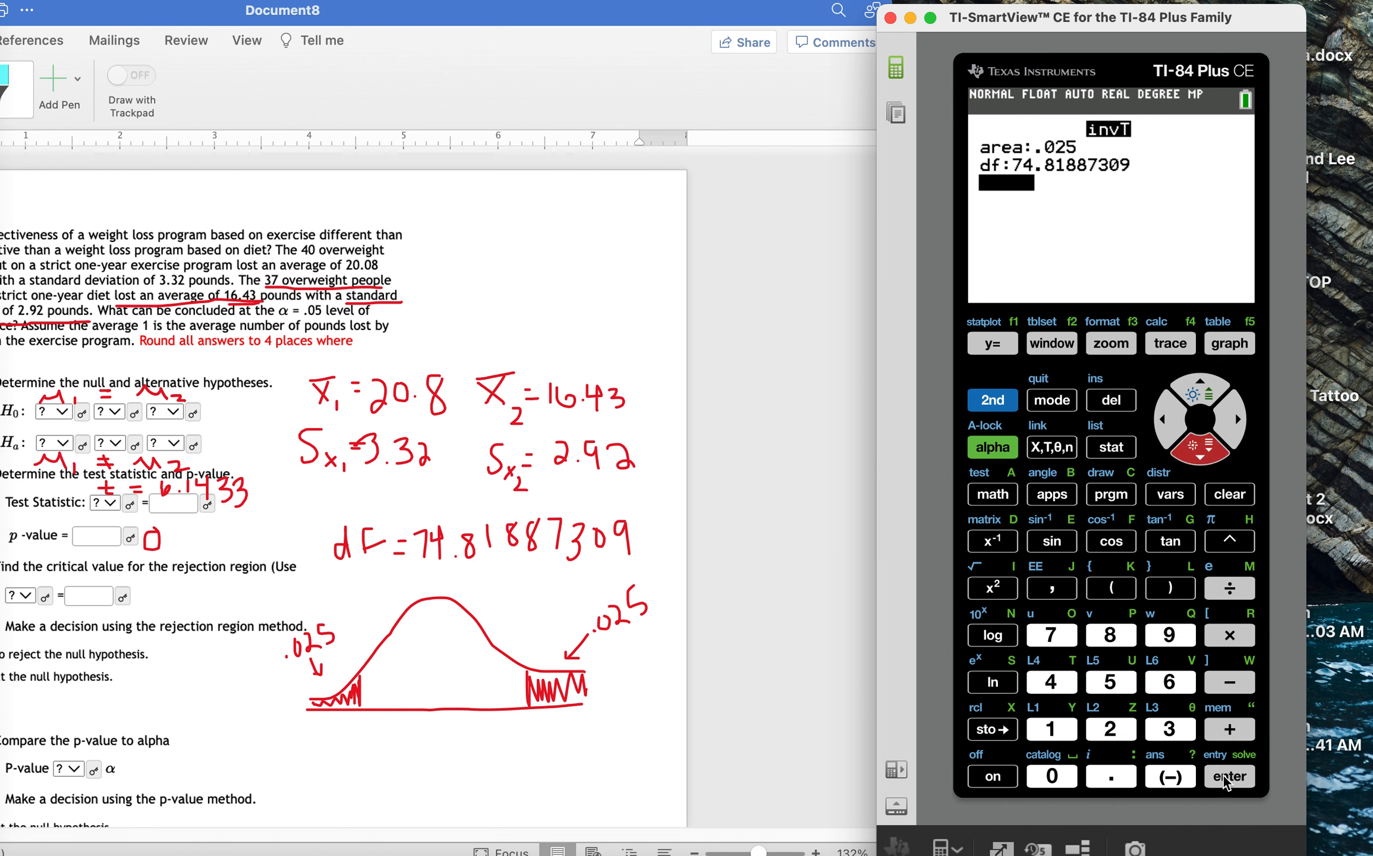
{"action": "left_click", "coordinate": [1229, 776]}
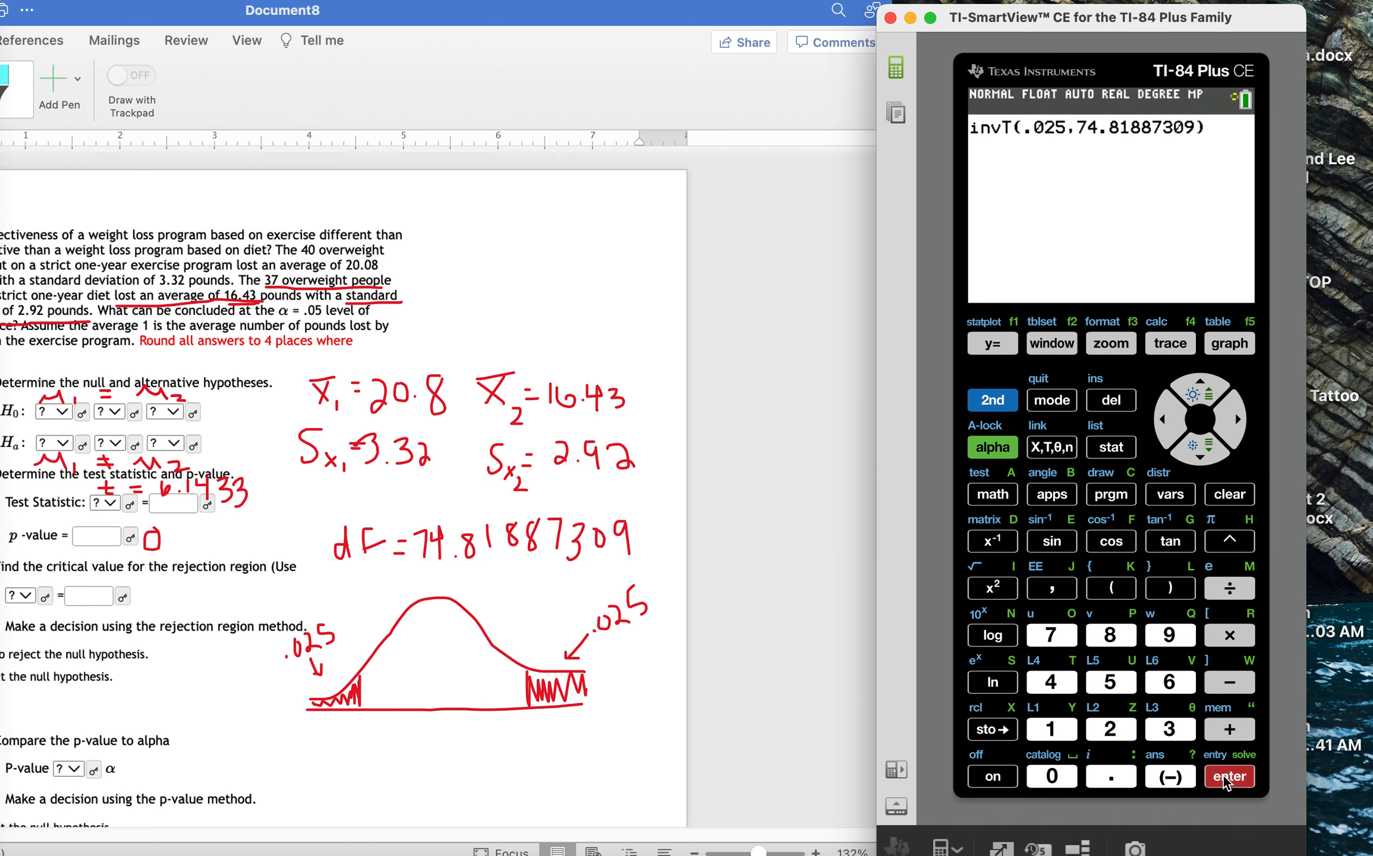
{"action": "left_click", "coordinate": [1229, 776]}
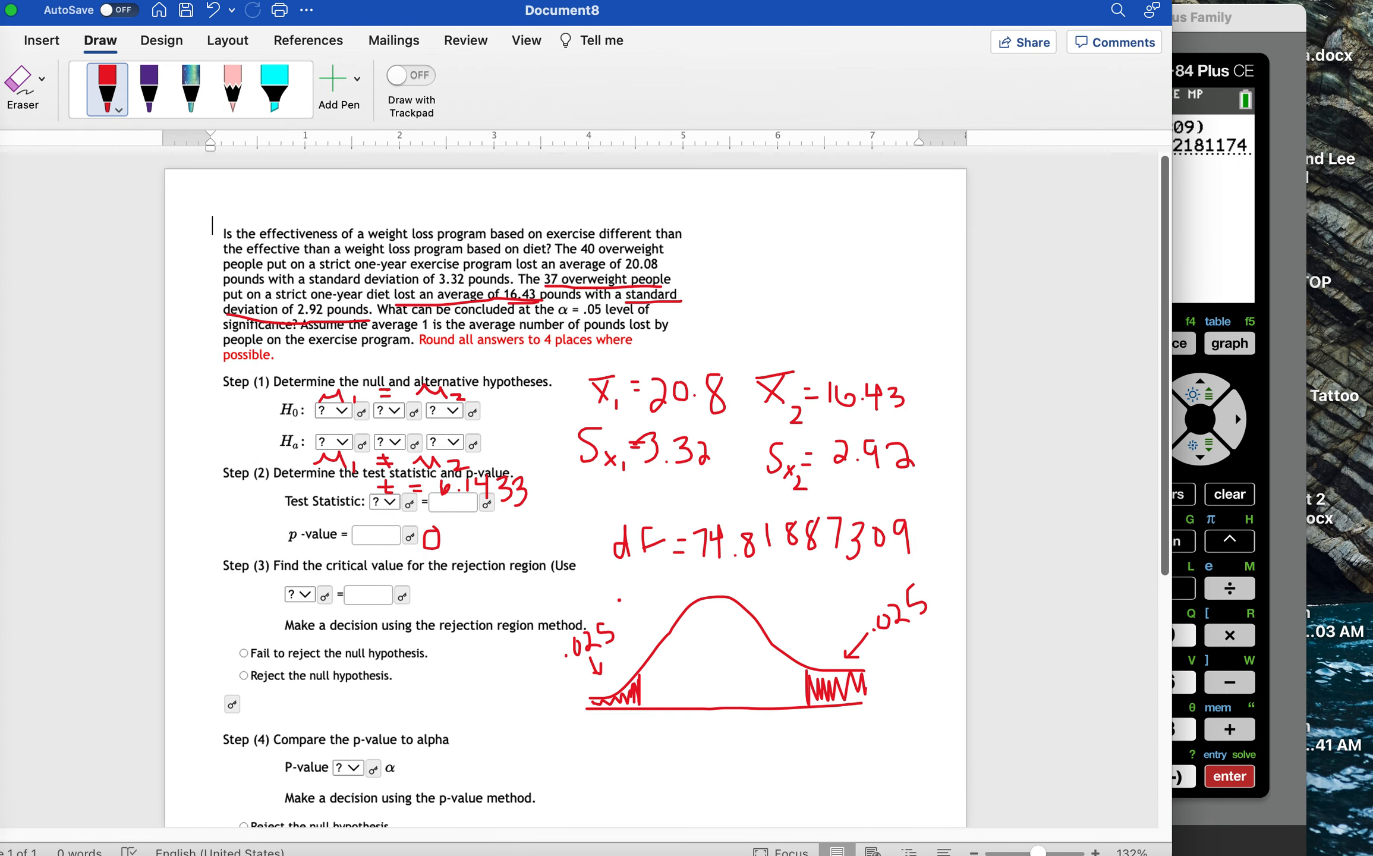
Write the critical value 1.9922 in red beside Step 3 and label the left tail −1.9922.
{"action": "scroll", "scroll_direction": "down", "scroll_amount": 3}
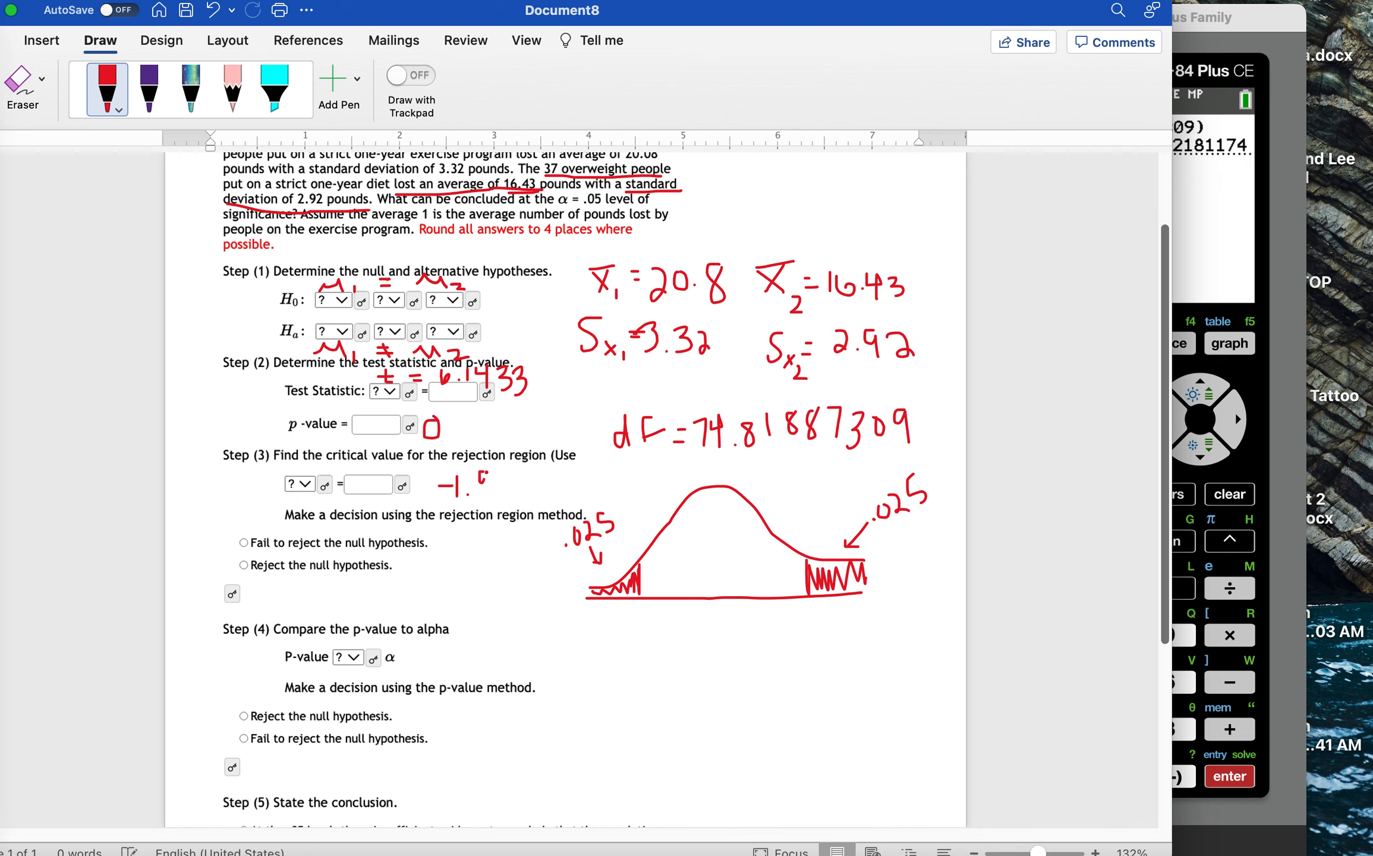
{"action": "left_click_drag", "start_coordinate": [473, 482], "coordinate": [517, 482]}
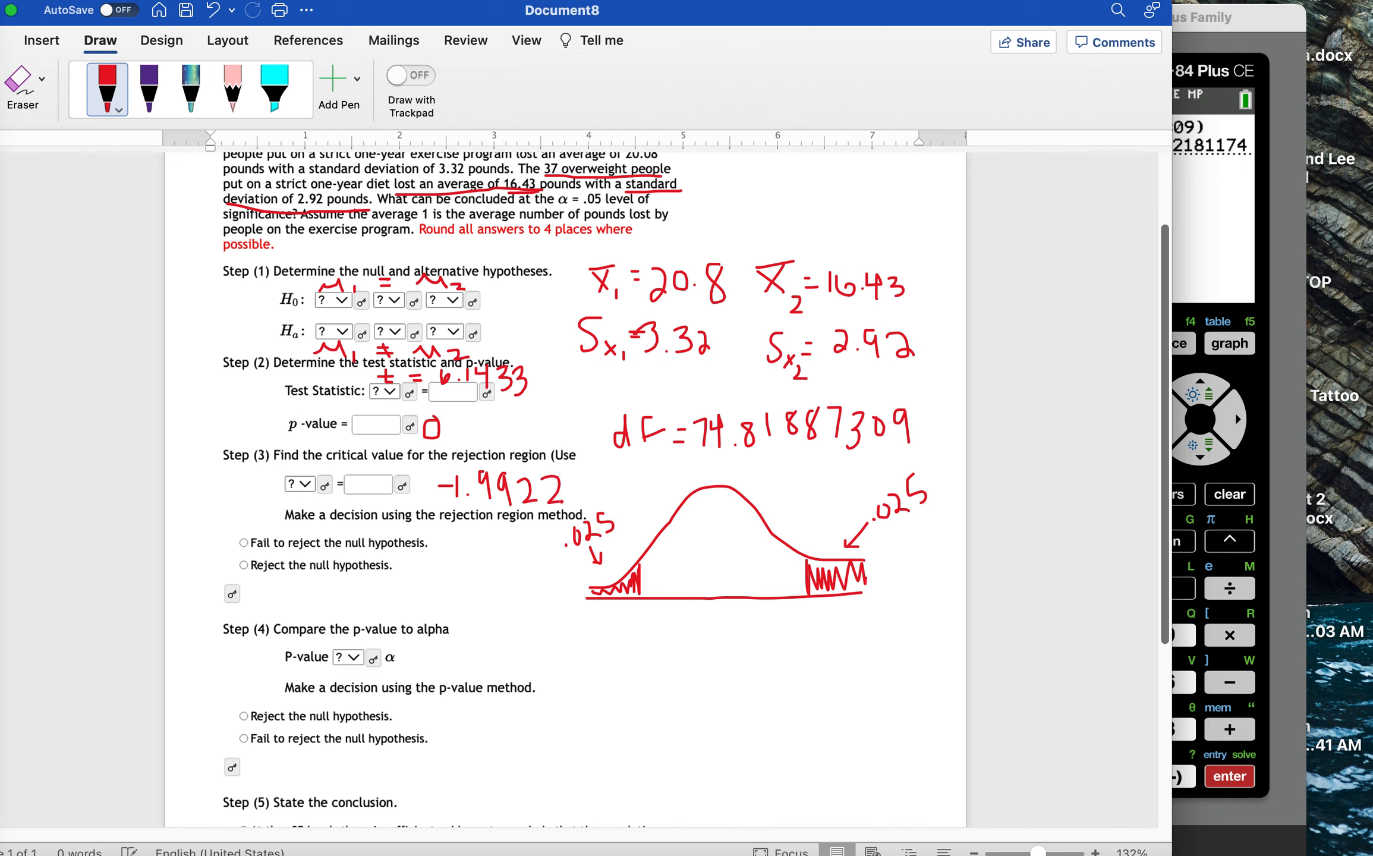
{"action": "left_click_drag", "start_coordinate": [638, 603], "coordinate": [637, 631]}
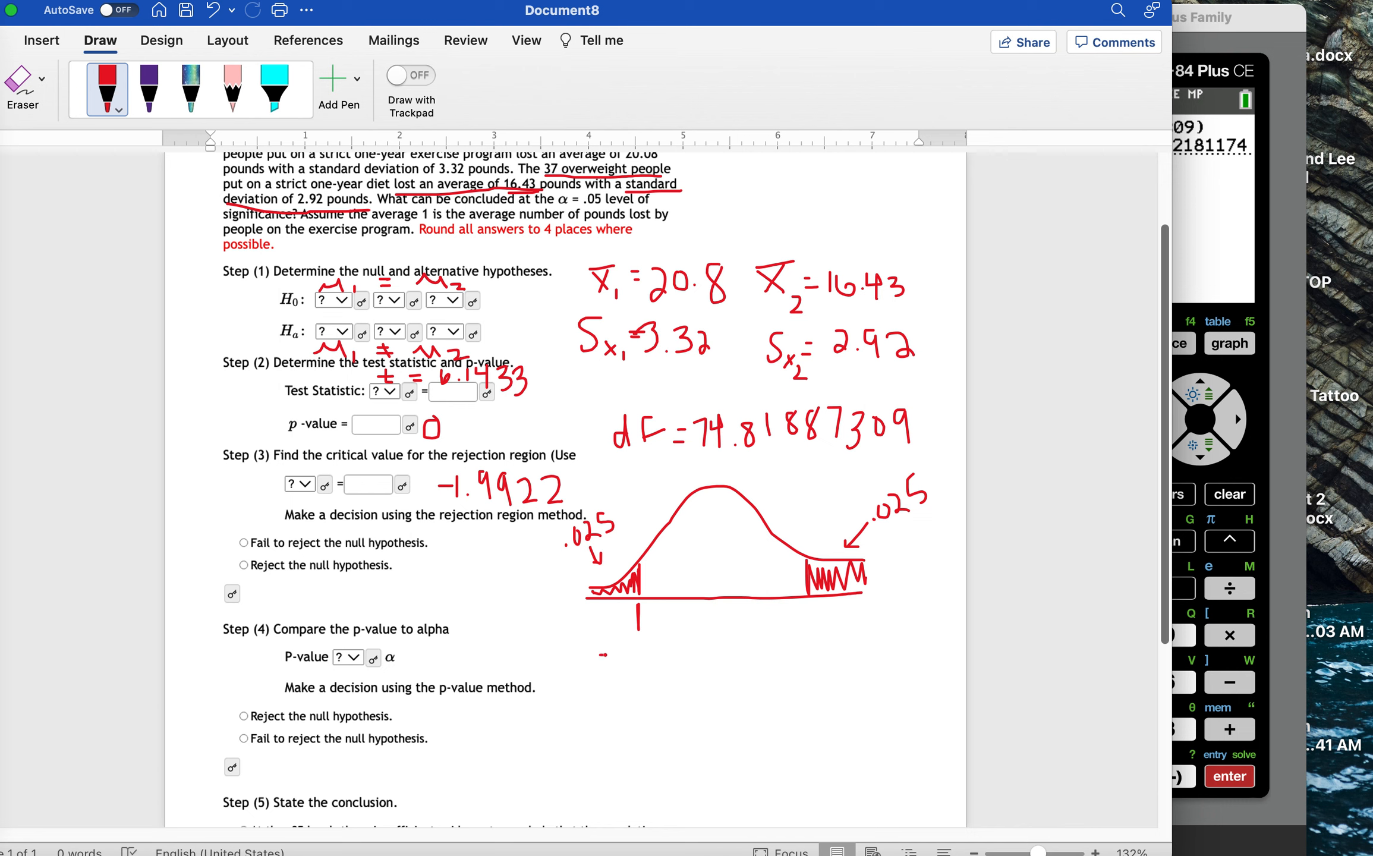
{"action": "left_click_drag", "start_coordinate": [604, 656], "coordinate": [643, 658]}
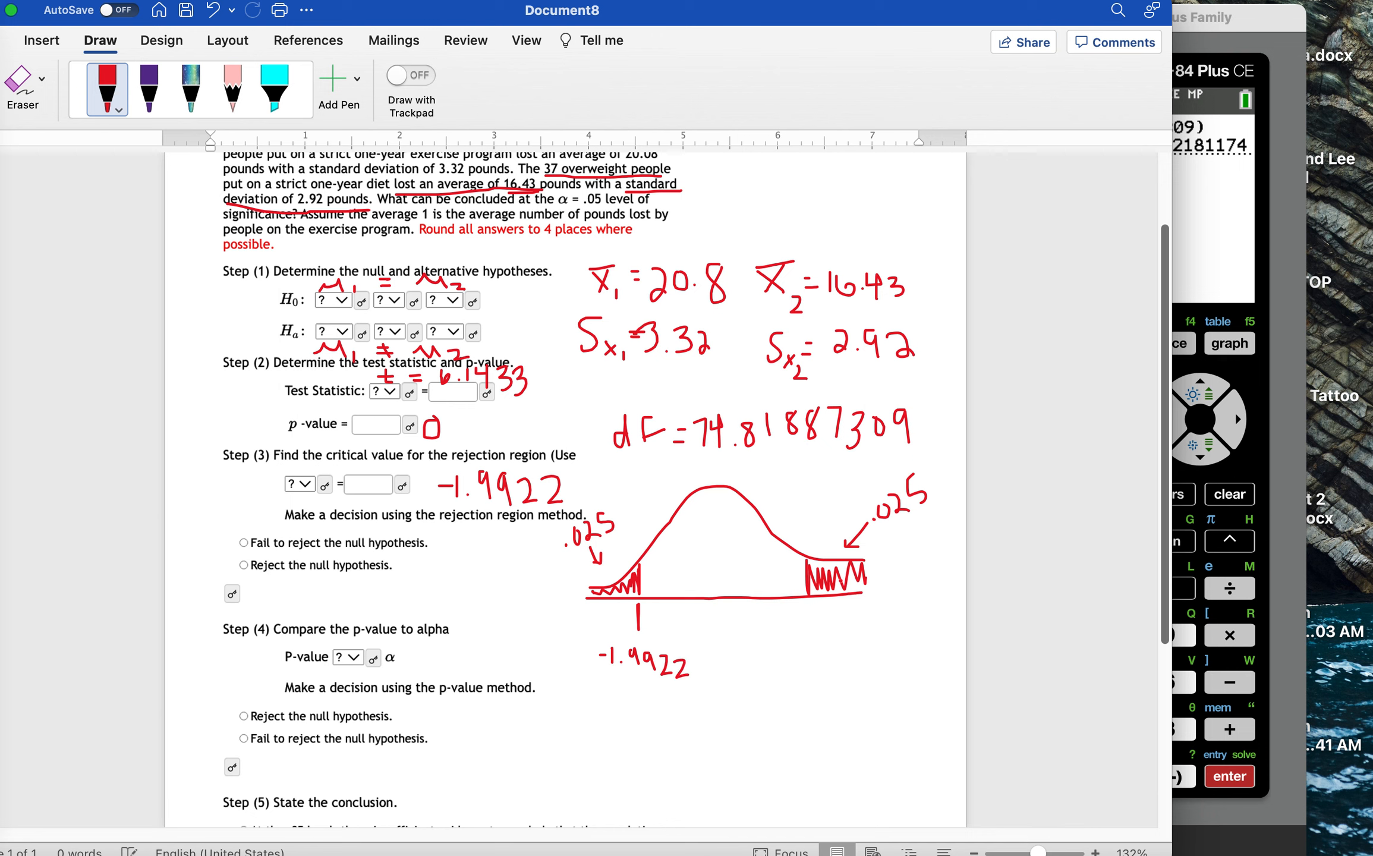
Mark the right cutoff on the curve and label it 1.9922.
{"action": "left_click_drag", "start_coordinate": [806, 622], "coordinate": [822, 635]}
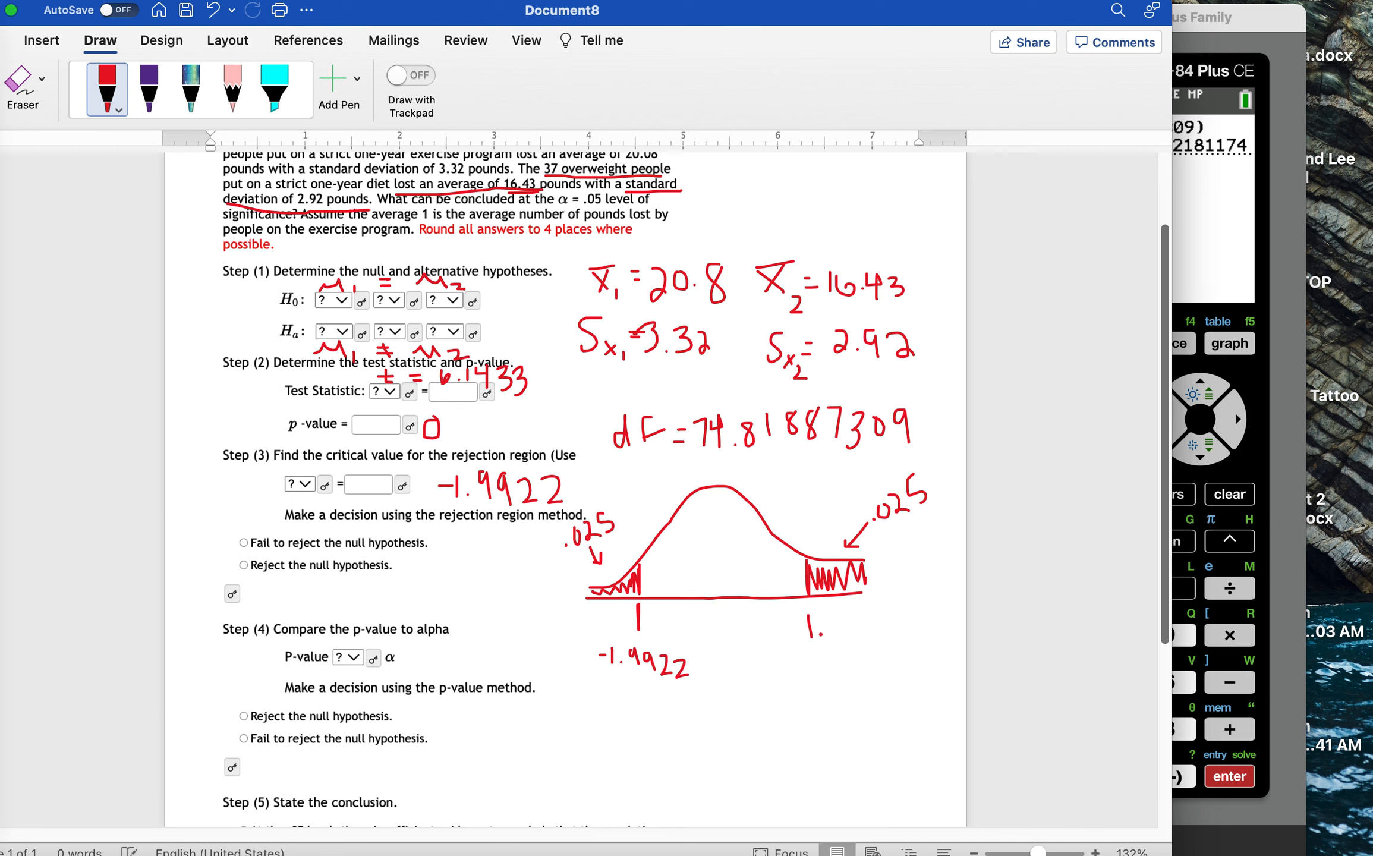
{"action": "left_click_drag", "start_coordinate": [806, 631], "coordinate": [850, 631]}
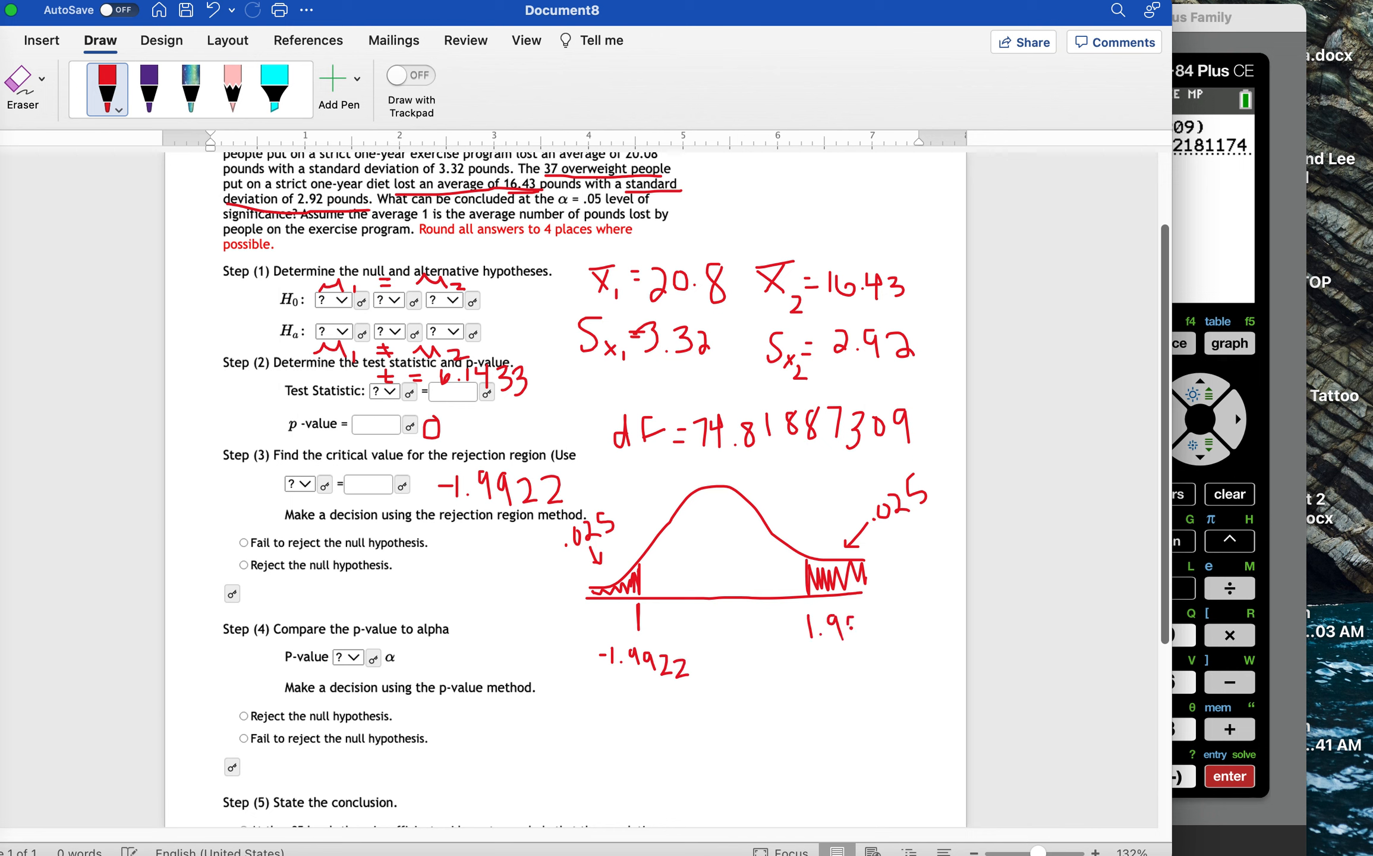
{"action": "left_click_drag", "start_coordinate": [801, 627], "coordinate": [885, 626]}
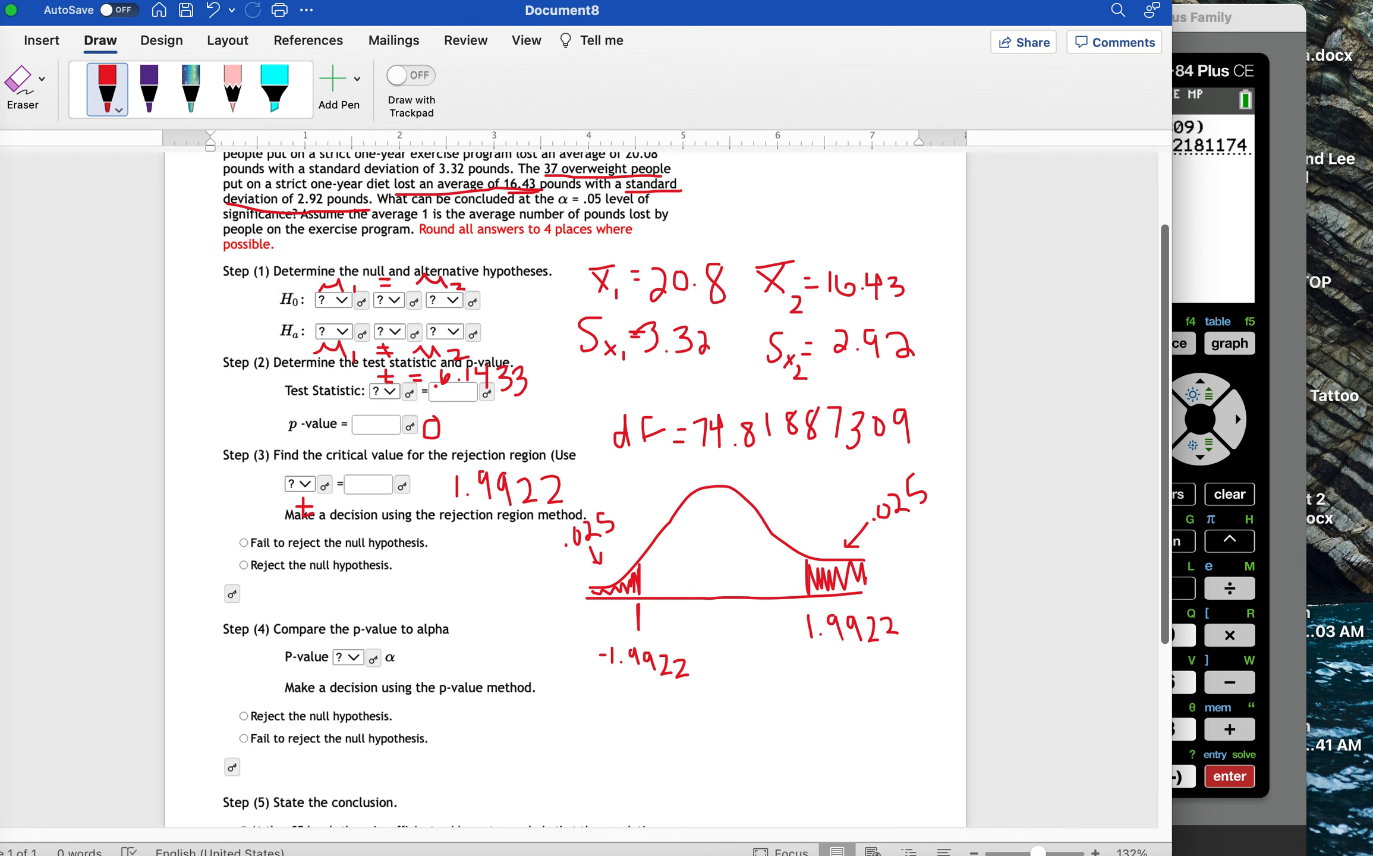
In purple ink, mark 0 and the test-statistic line on the curve and fill Step 3's Reject the null hypothesis choice.
{"action": "left_click", "coordinate": [150, 89]}
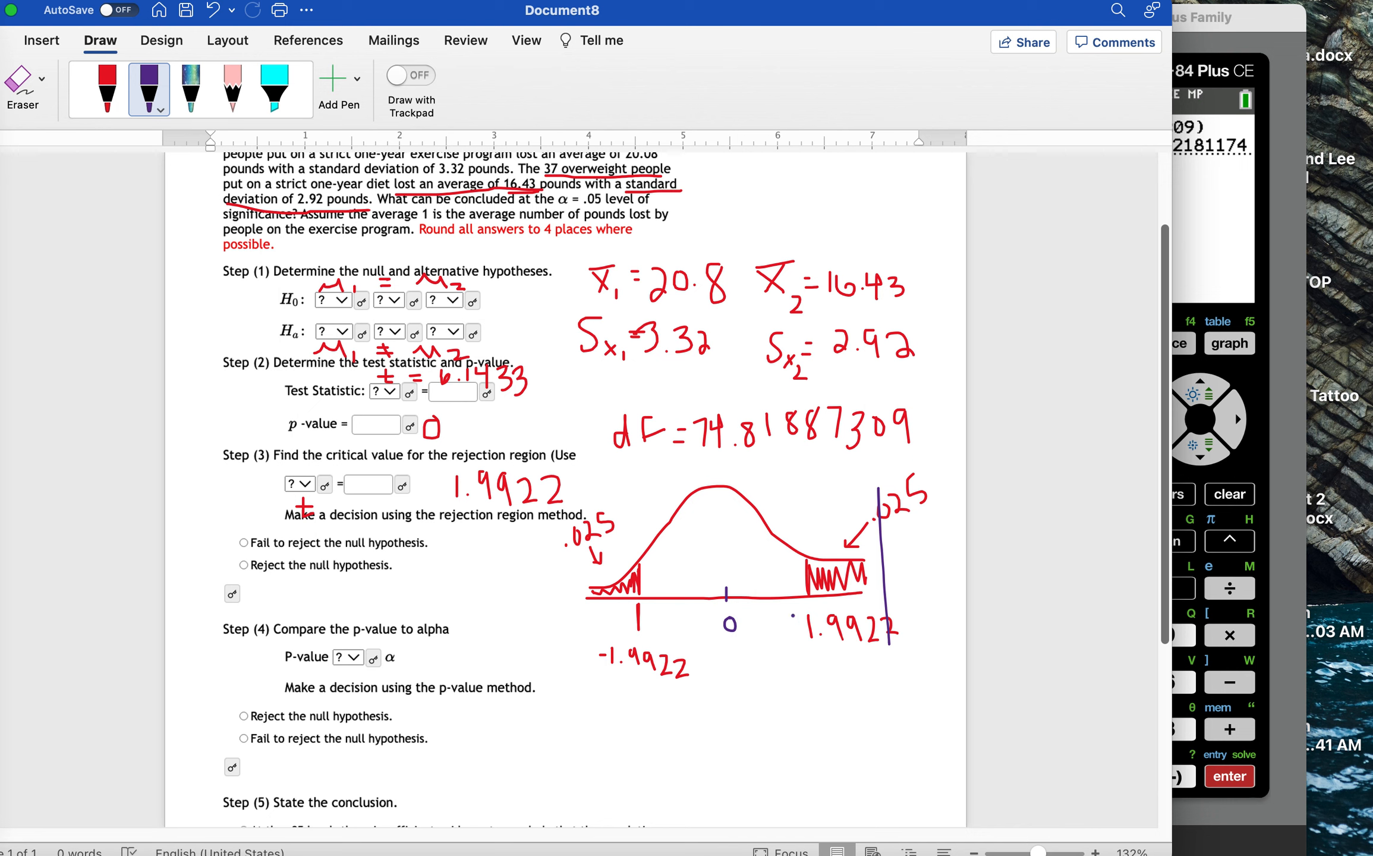
{"action": "left_click", "coordinate": [243, 565]}
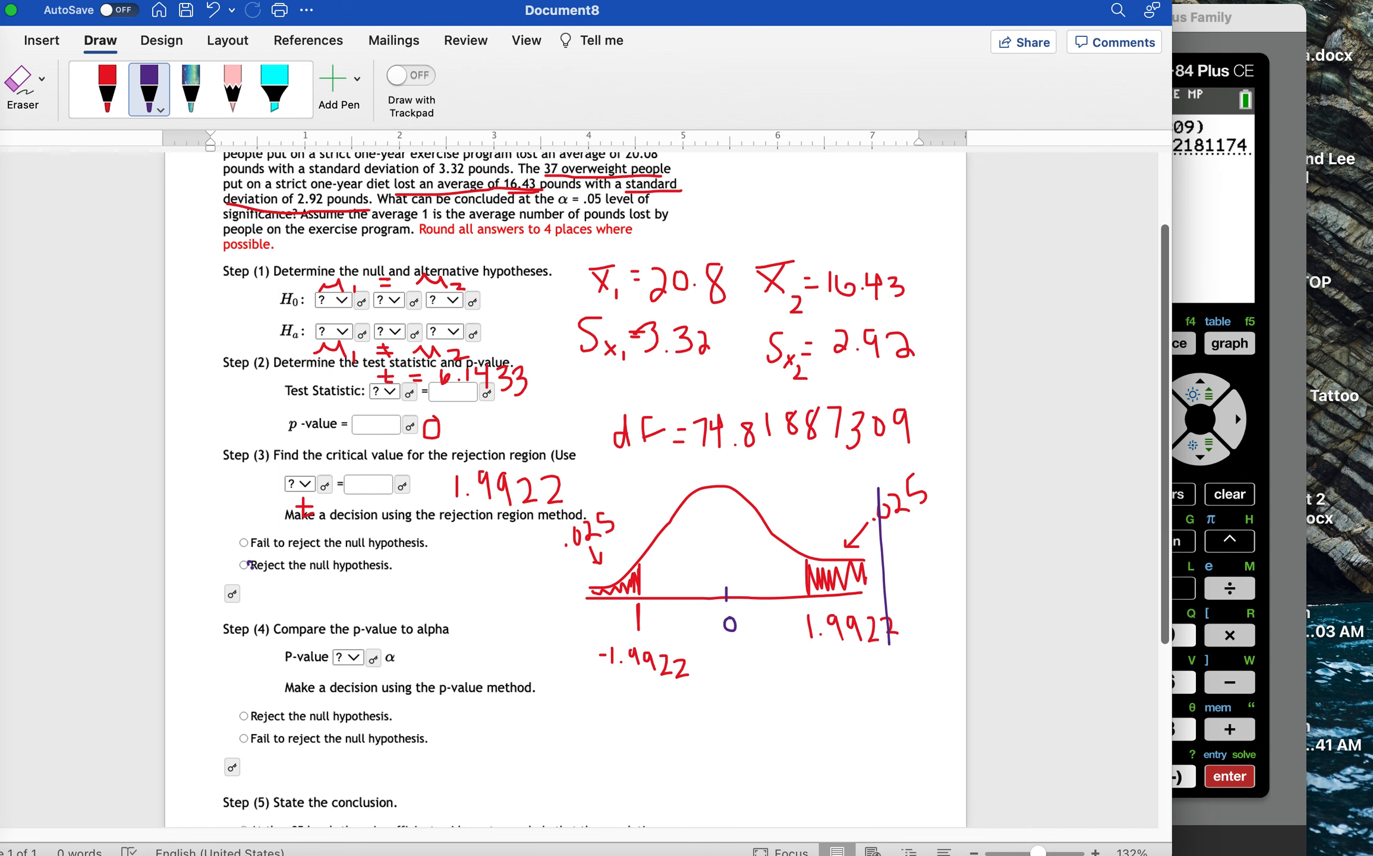
{"action": "left_click", "coordinate": [244, 566]}
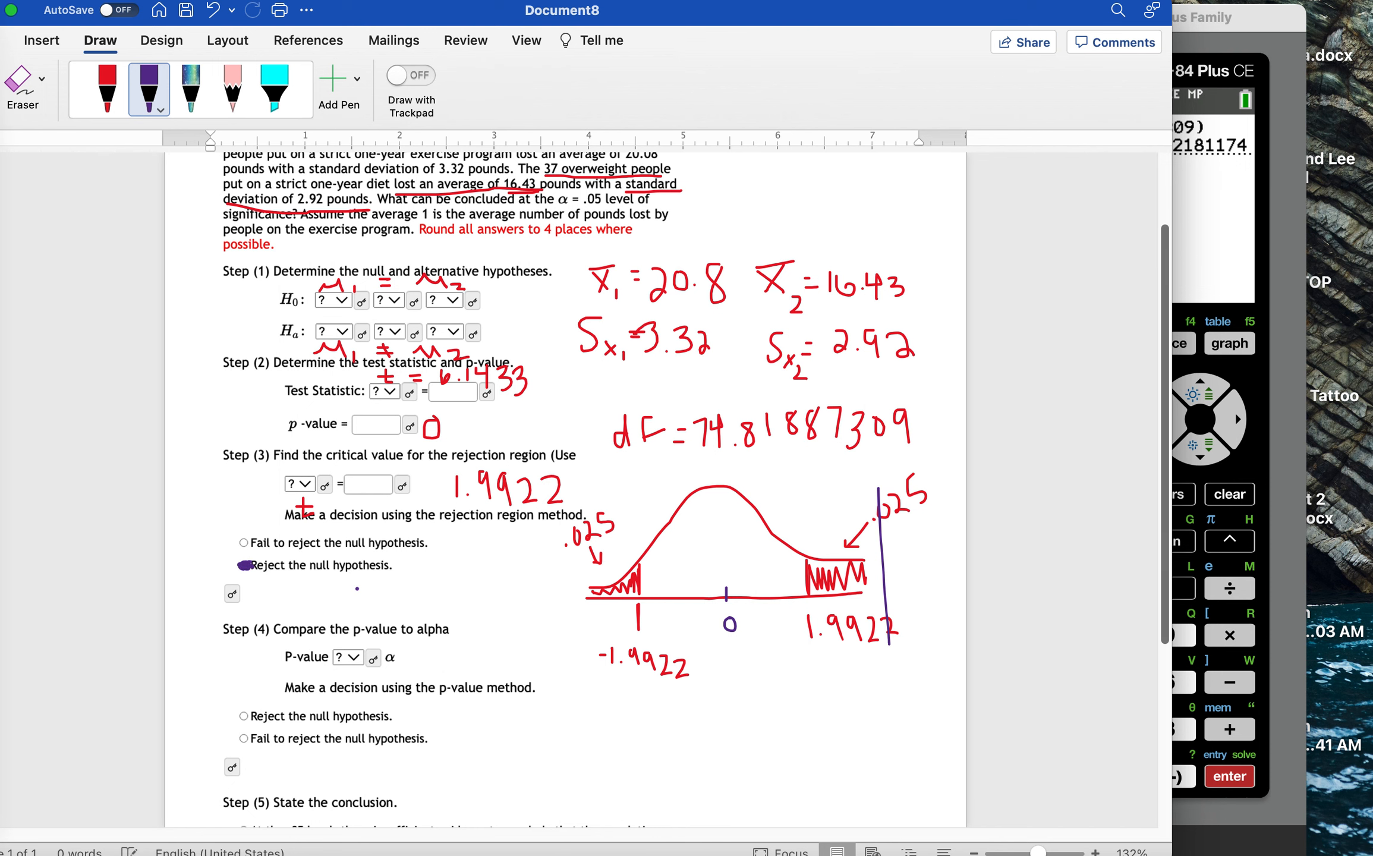
{"action": "scroll", "scroll_direction": "down", "scroll_amount": 3}
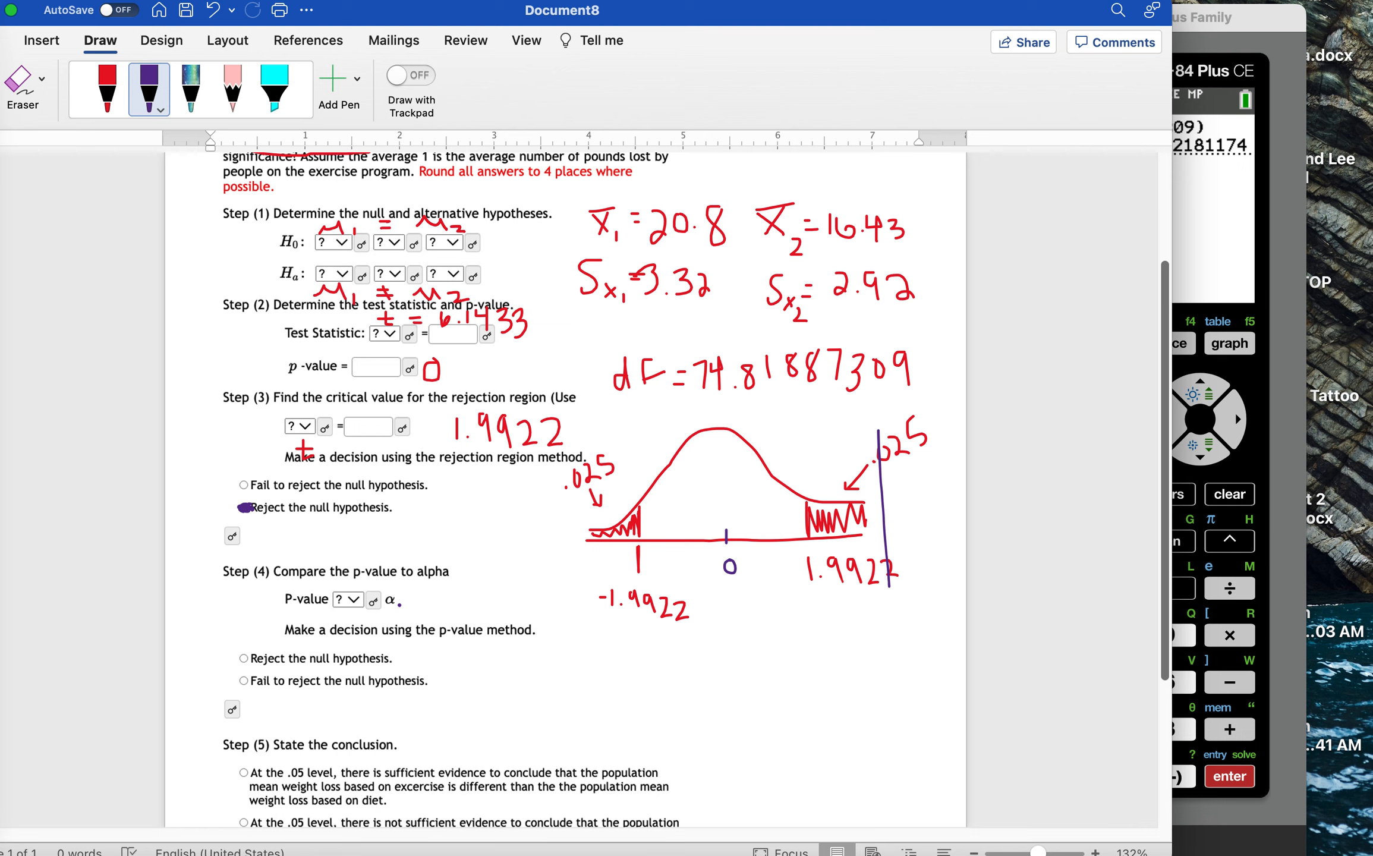
Draw '<' after α, mark Step 4's Reject option, and circle Step 5's sufficient-evidence conclusion.
{"action": "left_click_drag", "start_coordinate": [408, 604], "coordinate": [419, 596]}
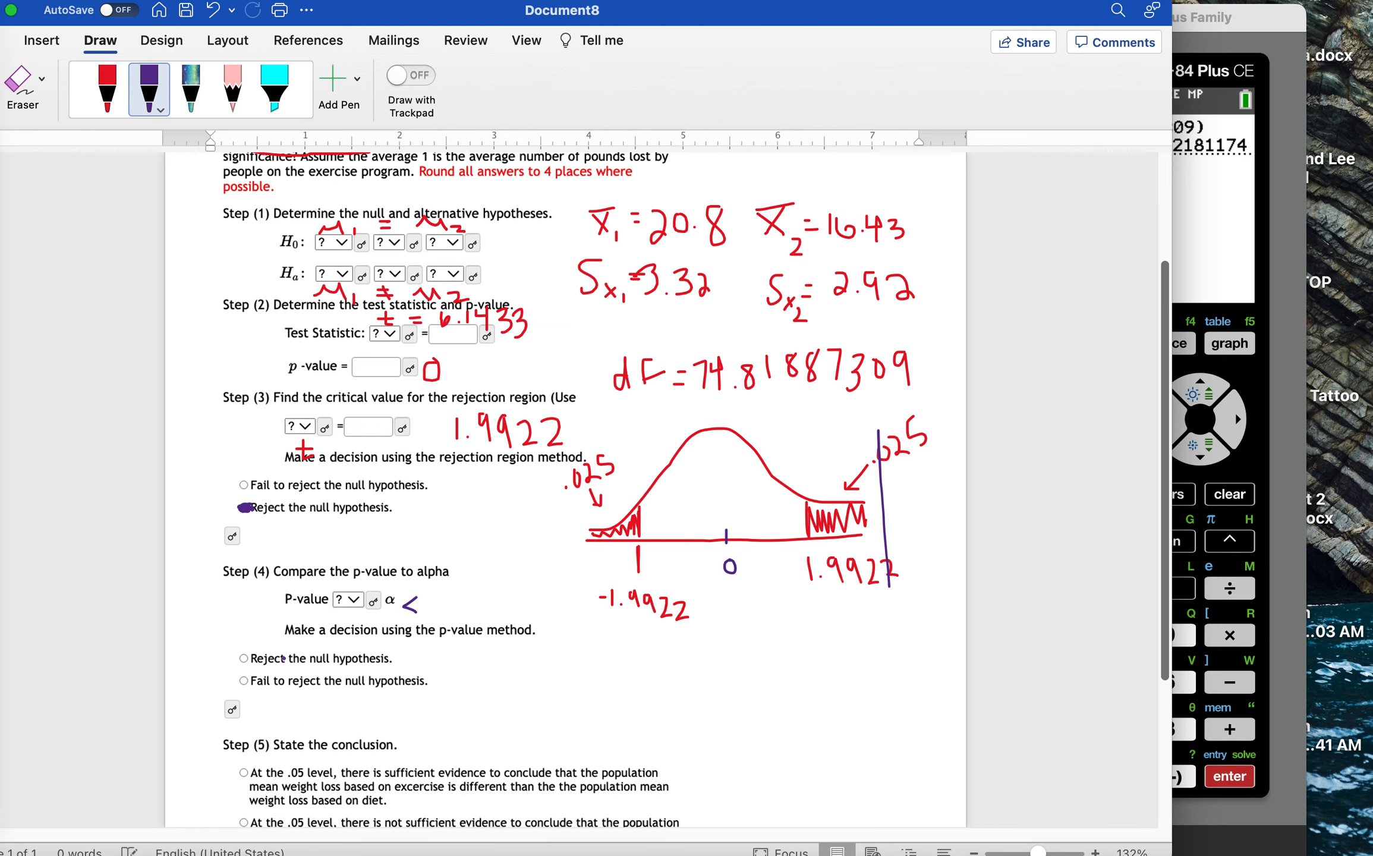
{"action": "left_click", "coordinate": [242, 658]}
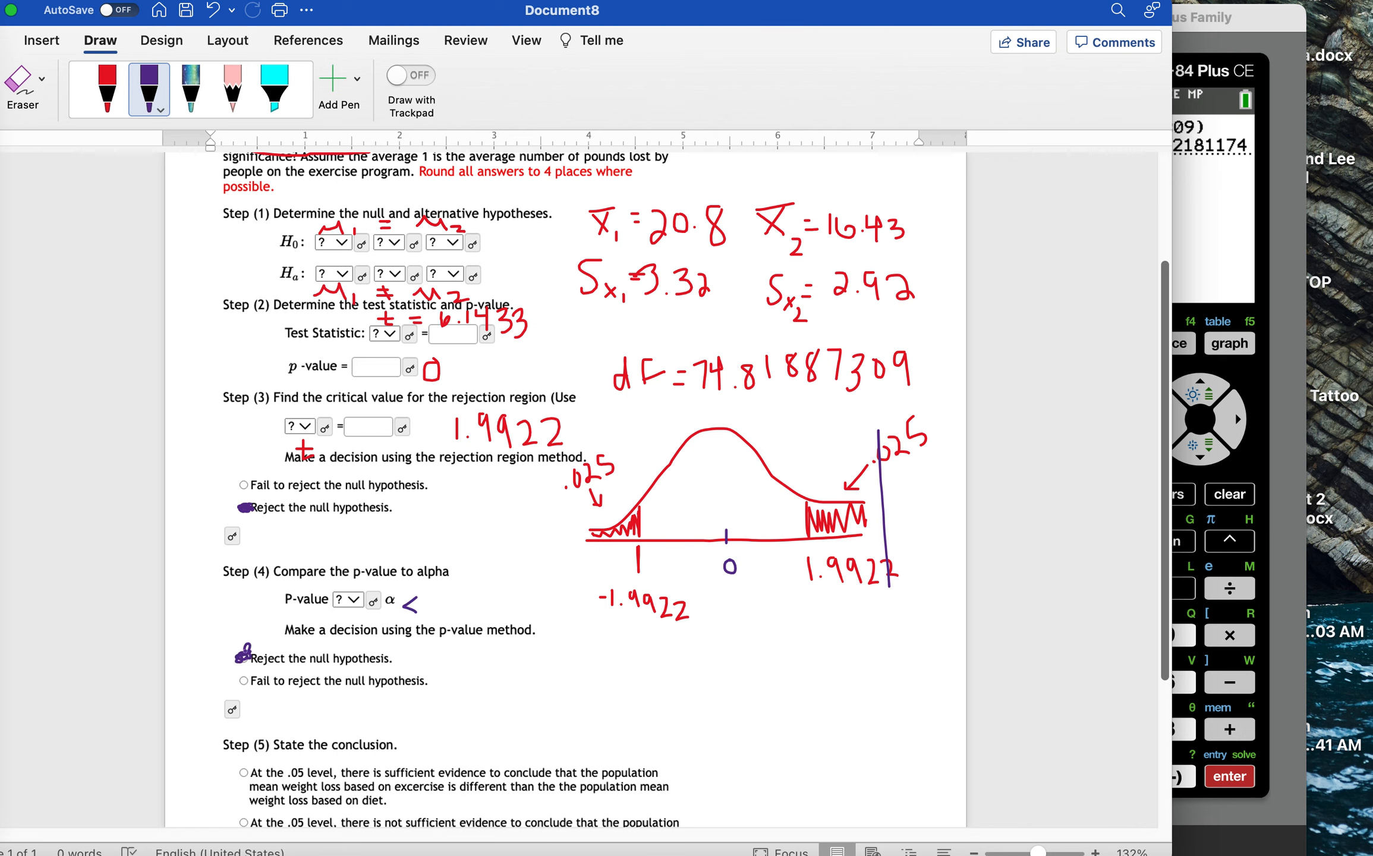
{"action": "scroll", "scroll_direction": "down", "scroll_amount": 3}
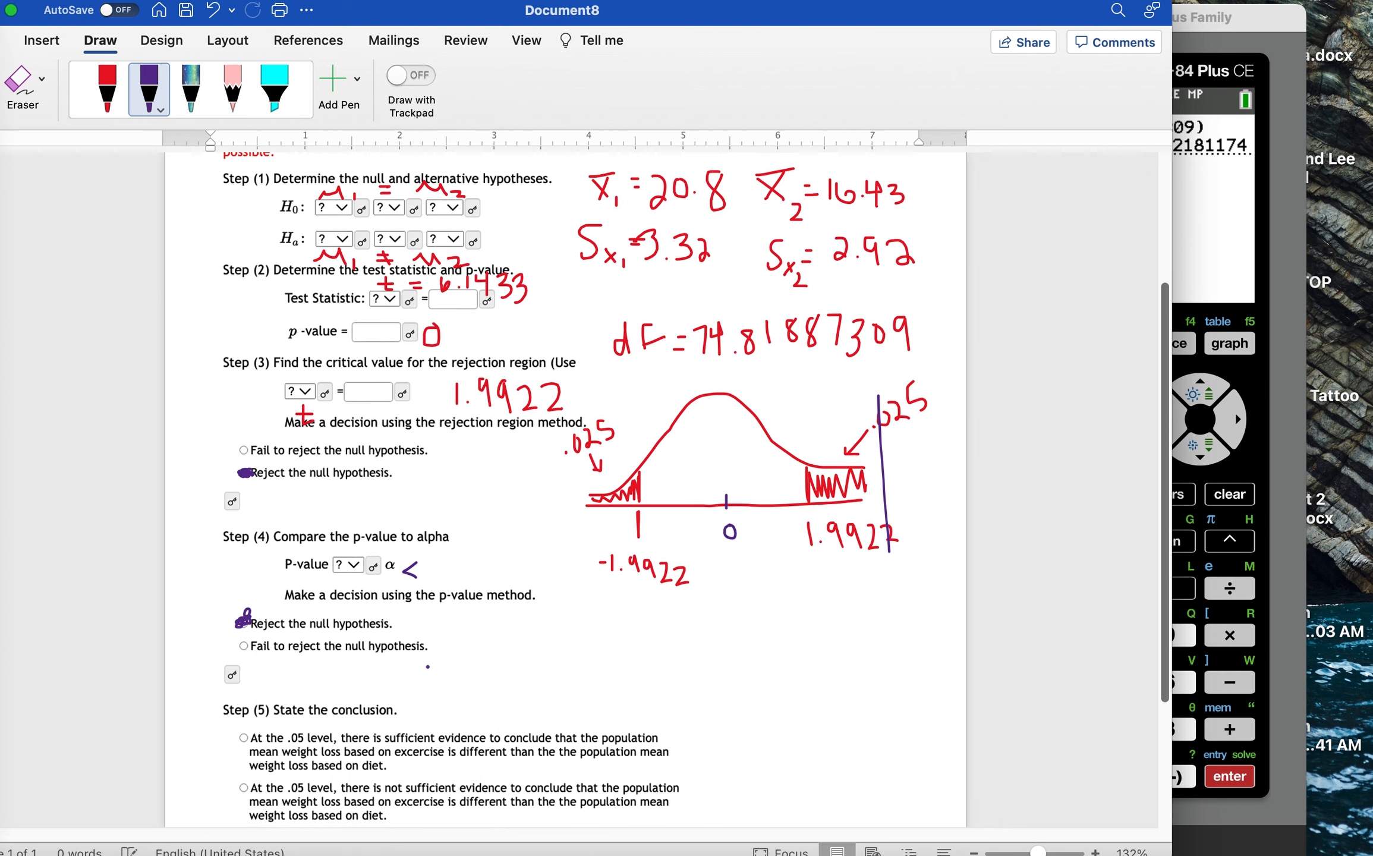
{"action": "scroll", "scroll_direction": "down", "scroll_amount": 3}
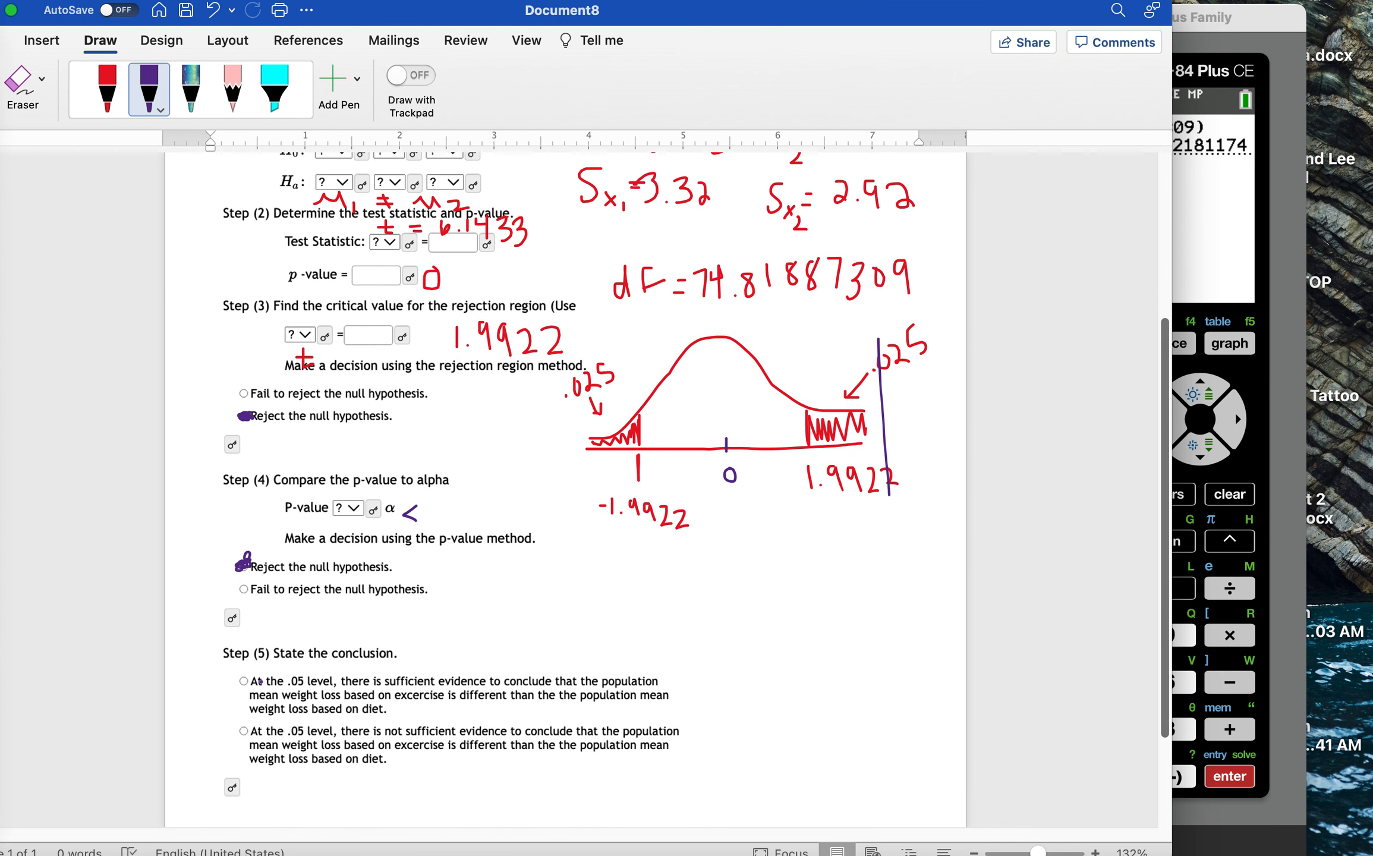
{"action": "left_click", "coordinate": [243, 682]}
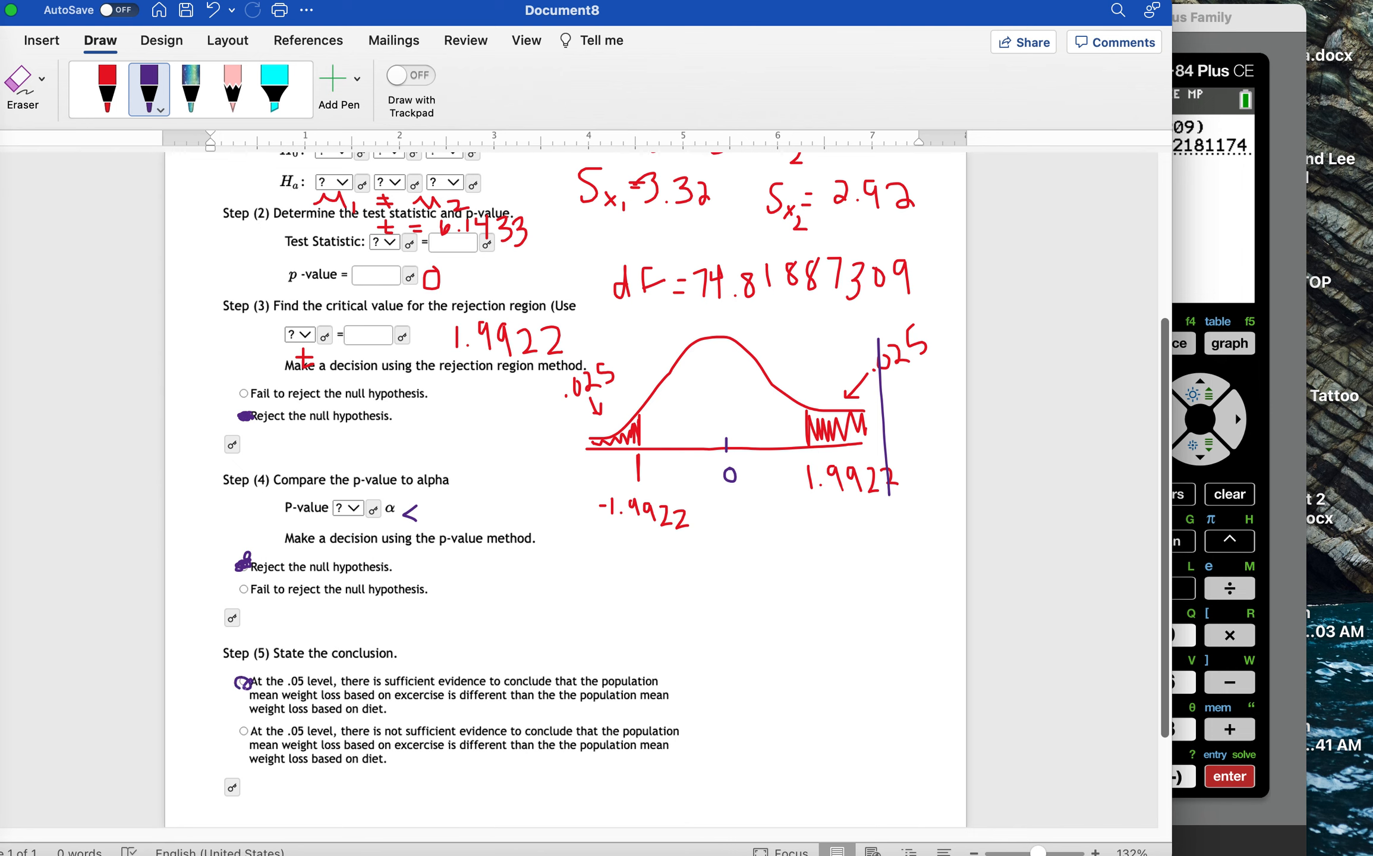